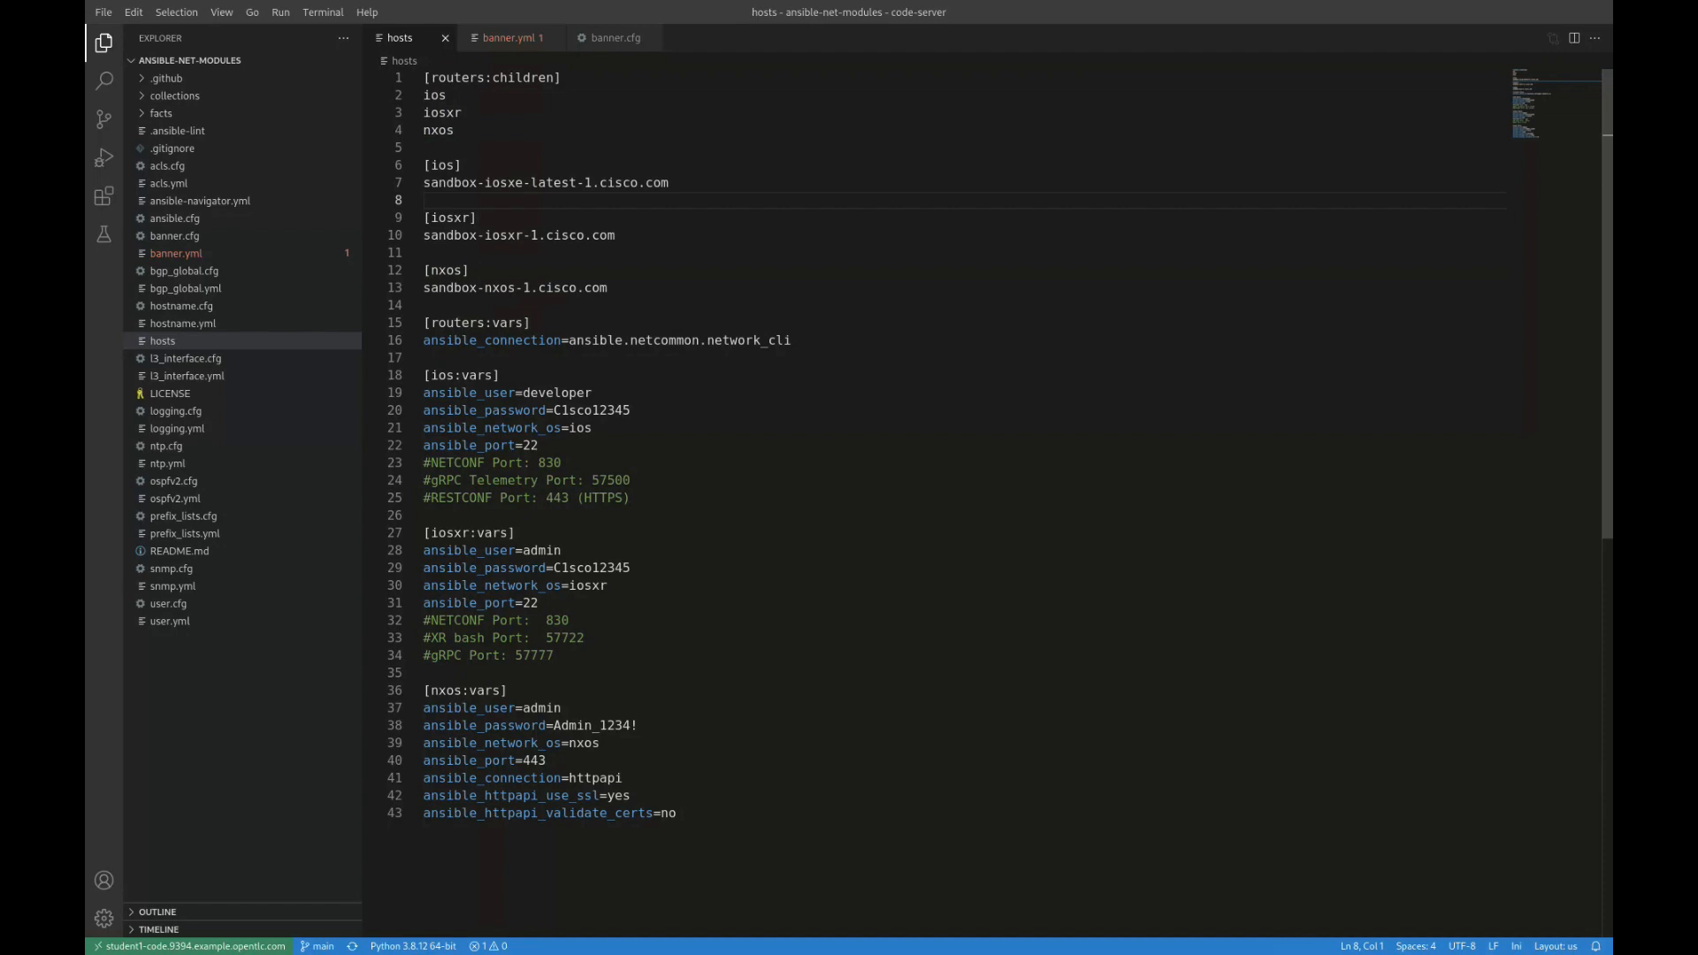
Review the ios, iosxr and NX-OS httpapi group variables, then open banner.yml
click(423, 199)
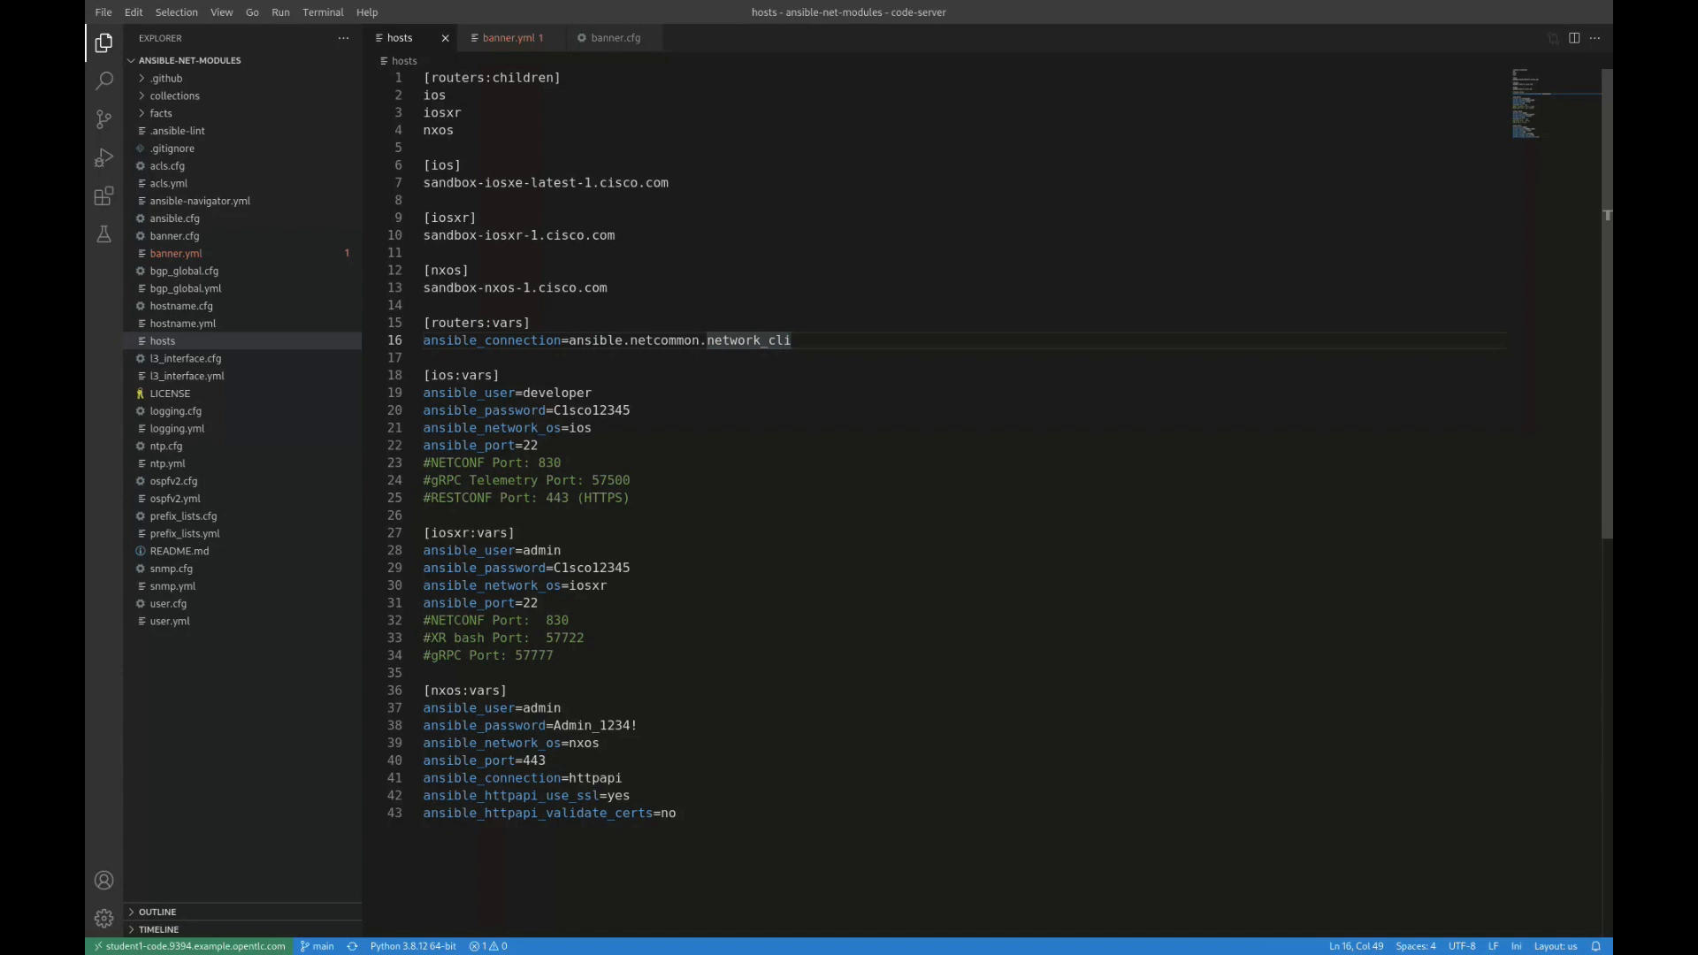
click(791, 340)
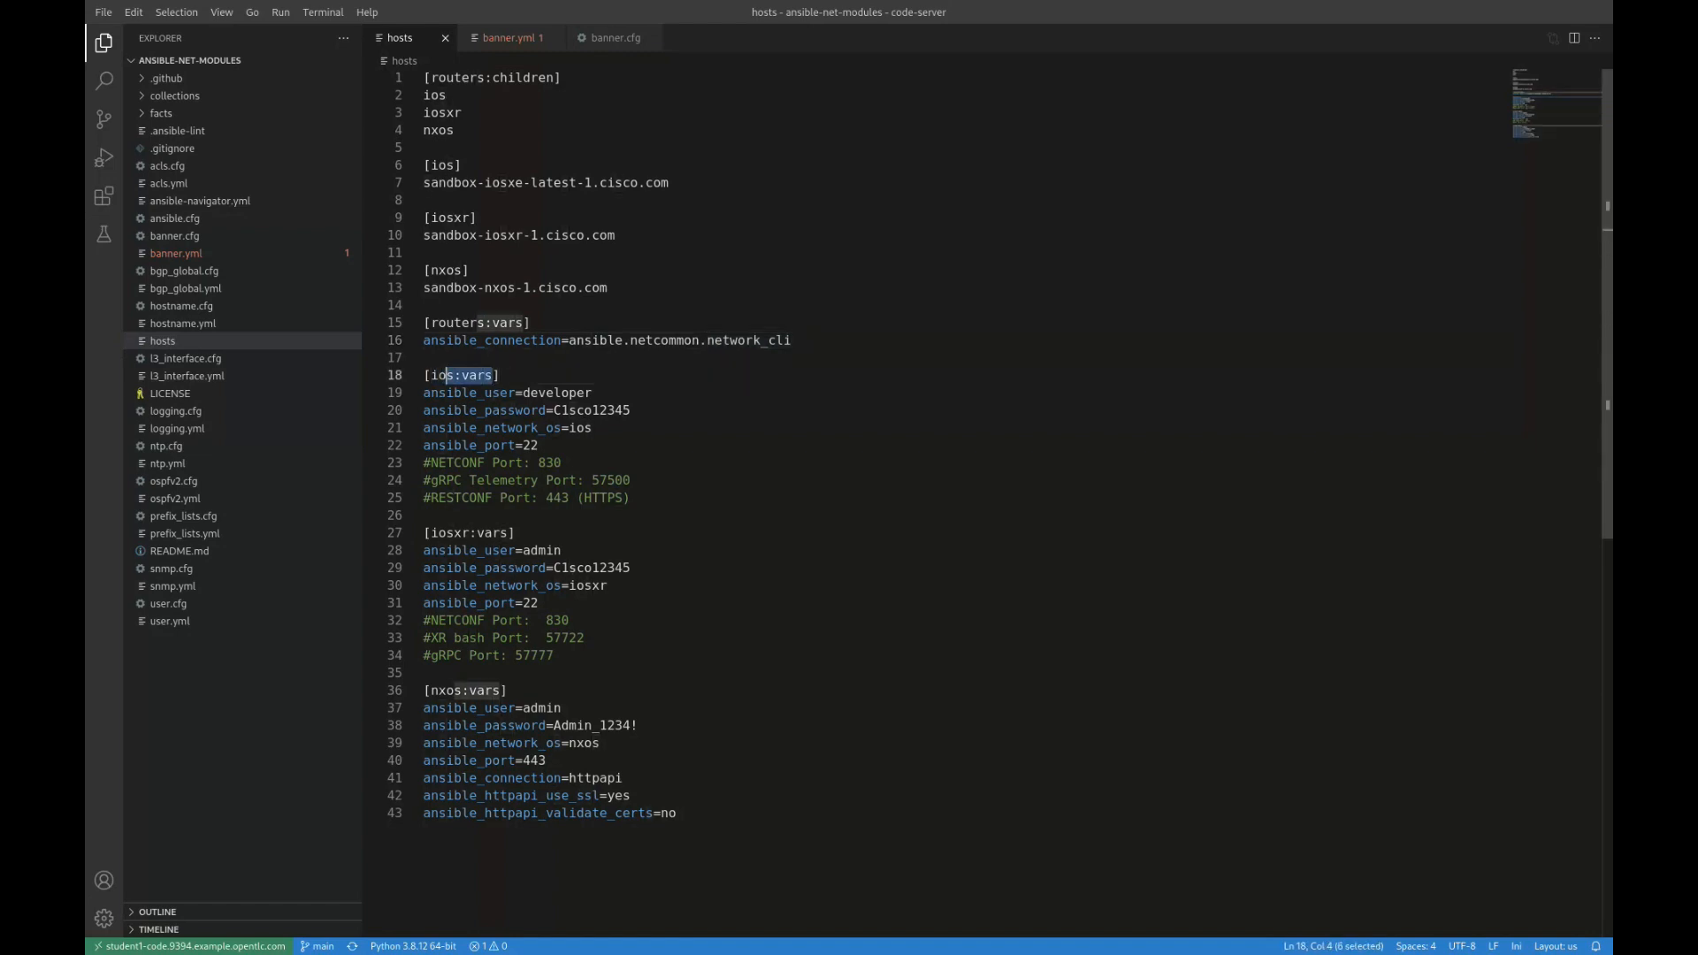
double_click(476, 375)
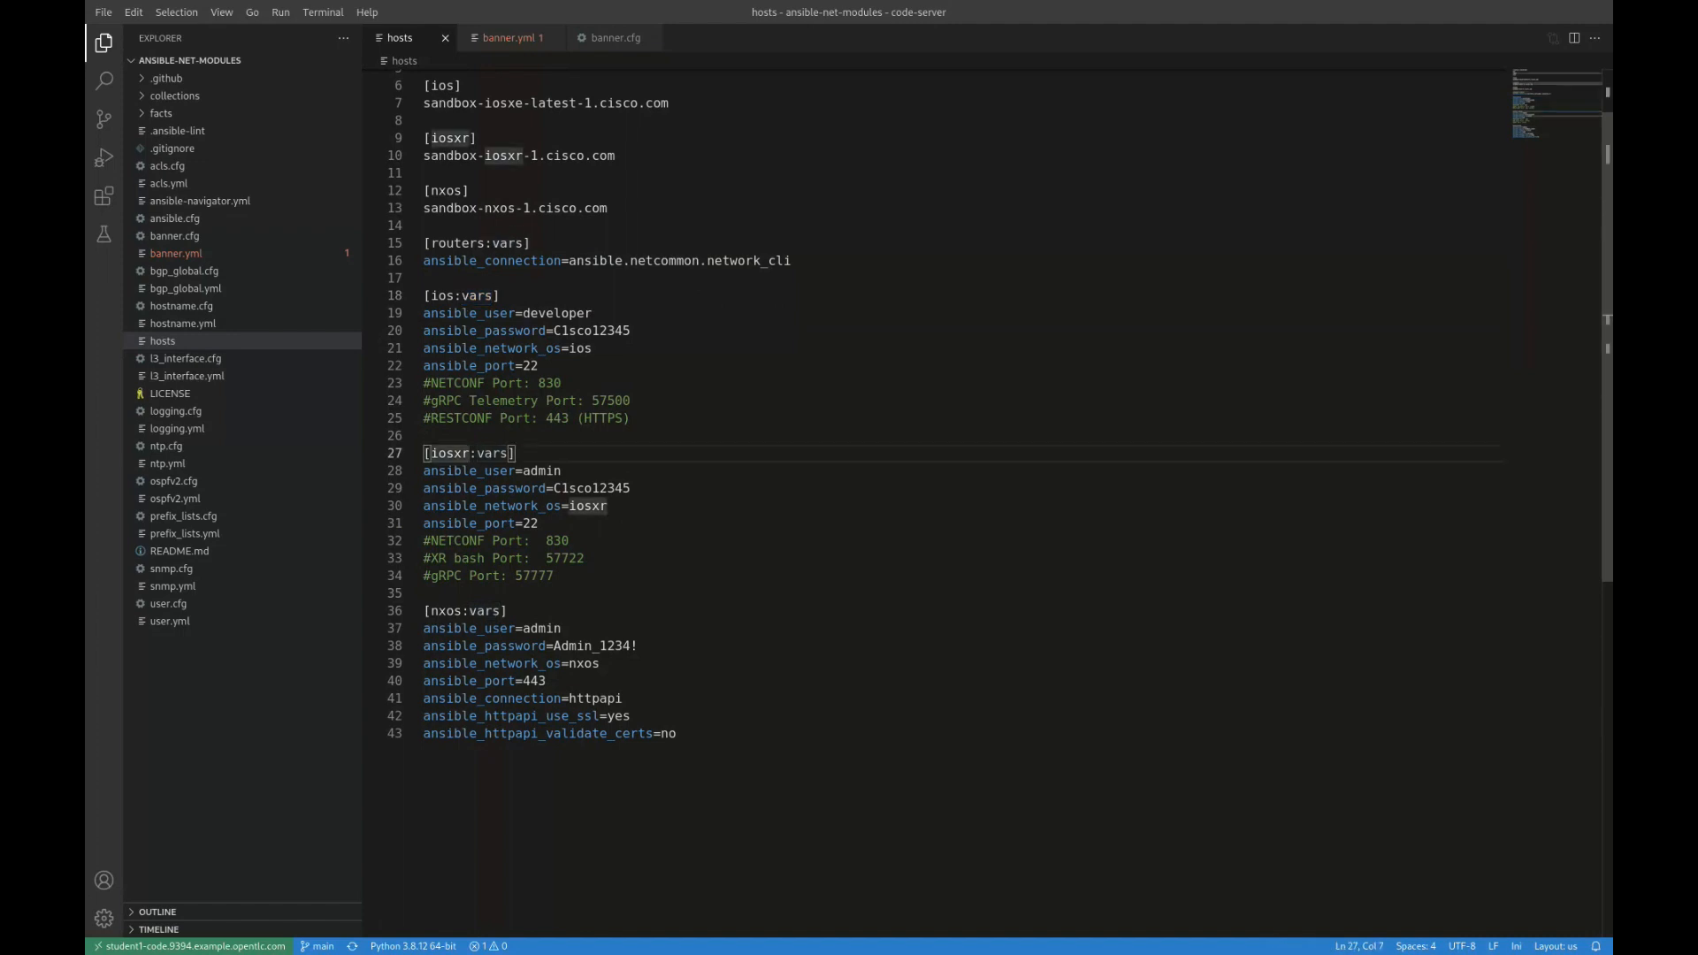
scroll(down, 3)
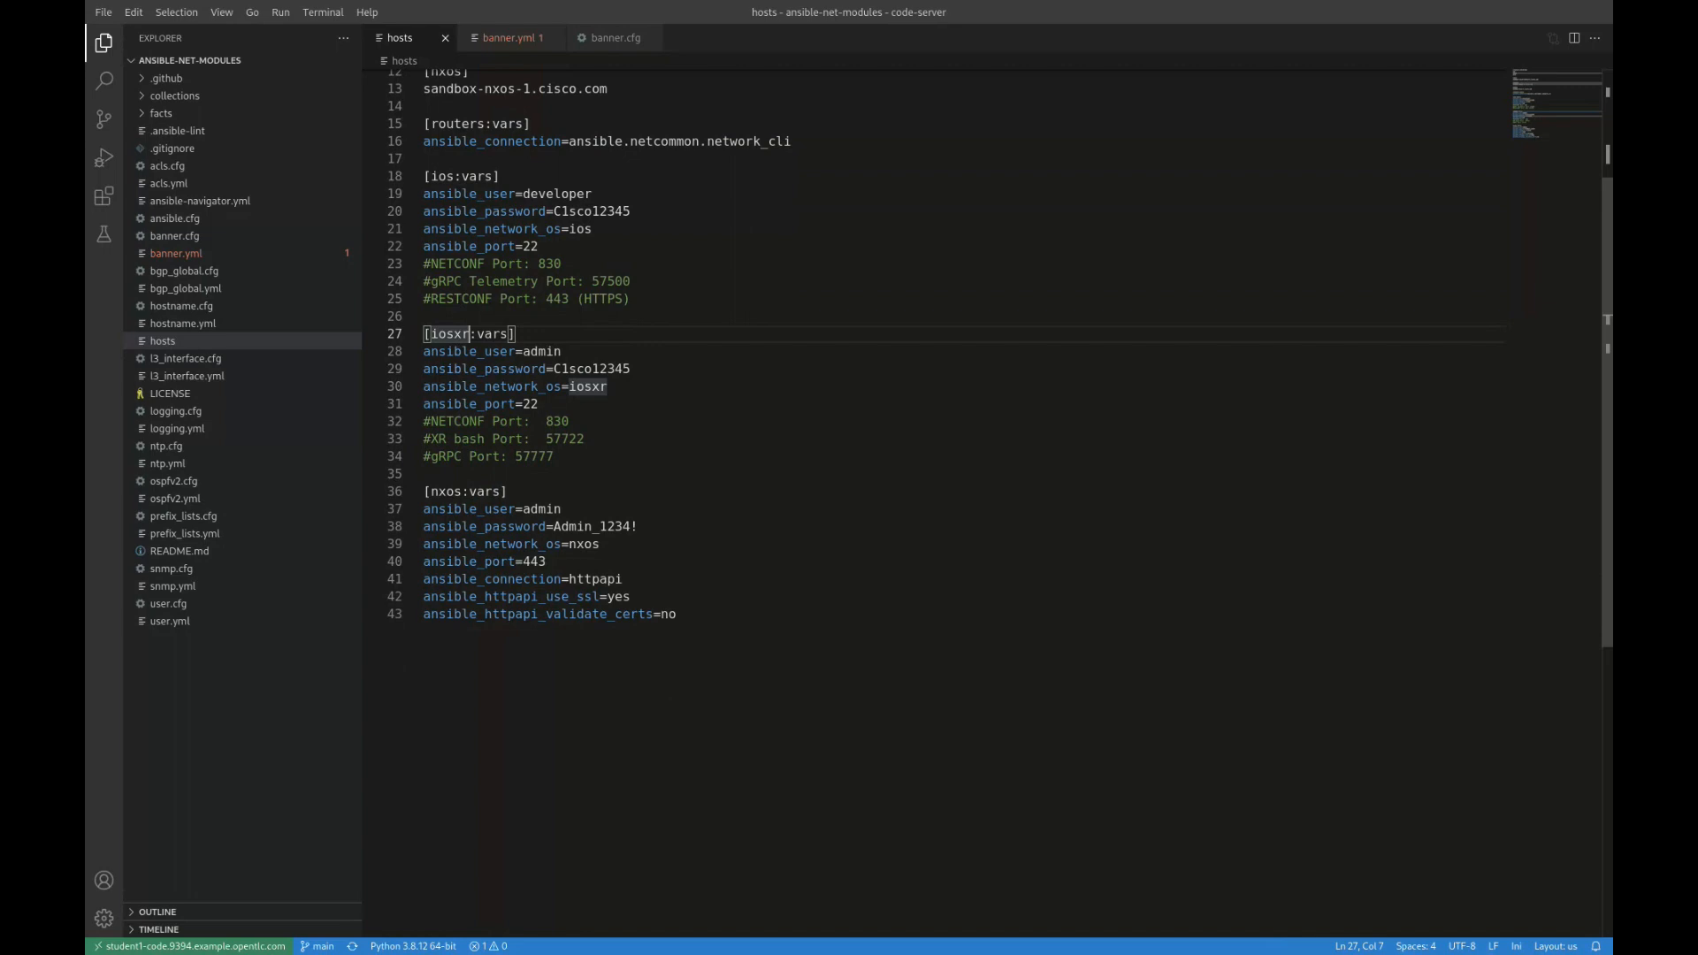
double_click(606, 579)
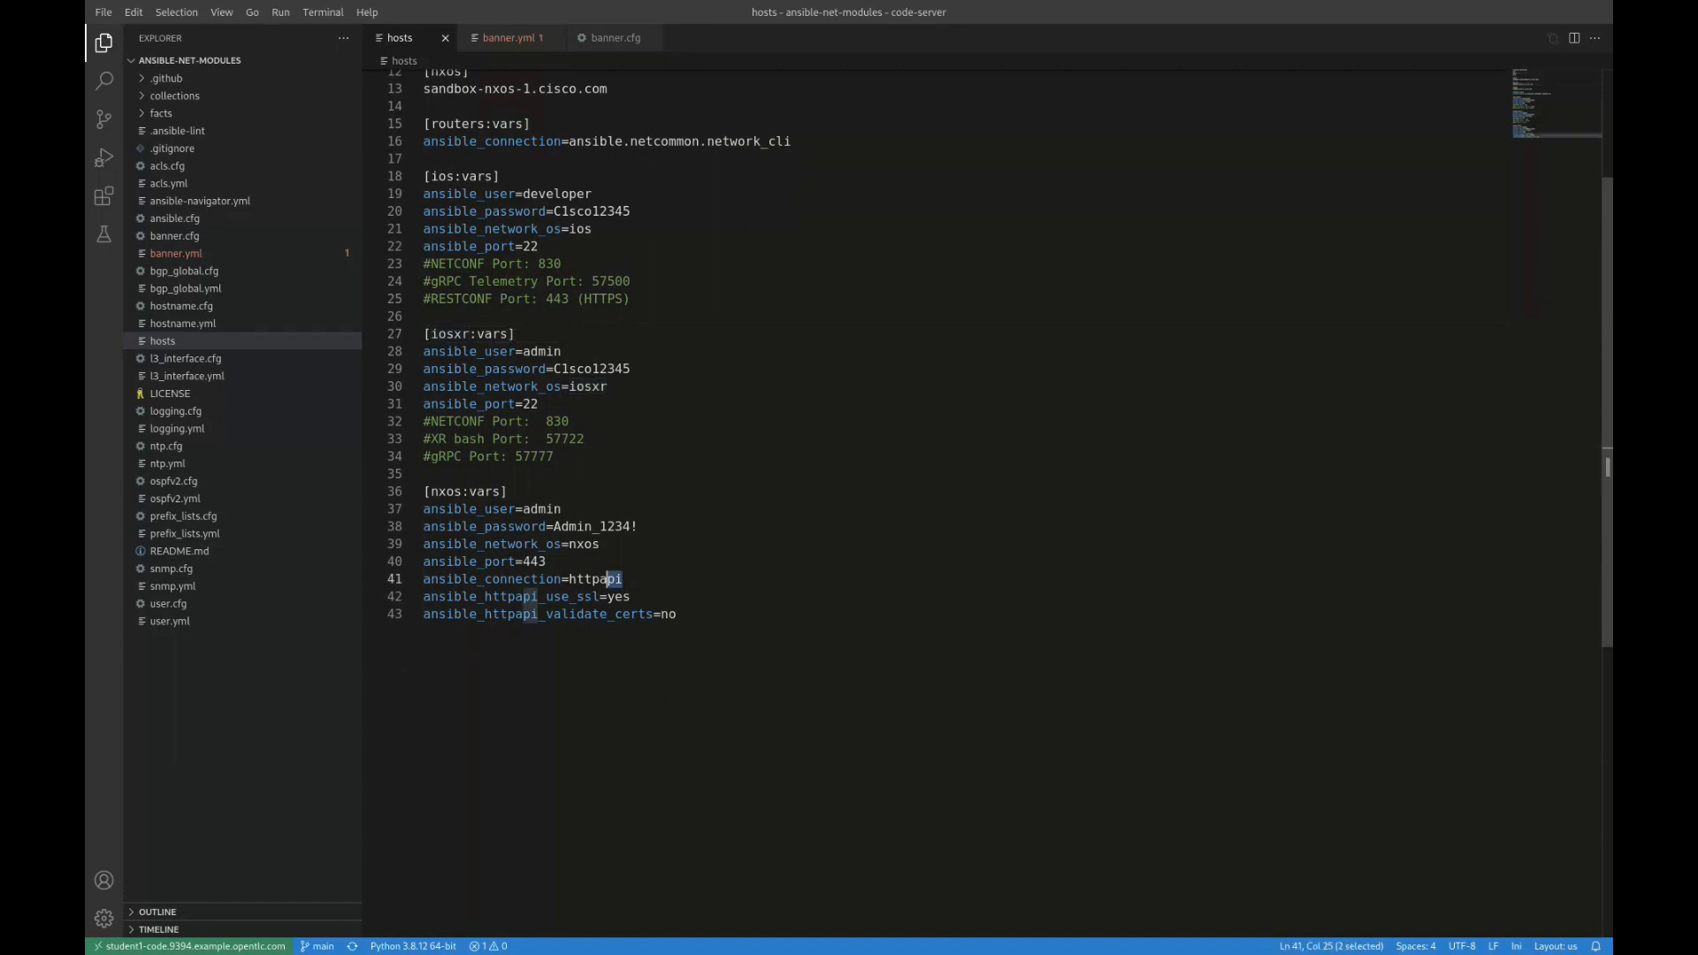
double_click(594, 579)
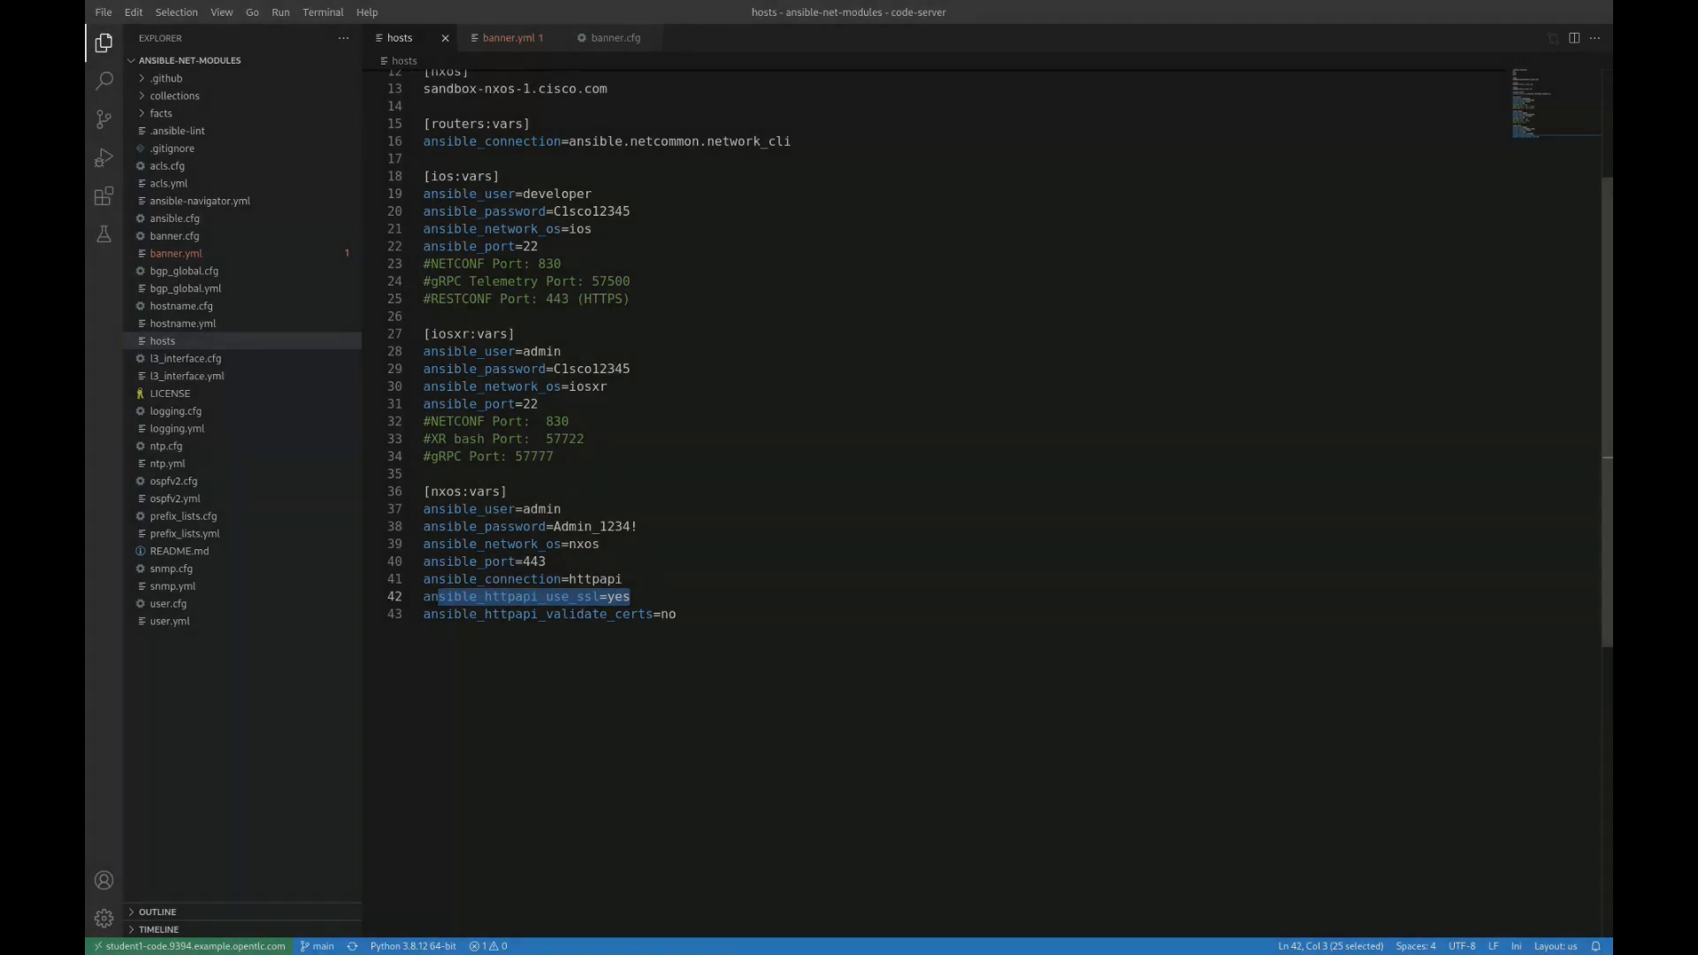
click(509, 37)
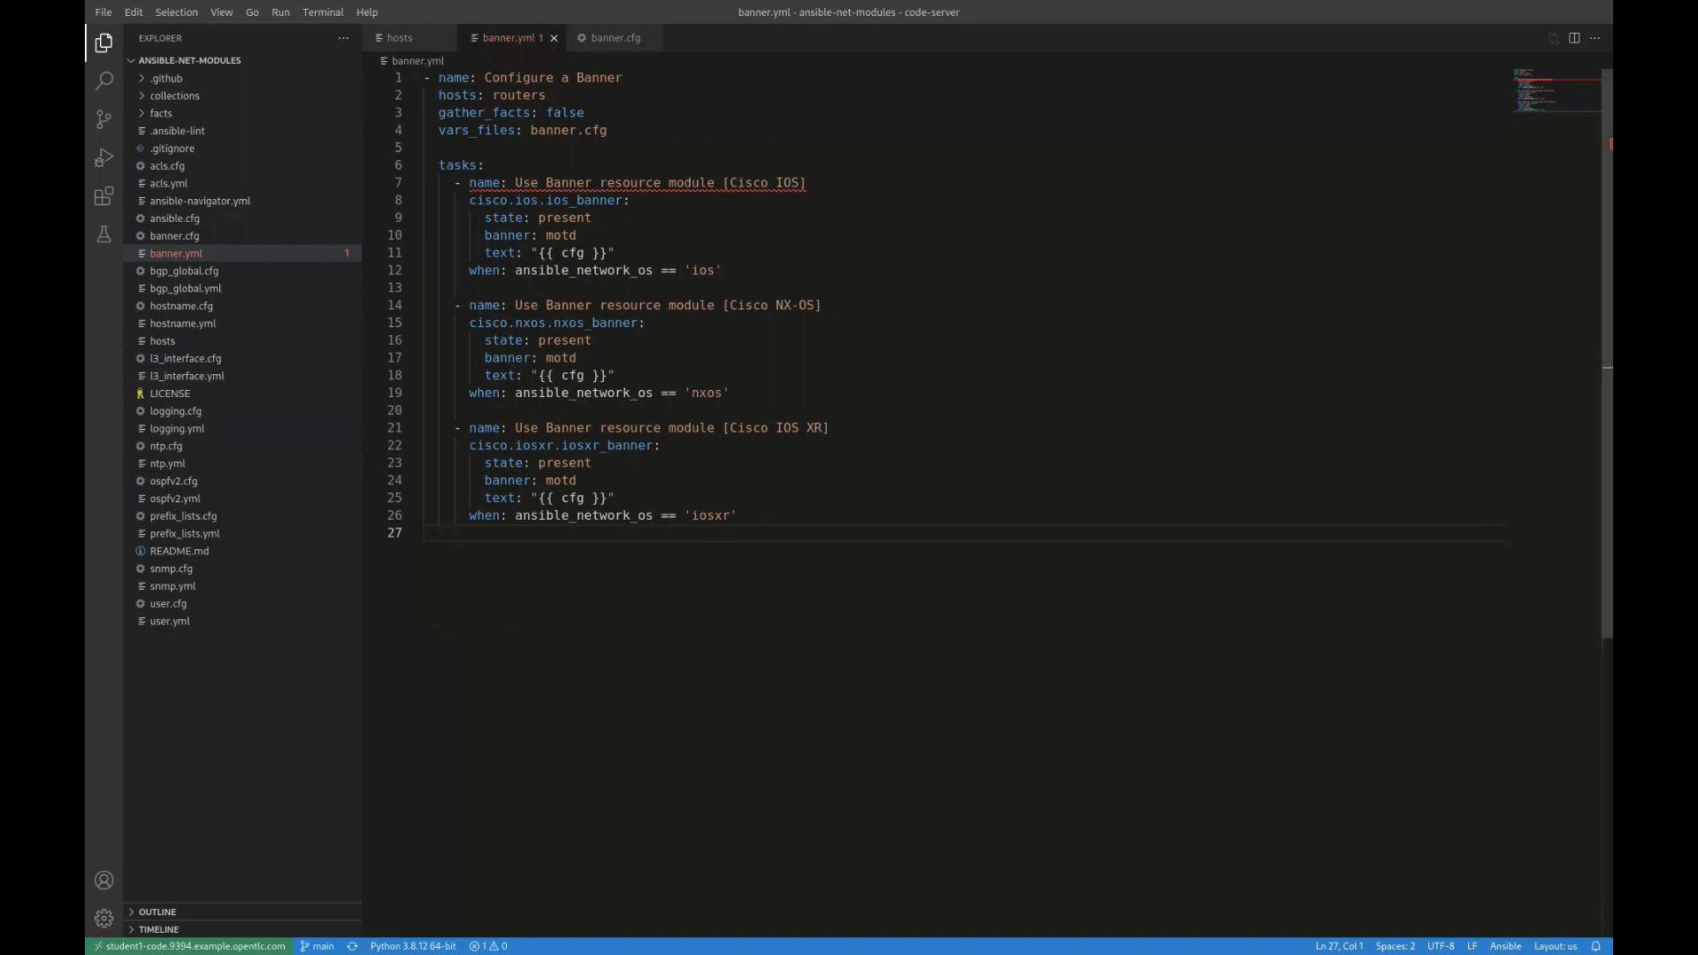
double_click(516, 96)
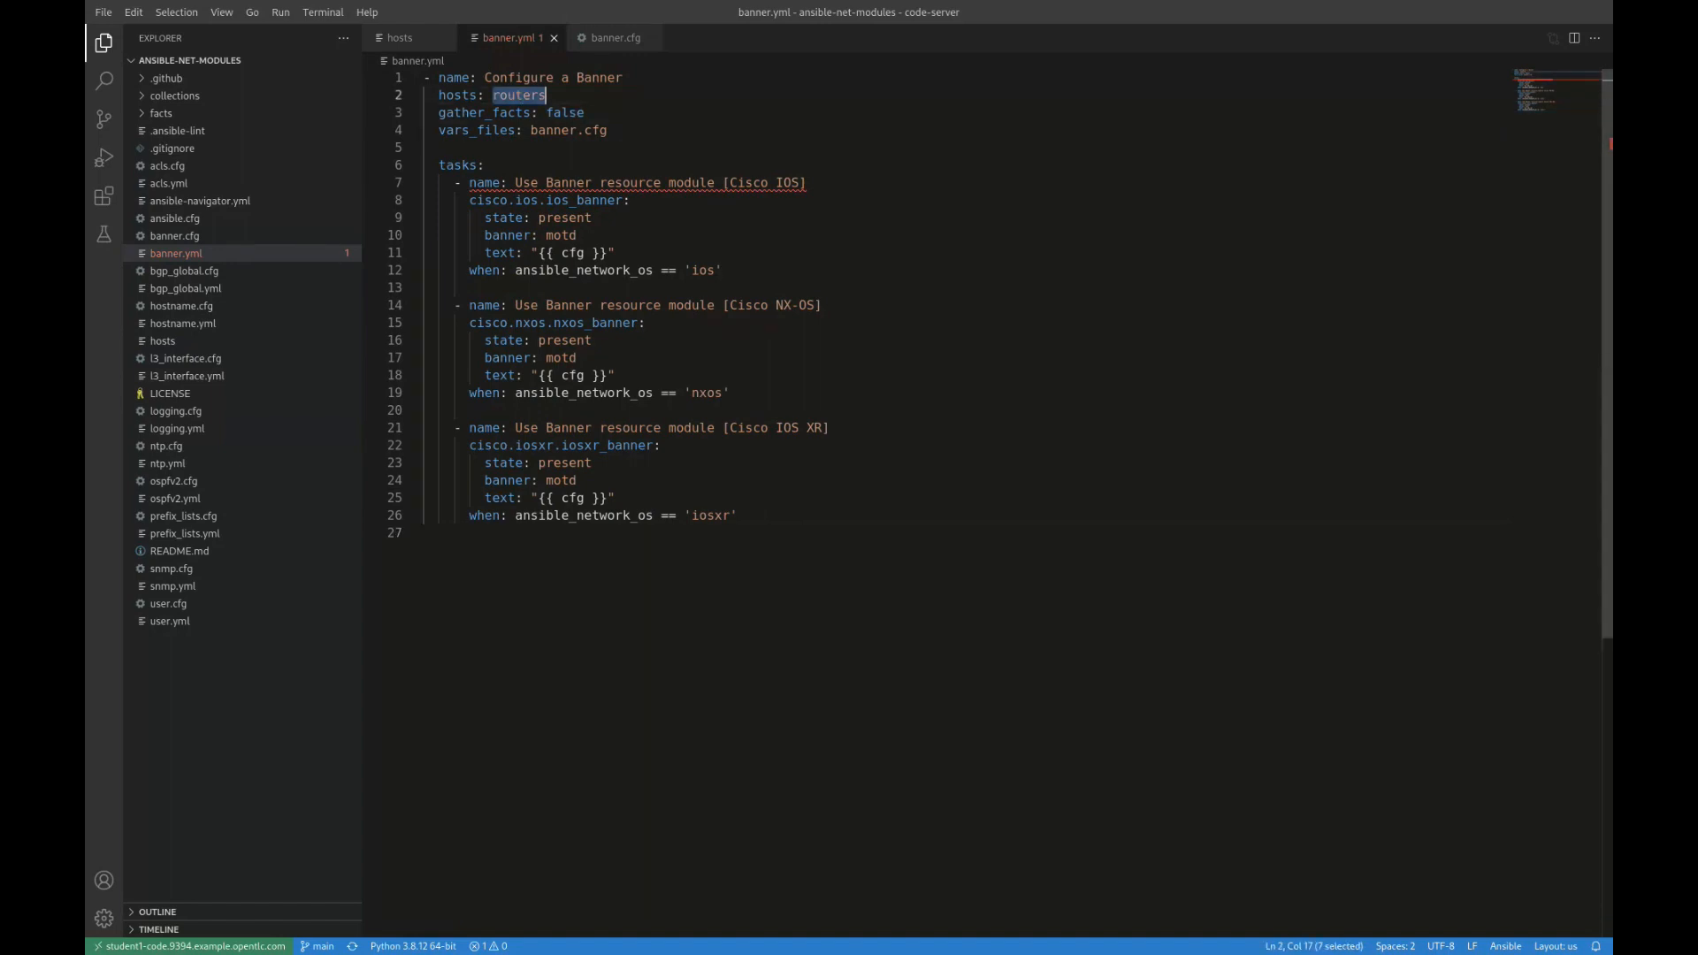
double_click(567, 130)
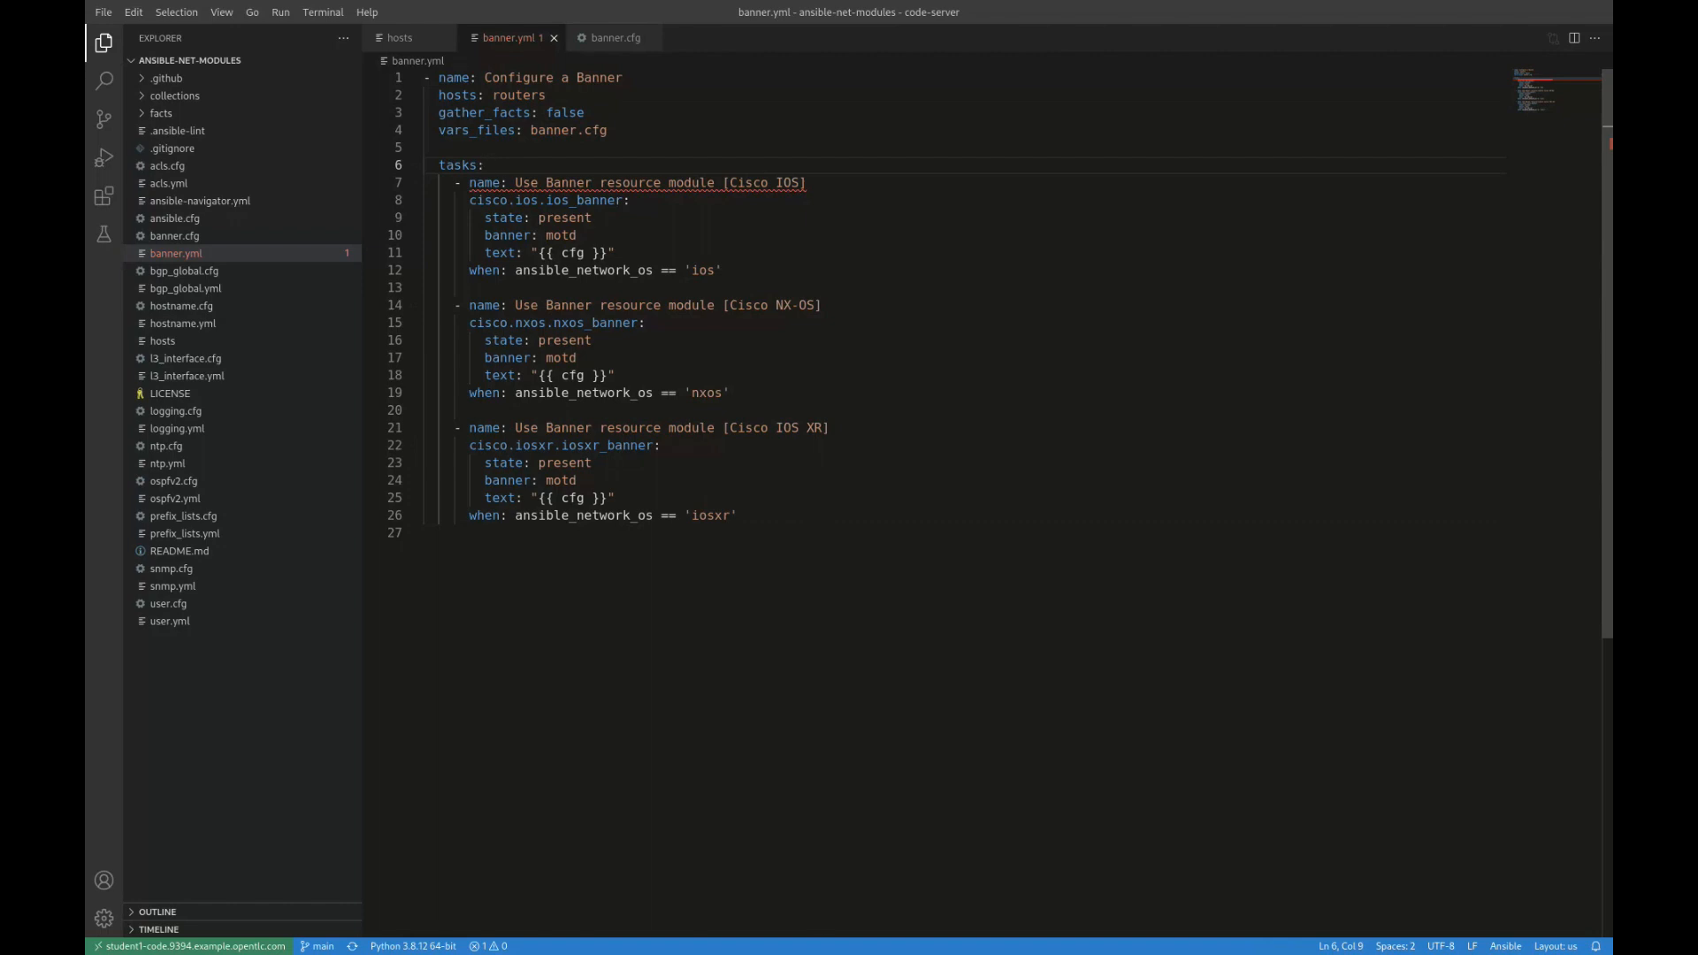
drag(465, 95, 546, 95)
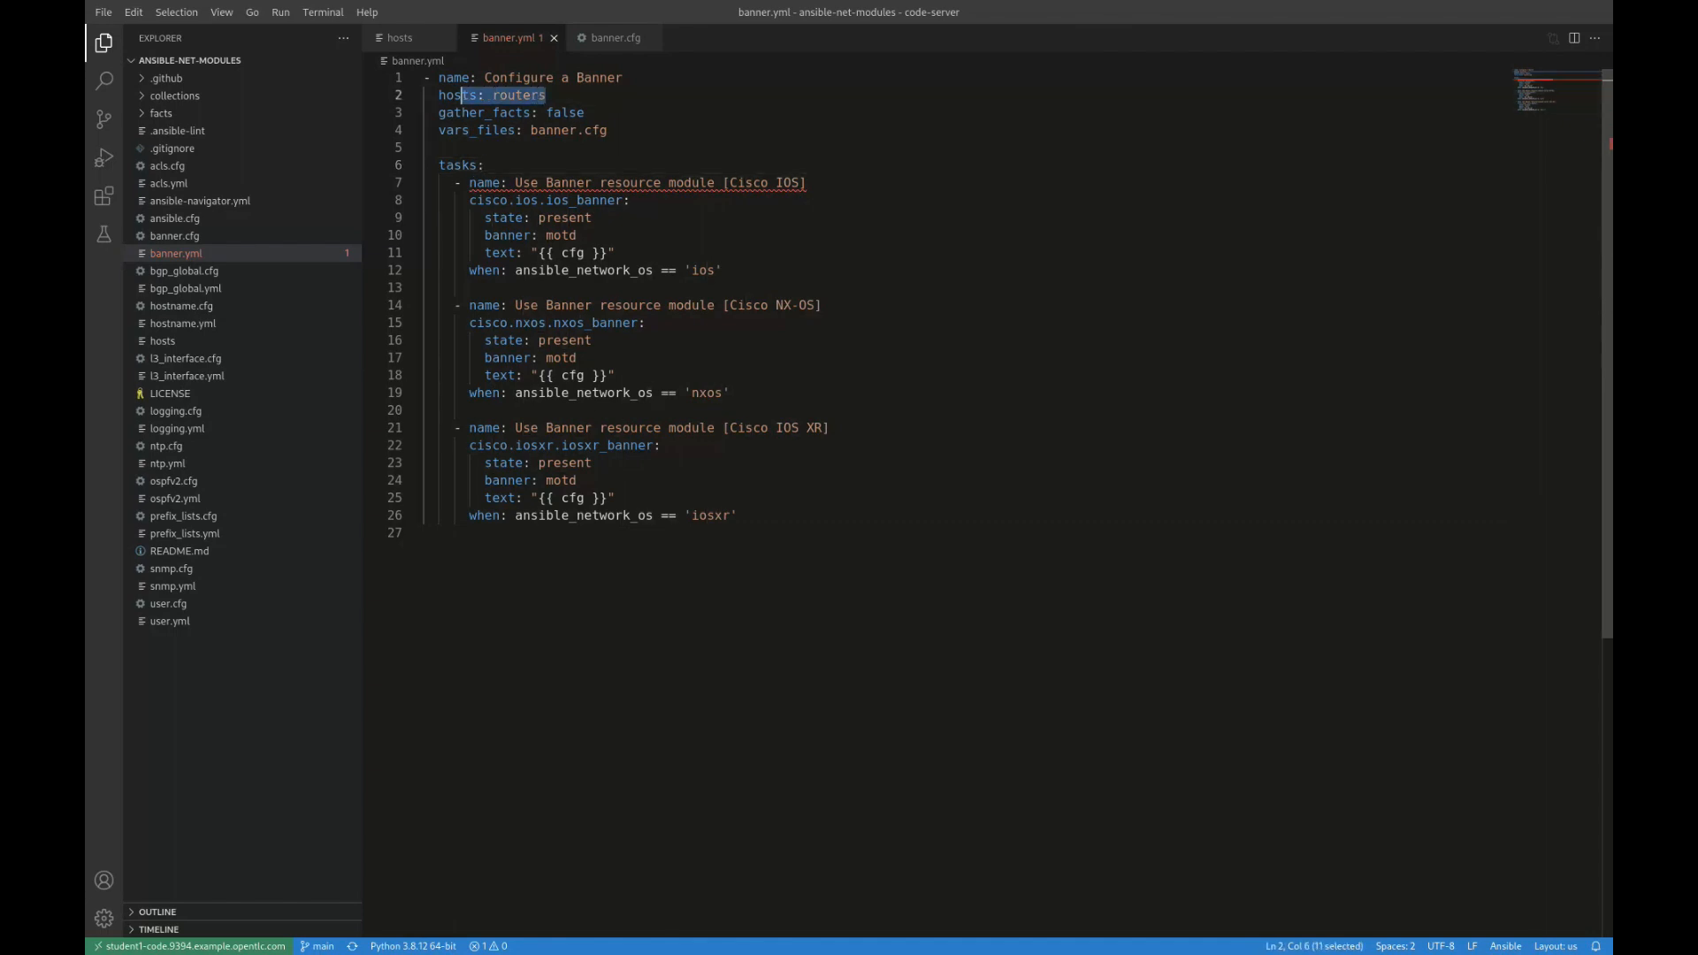
click(530, 111)
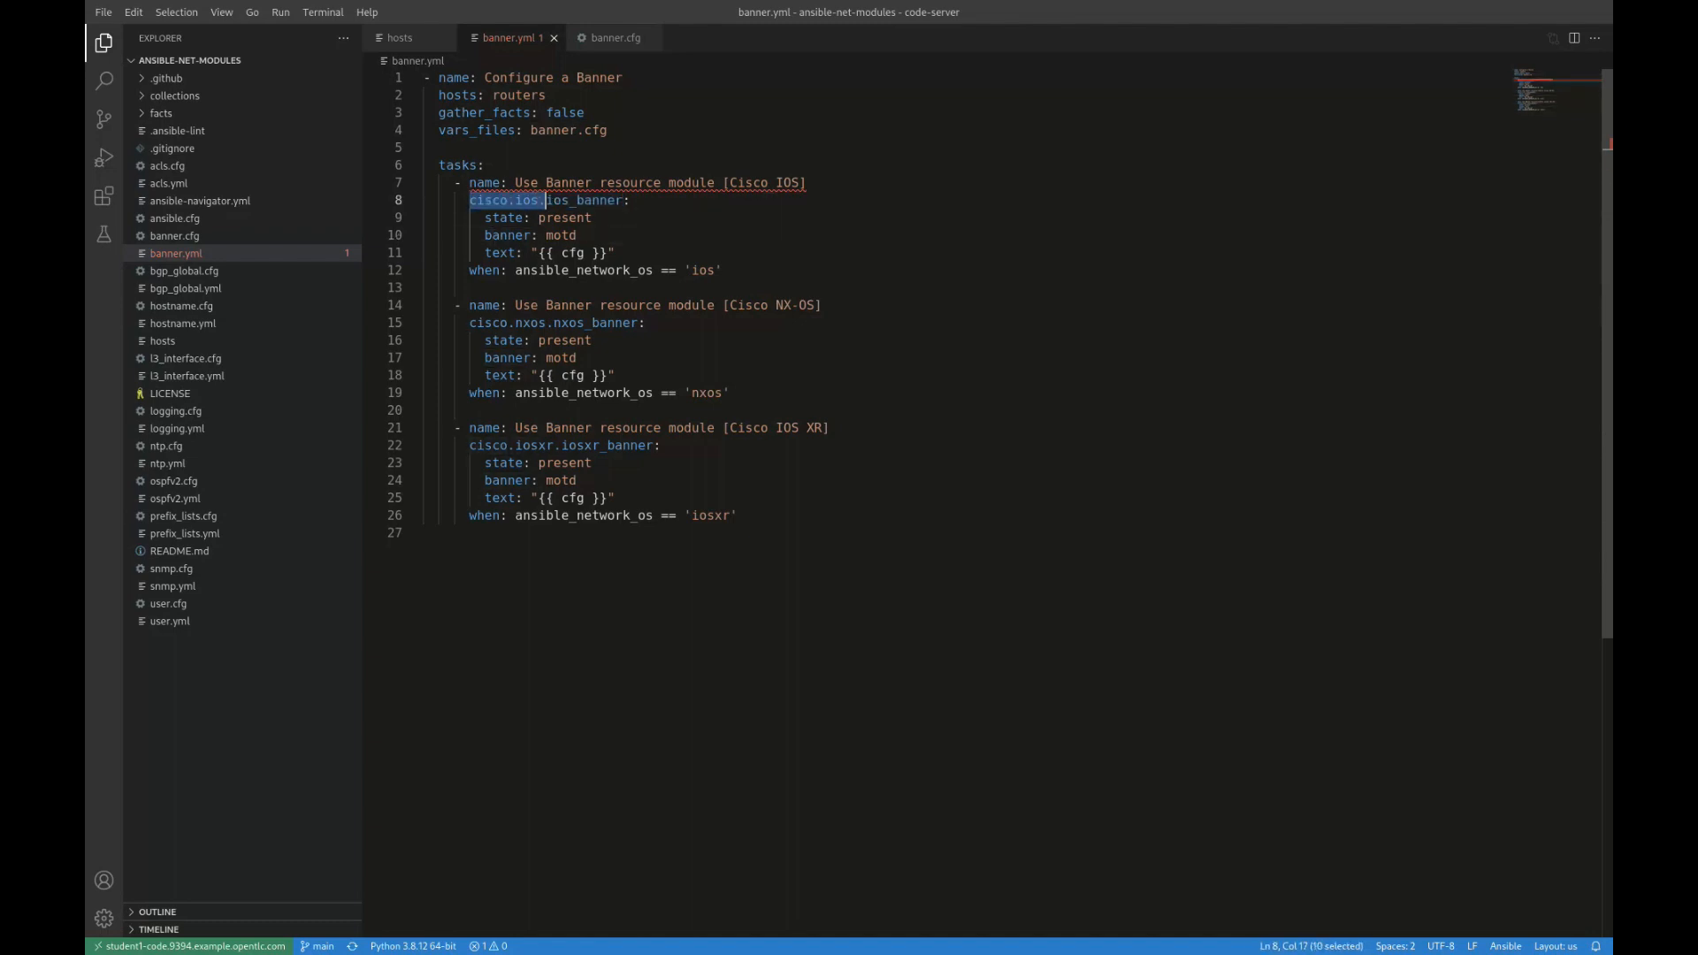
Review the cisco.ios ios_banner module, state and banner text fields, then open banner.cfg
double_click(563, 200)
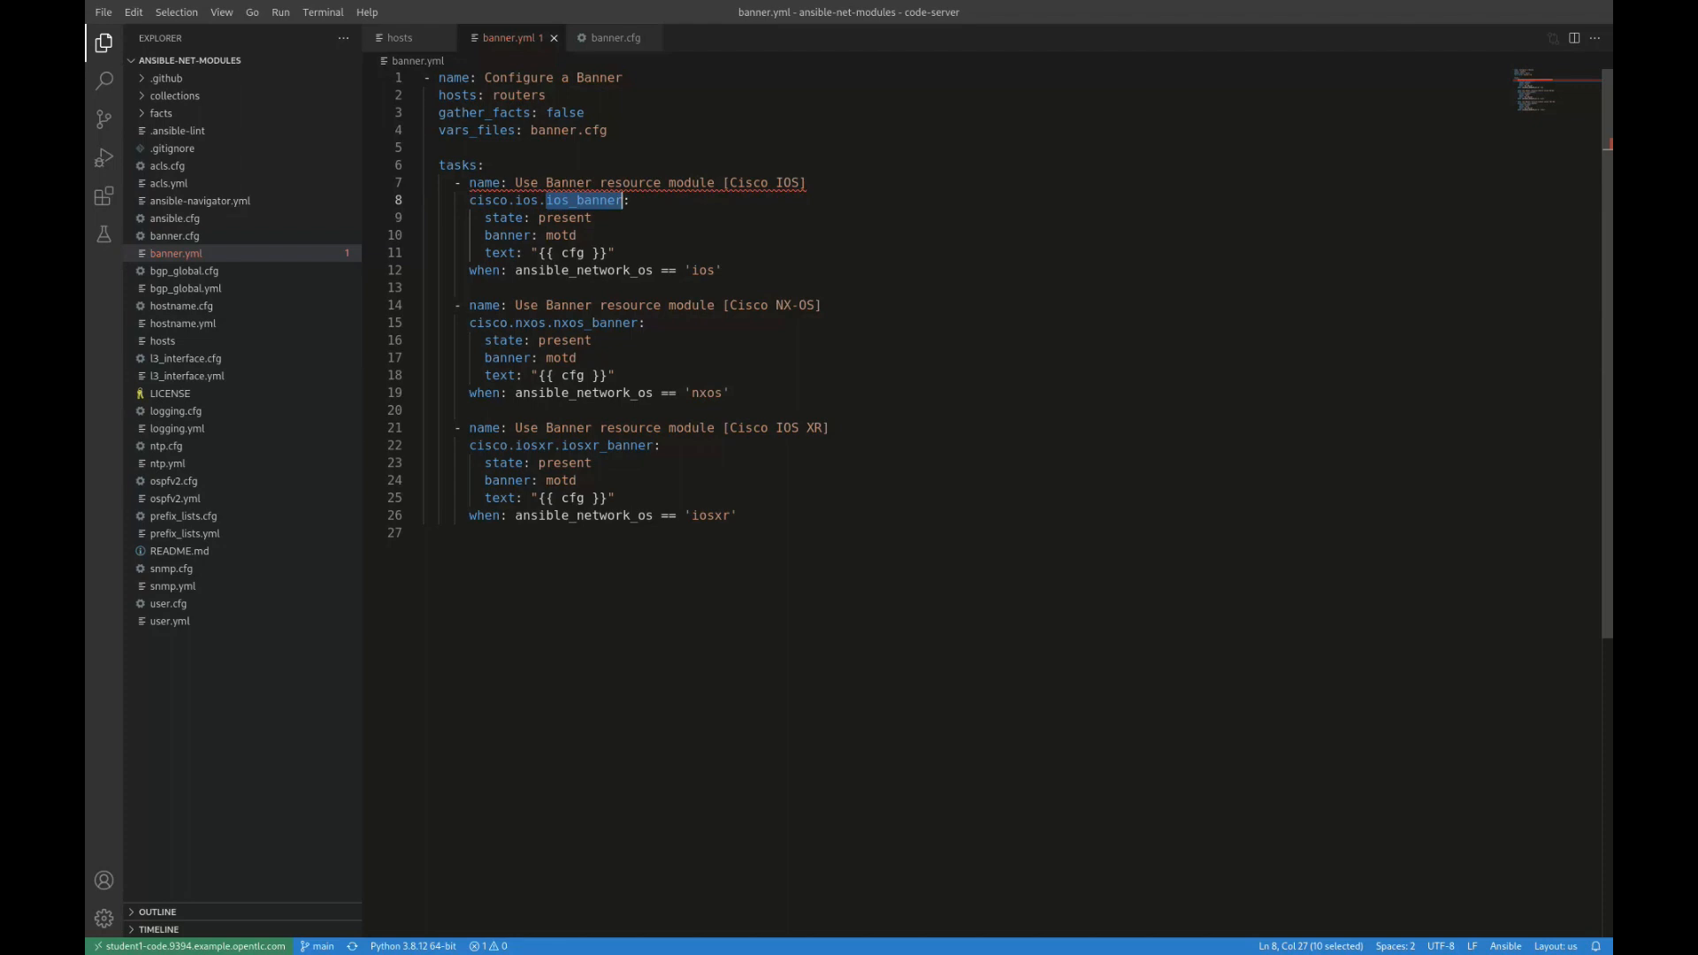
click(582, 201)
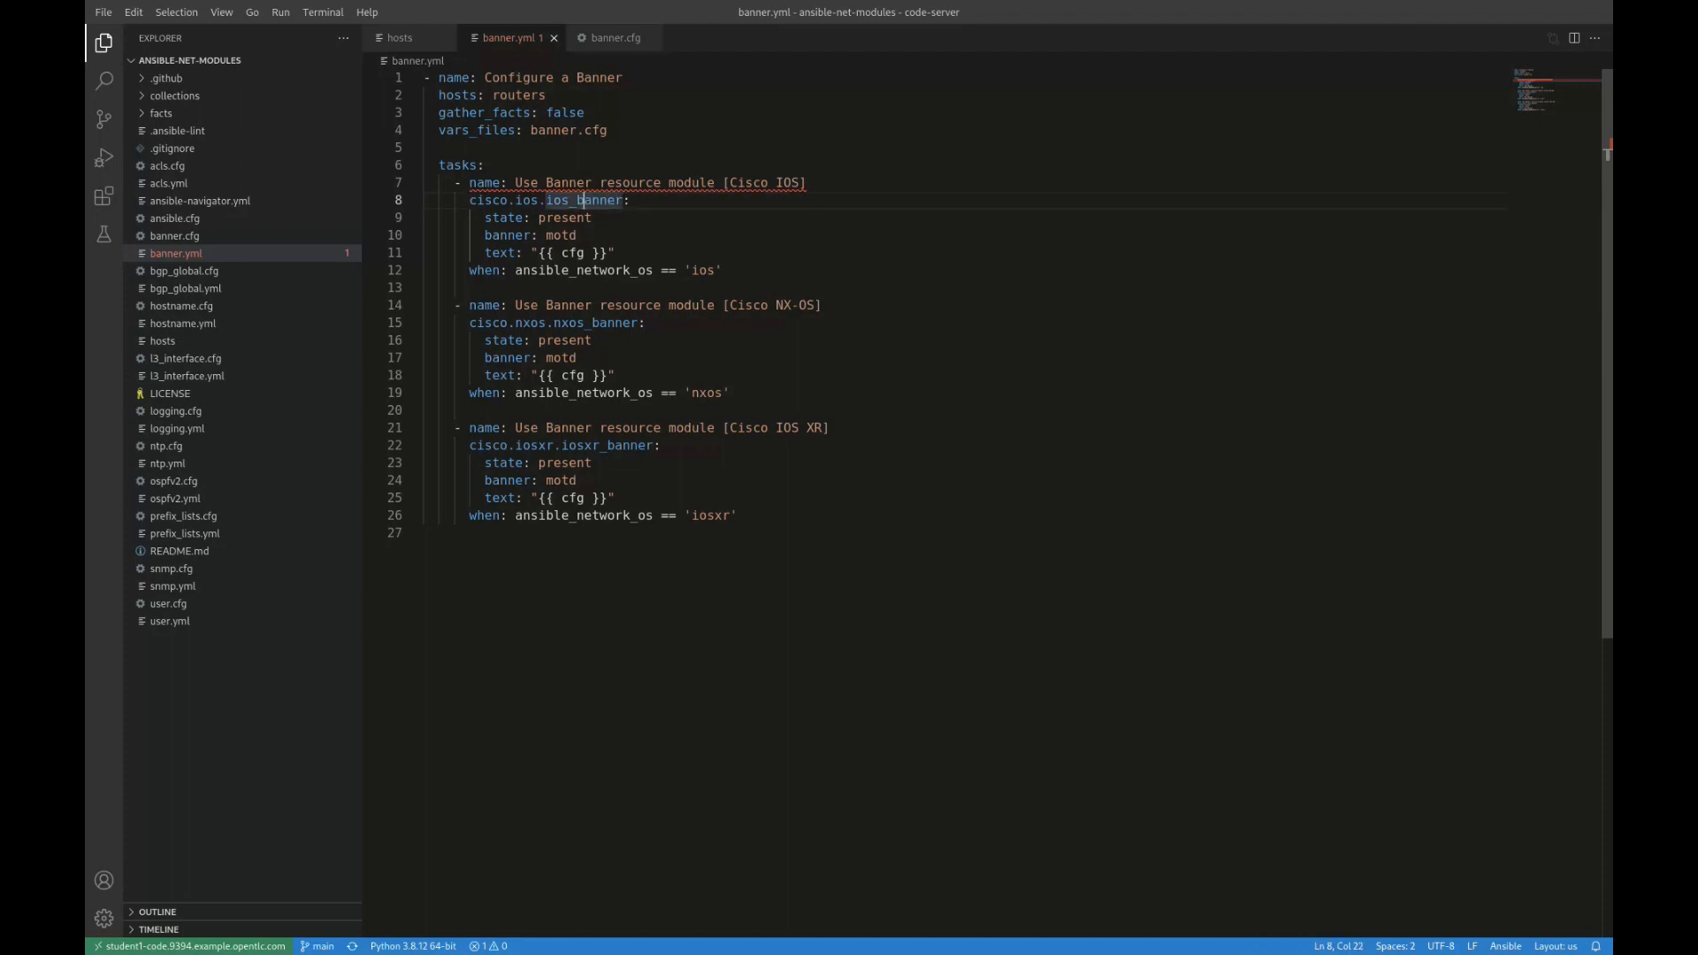
double_click(502, 218)
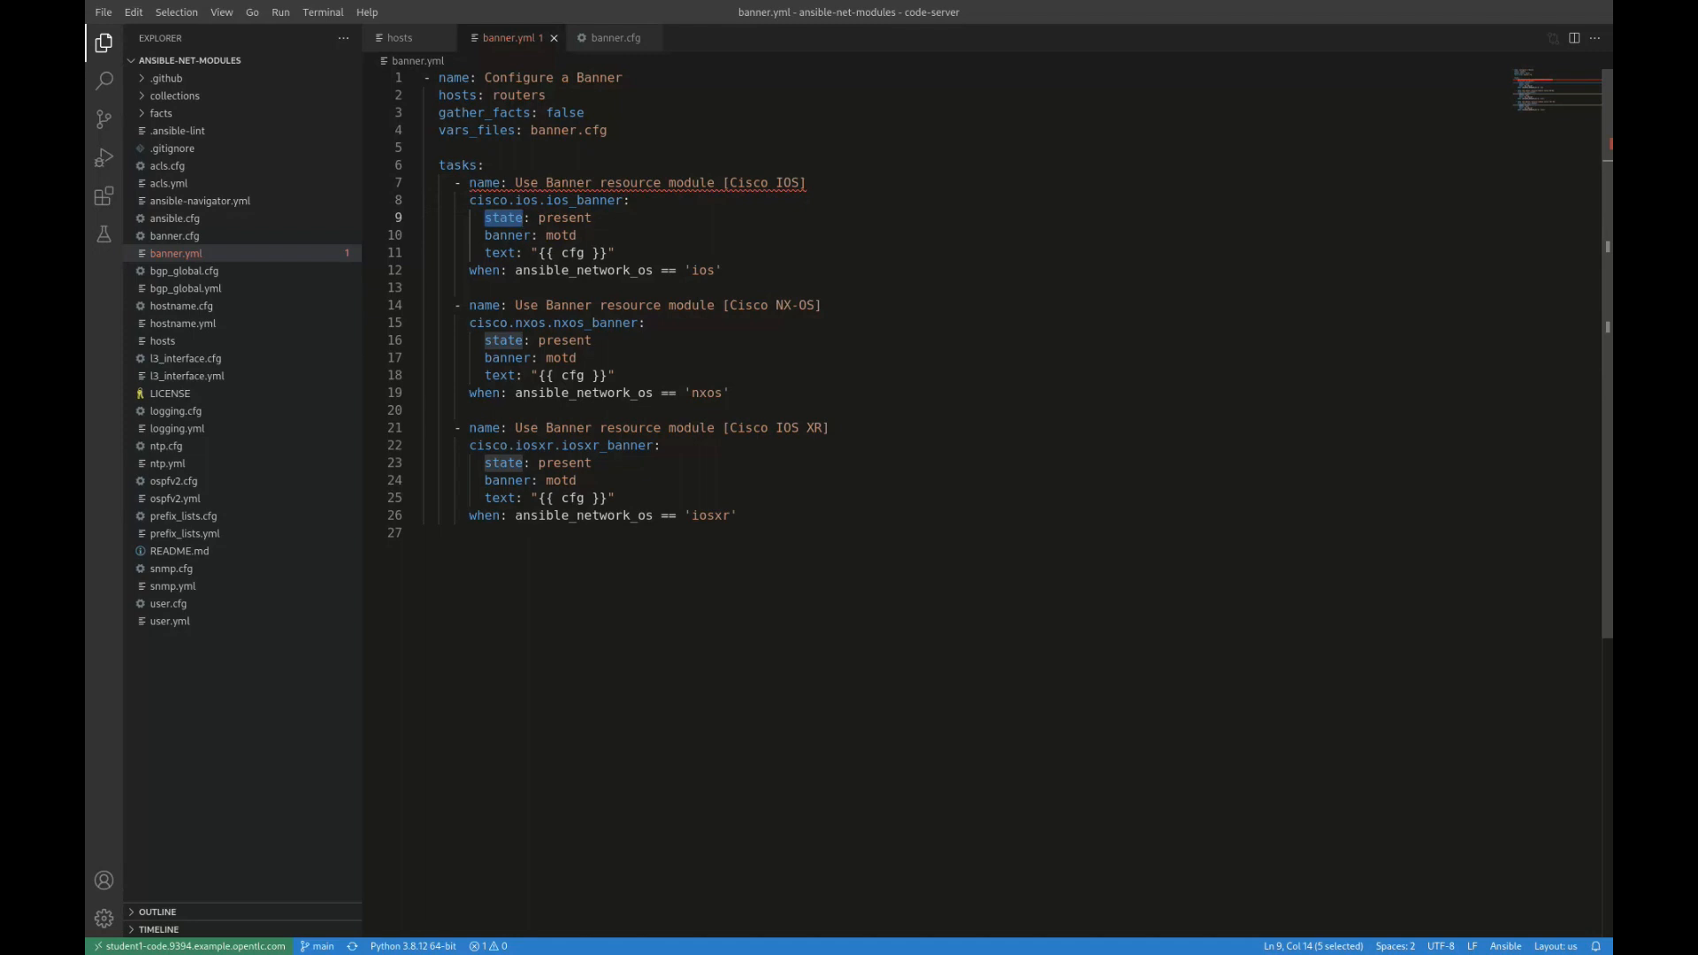
double_click(507, 236)
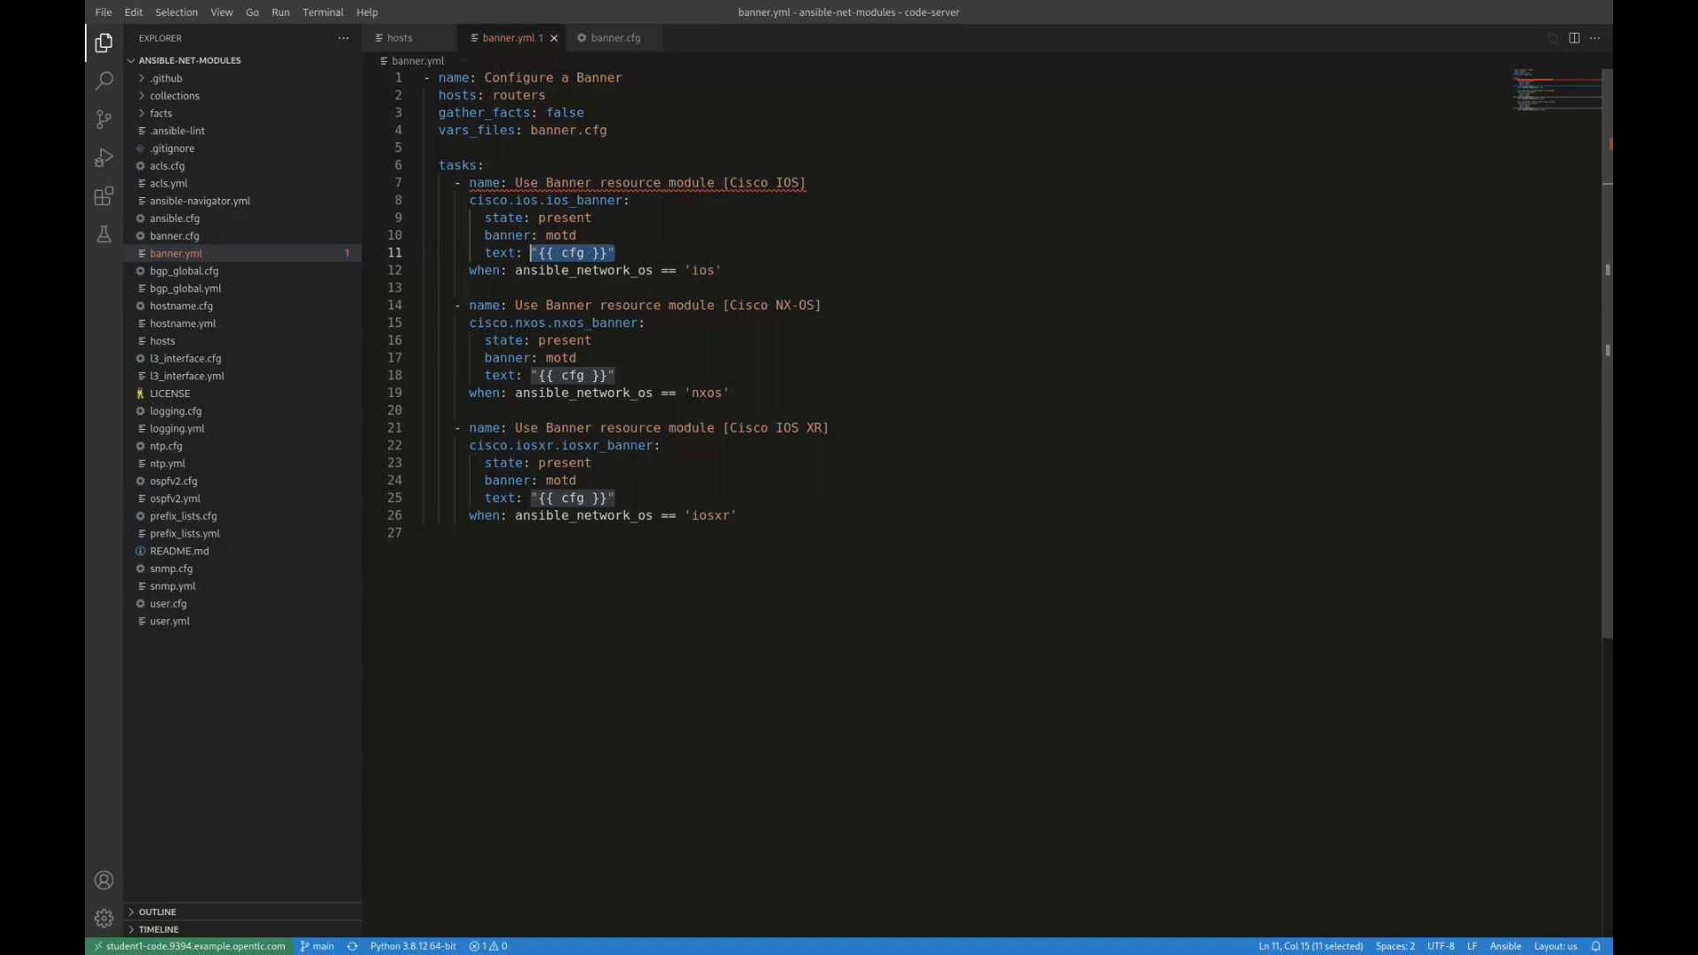
click(614, 252)
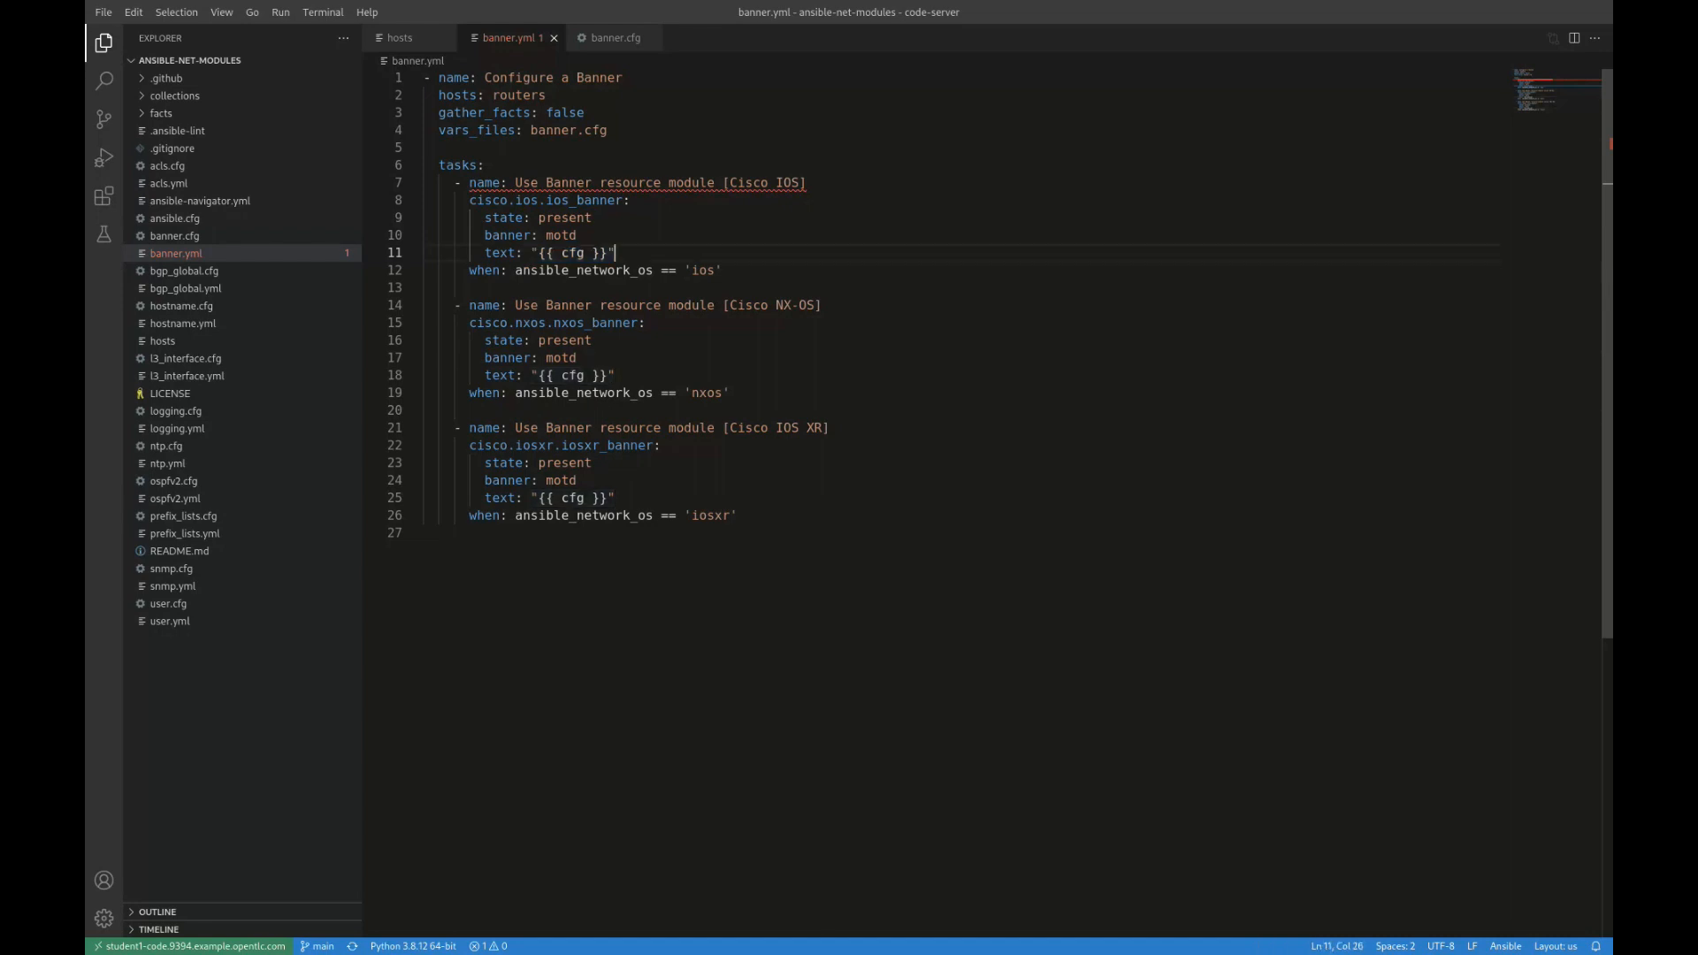
double_click(568, 130)
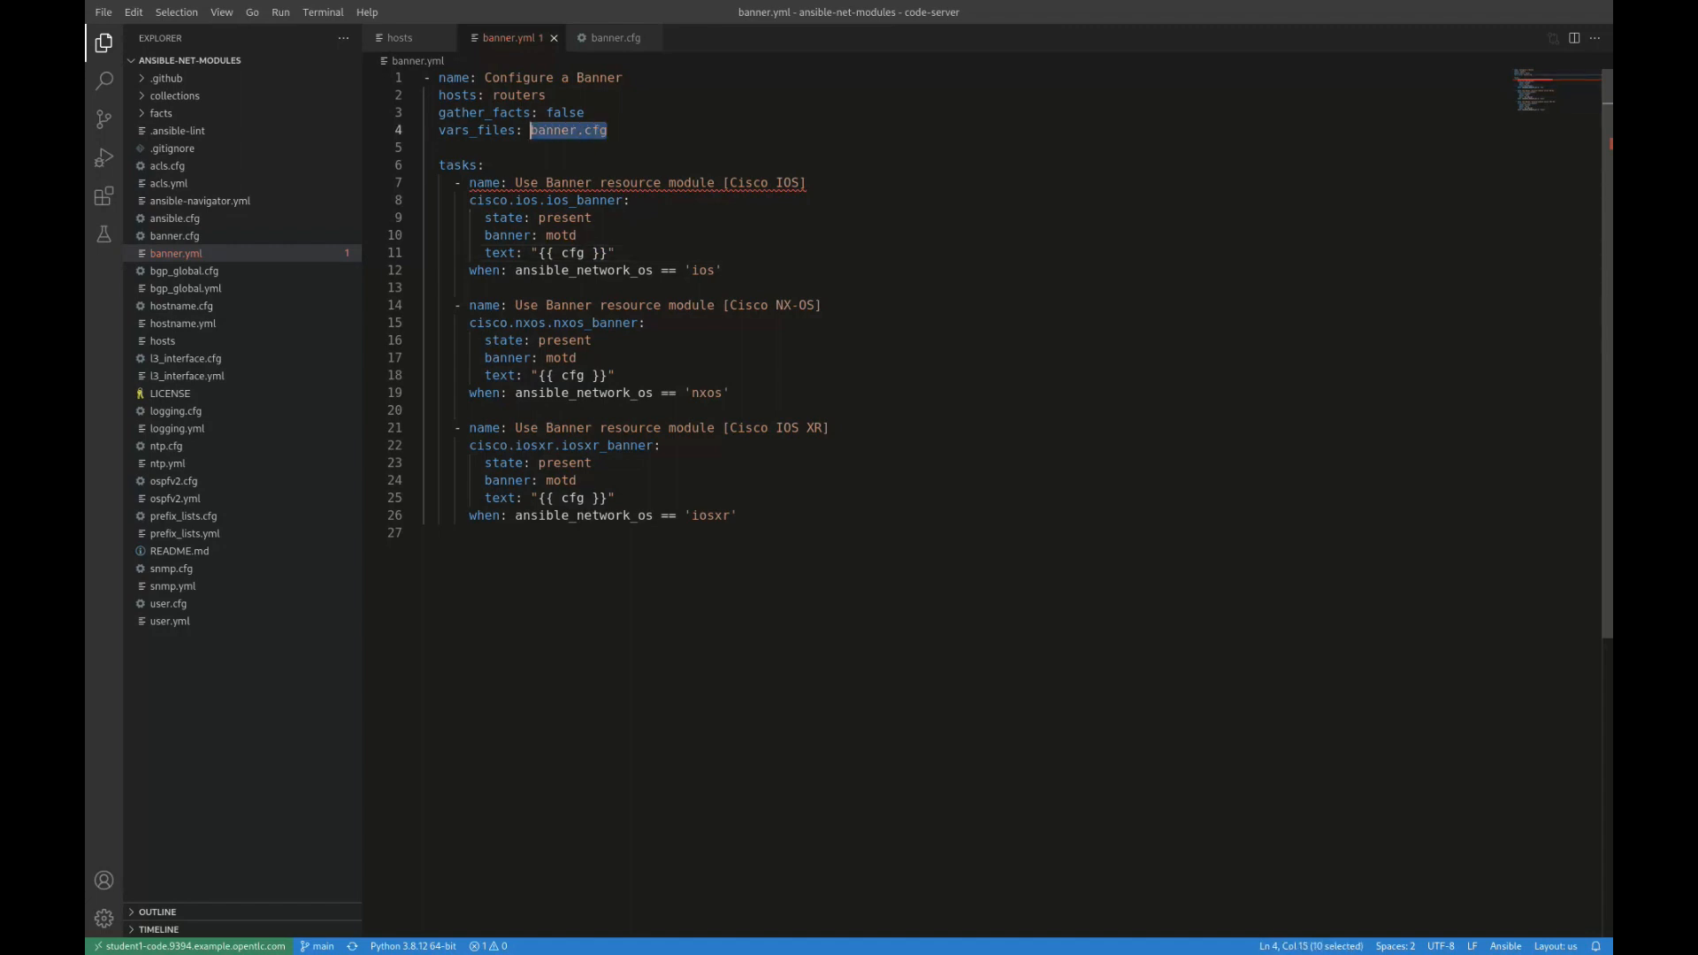
click(614, 37)
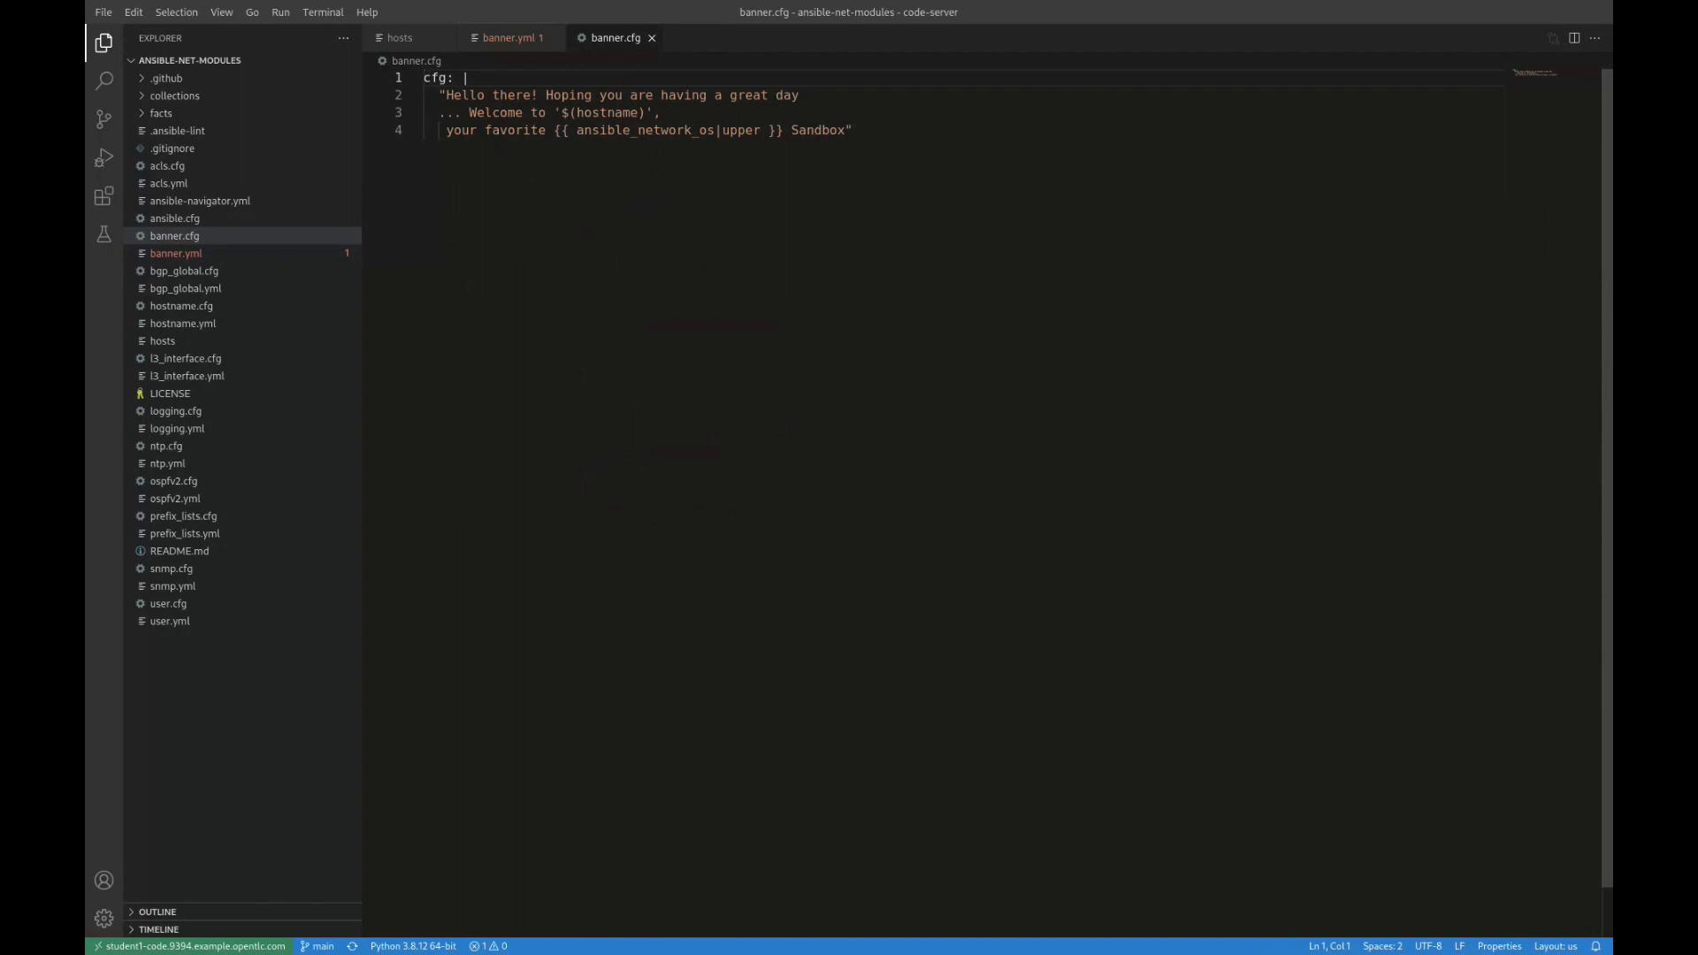
double_click(434, 78)
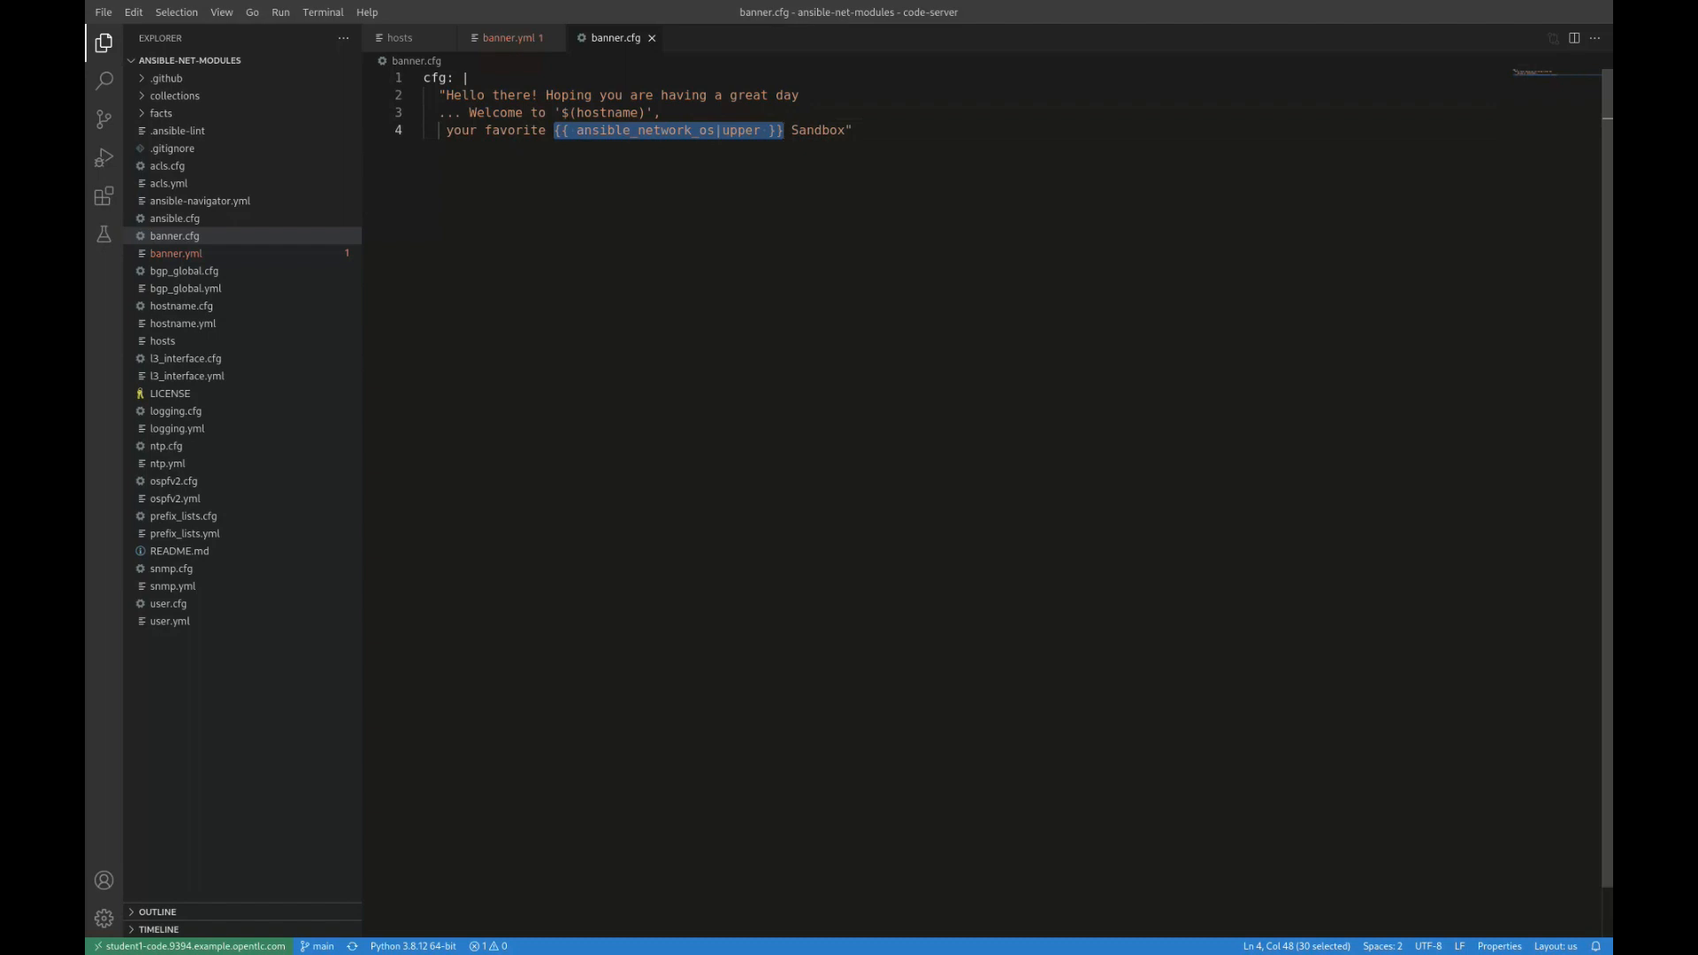
click(714, 130)
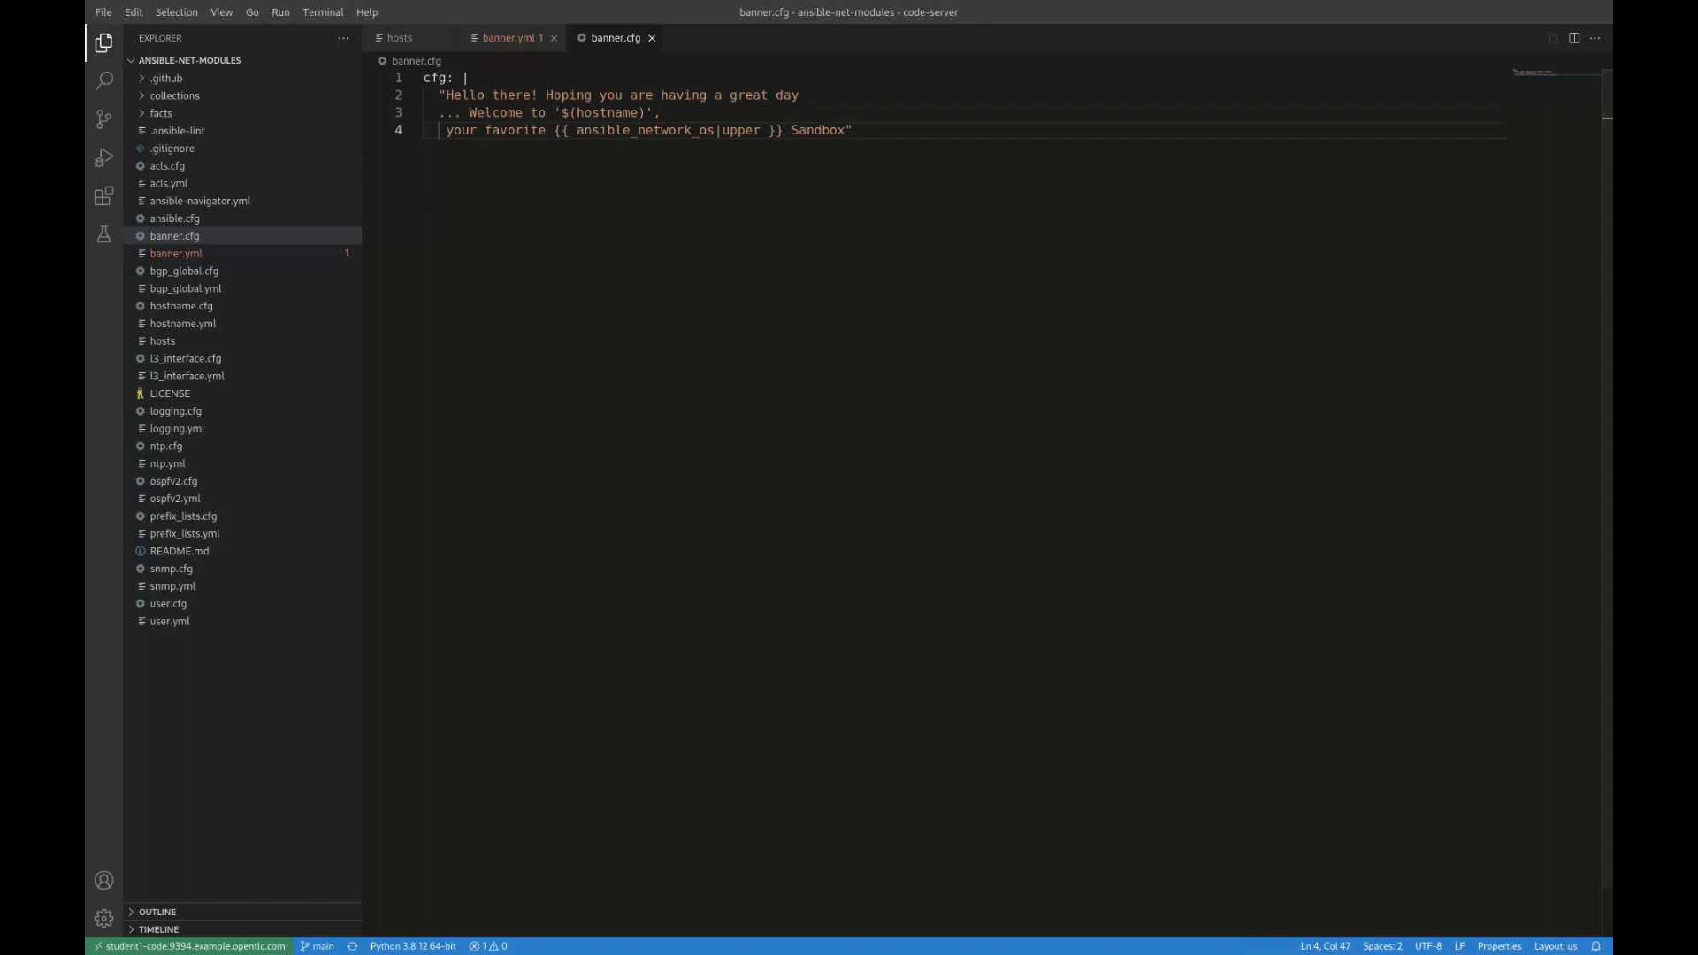
click(510, 37)
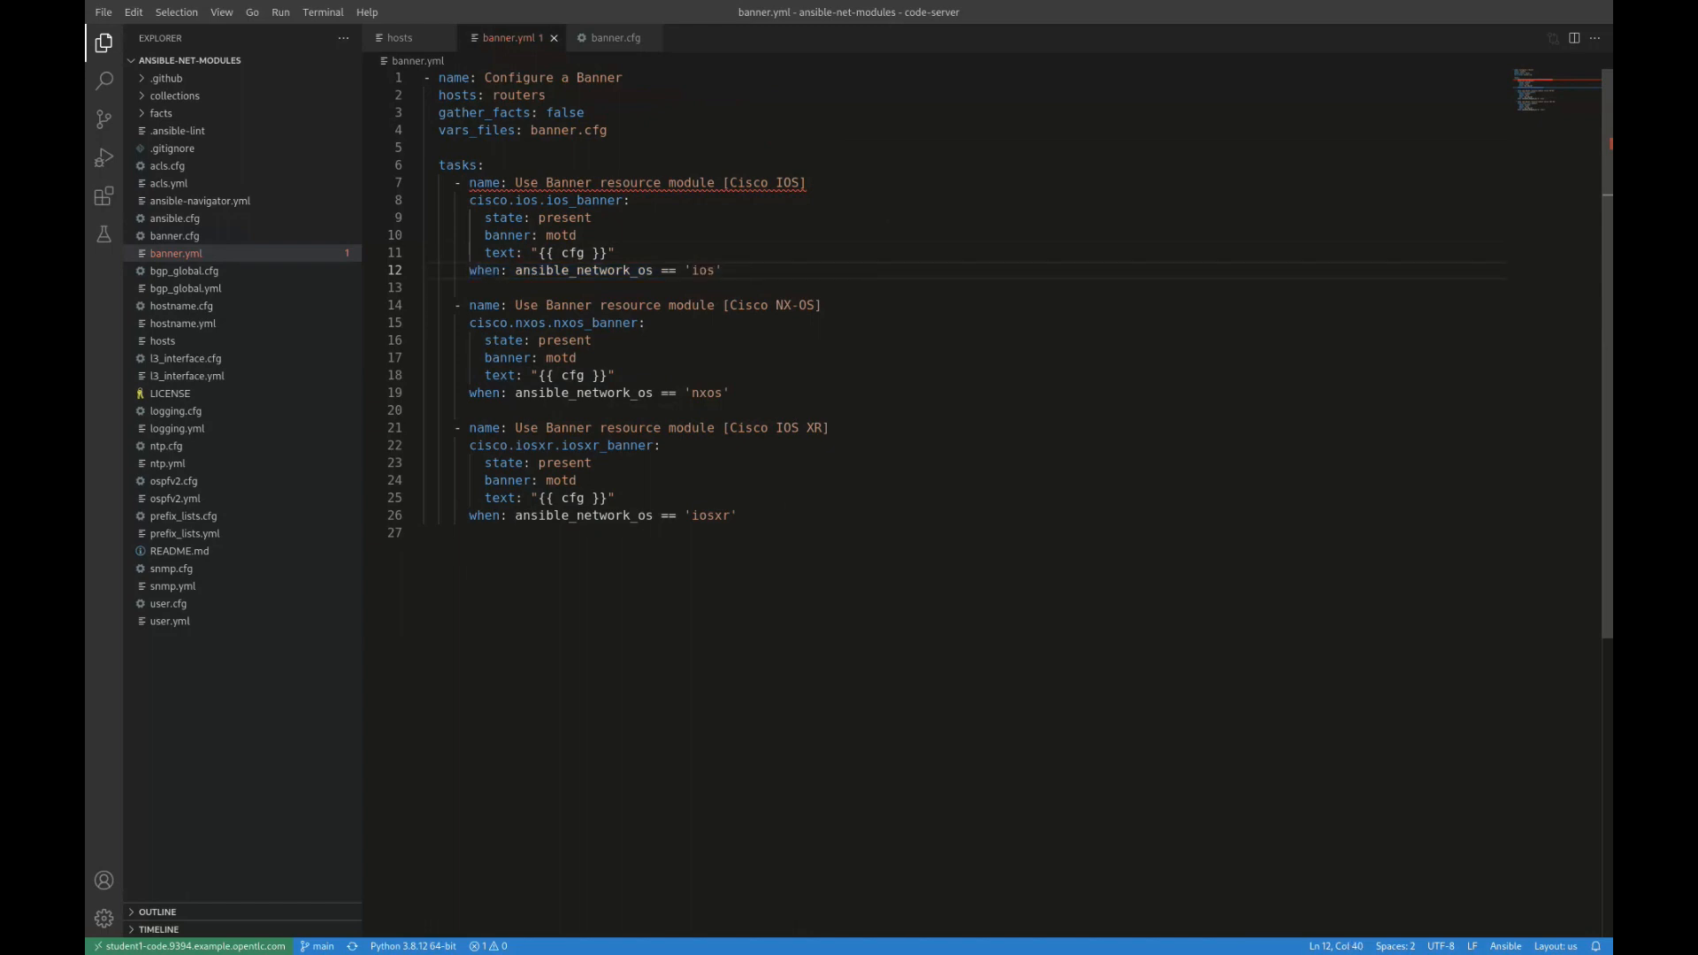
double_click(582, 270)
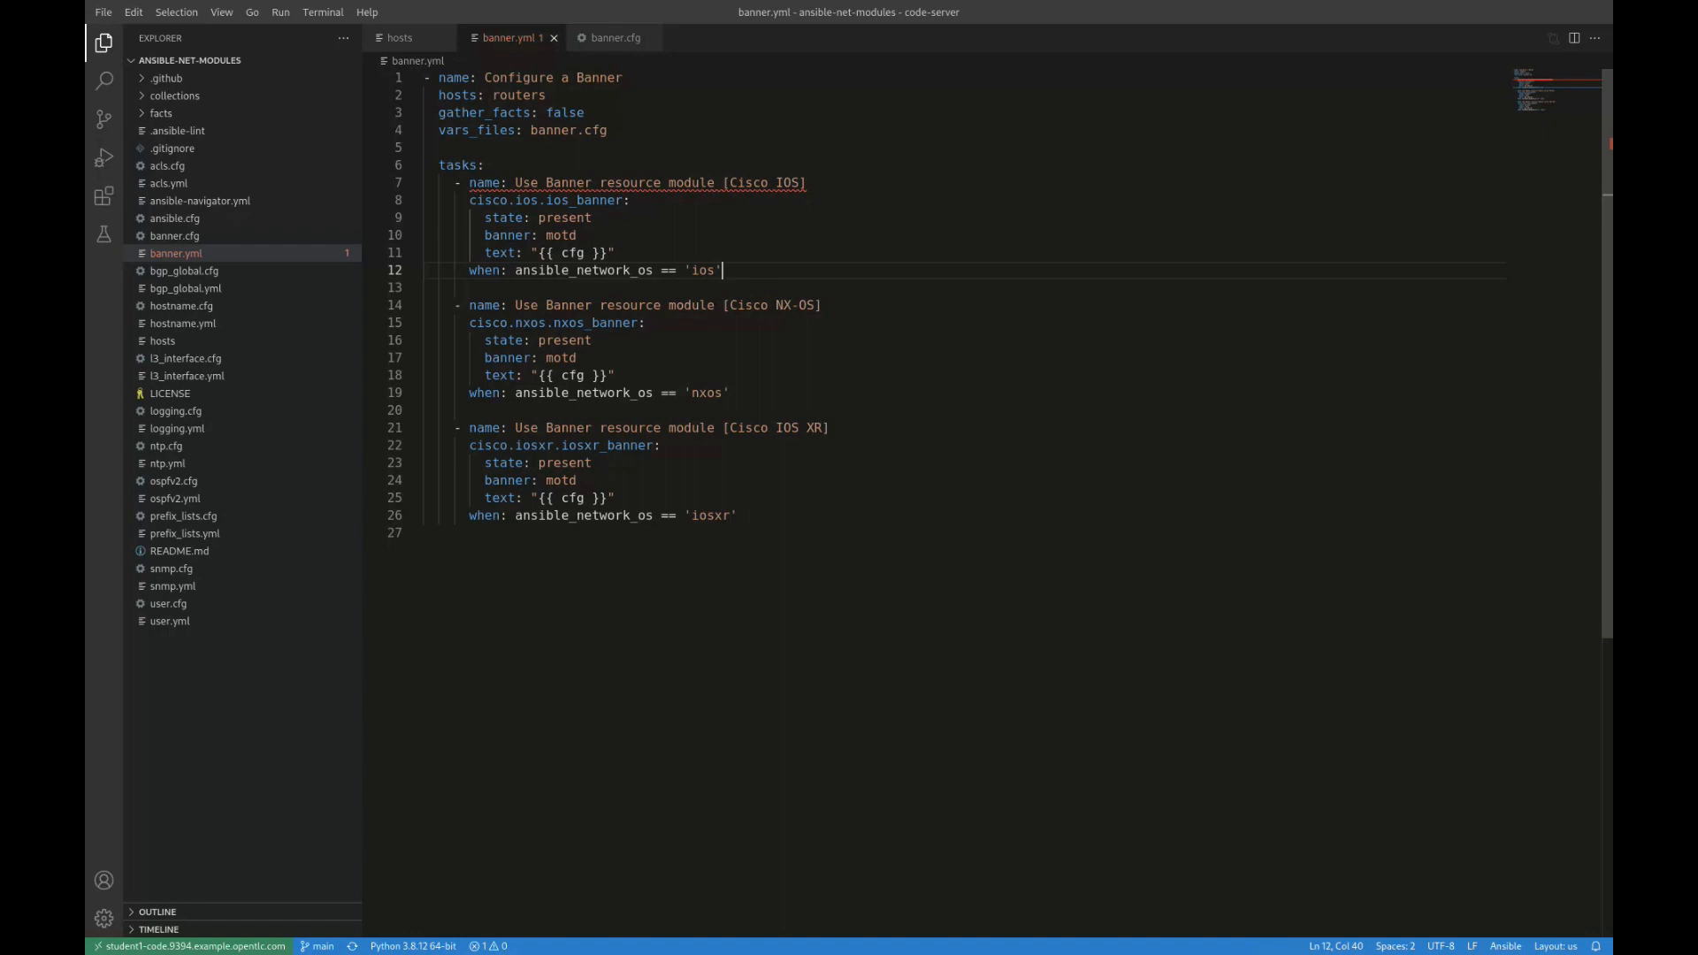
double_click(555, 323)
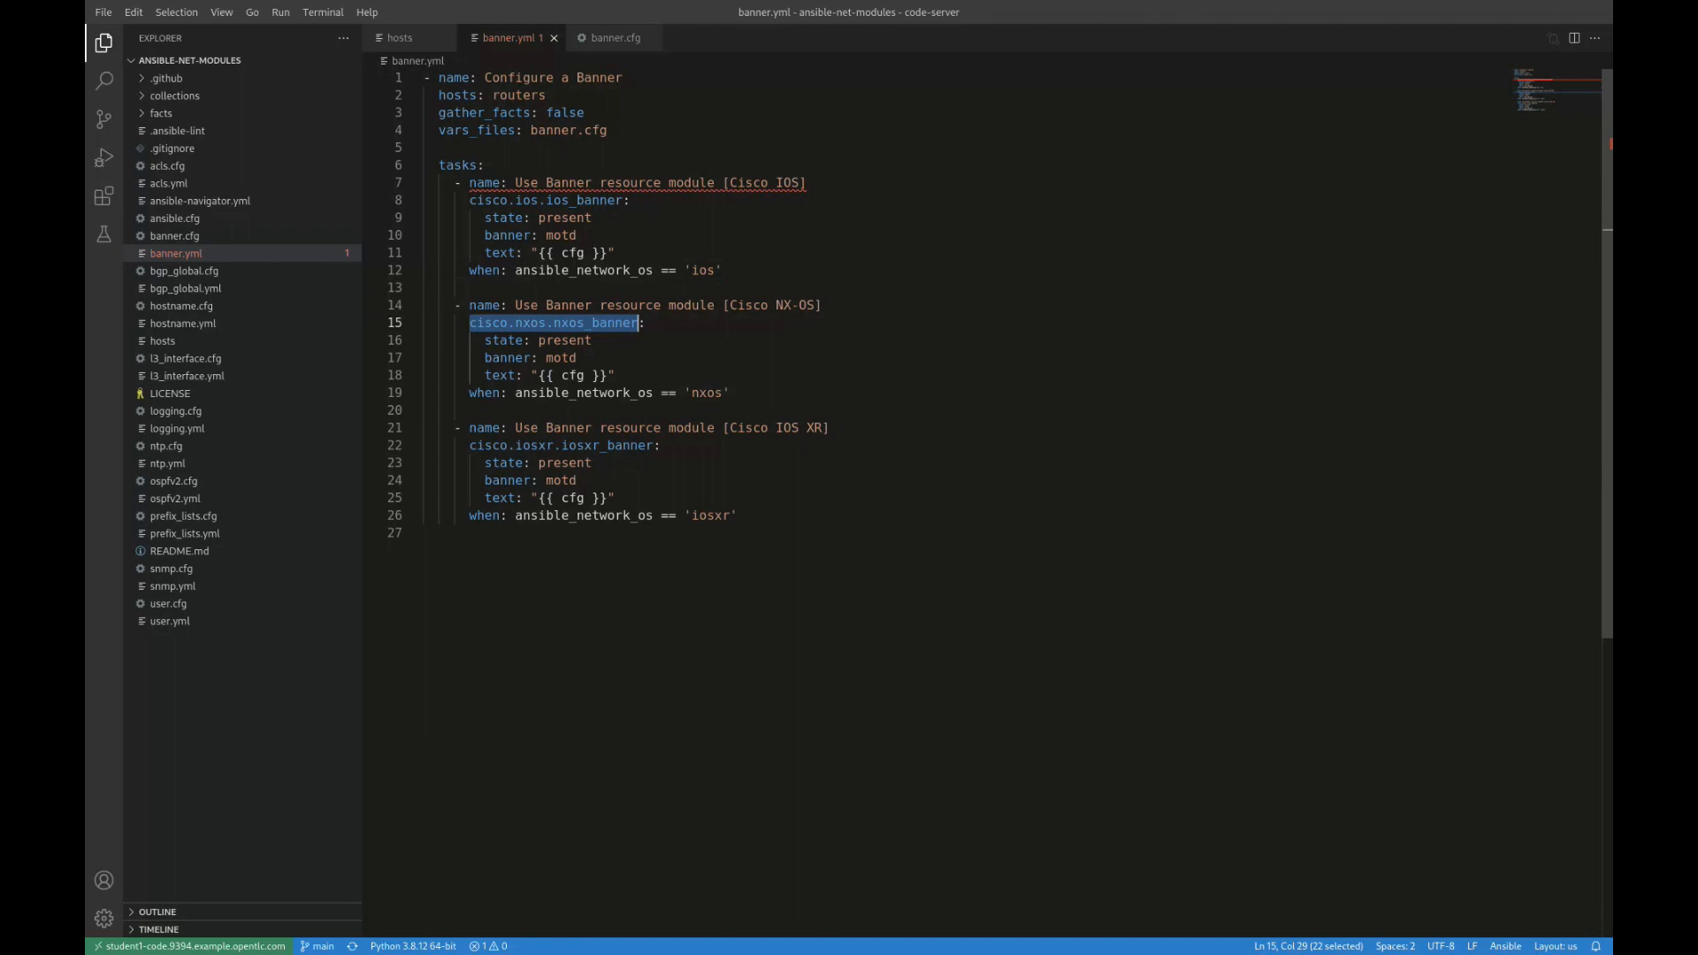
click(563, 357)
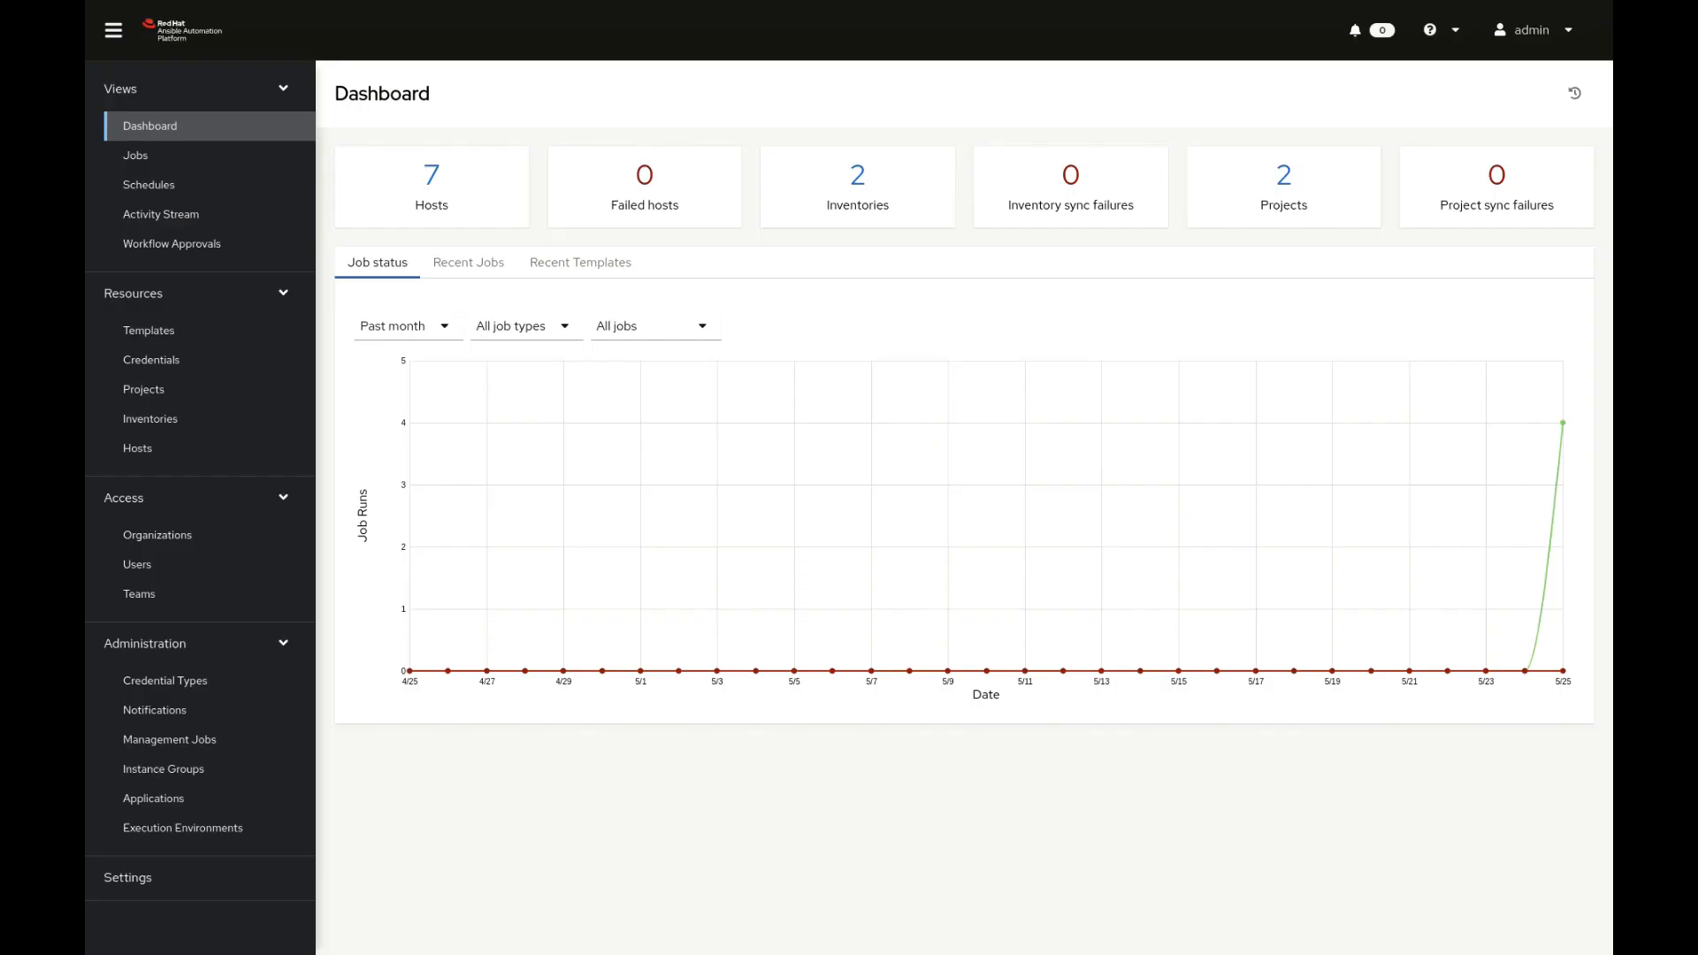
mouse_move(144, 390)
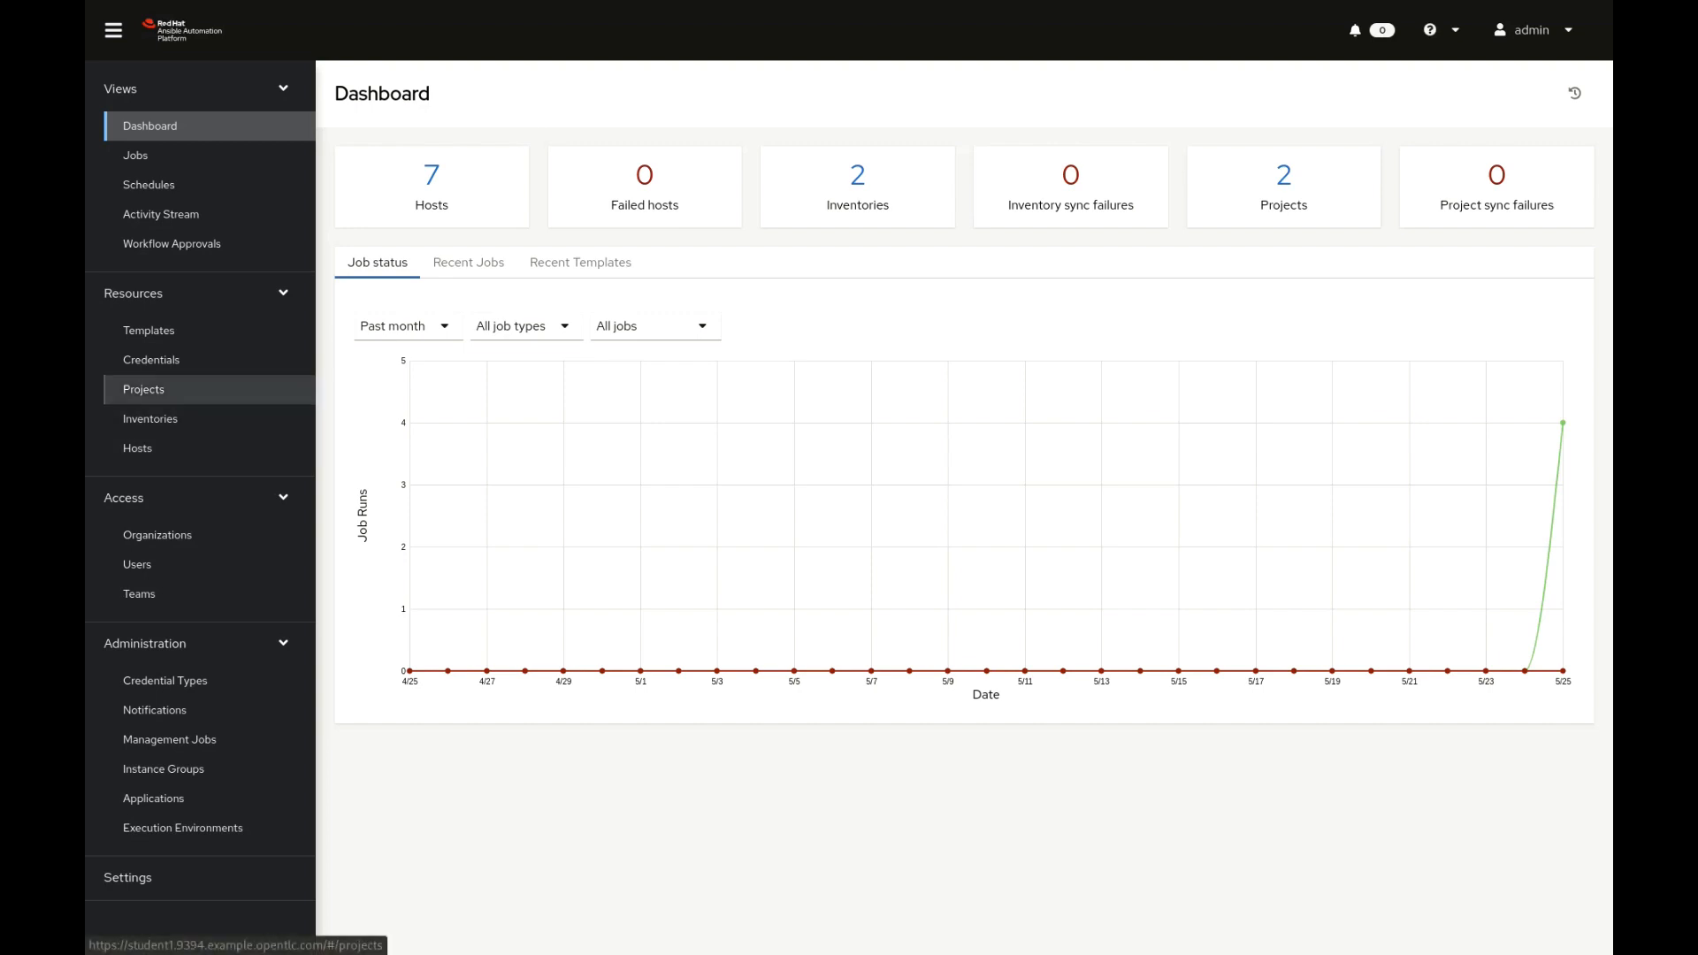
Go to Inventories under Resources in the left navigation
click(143, 389)
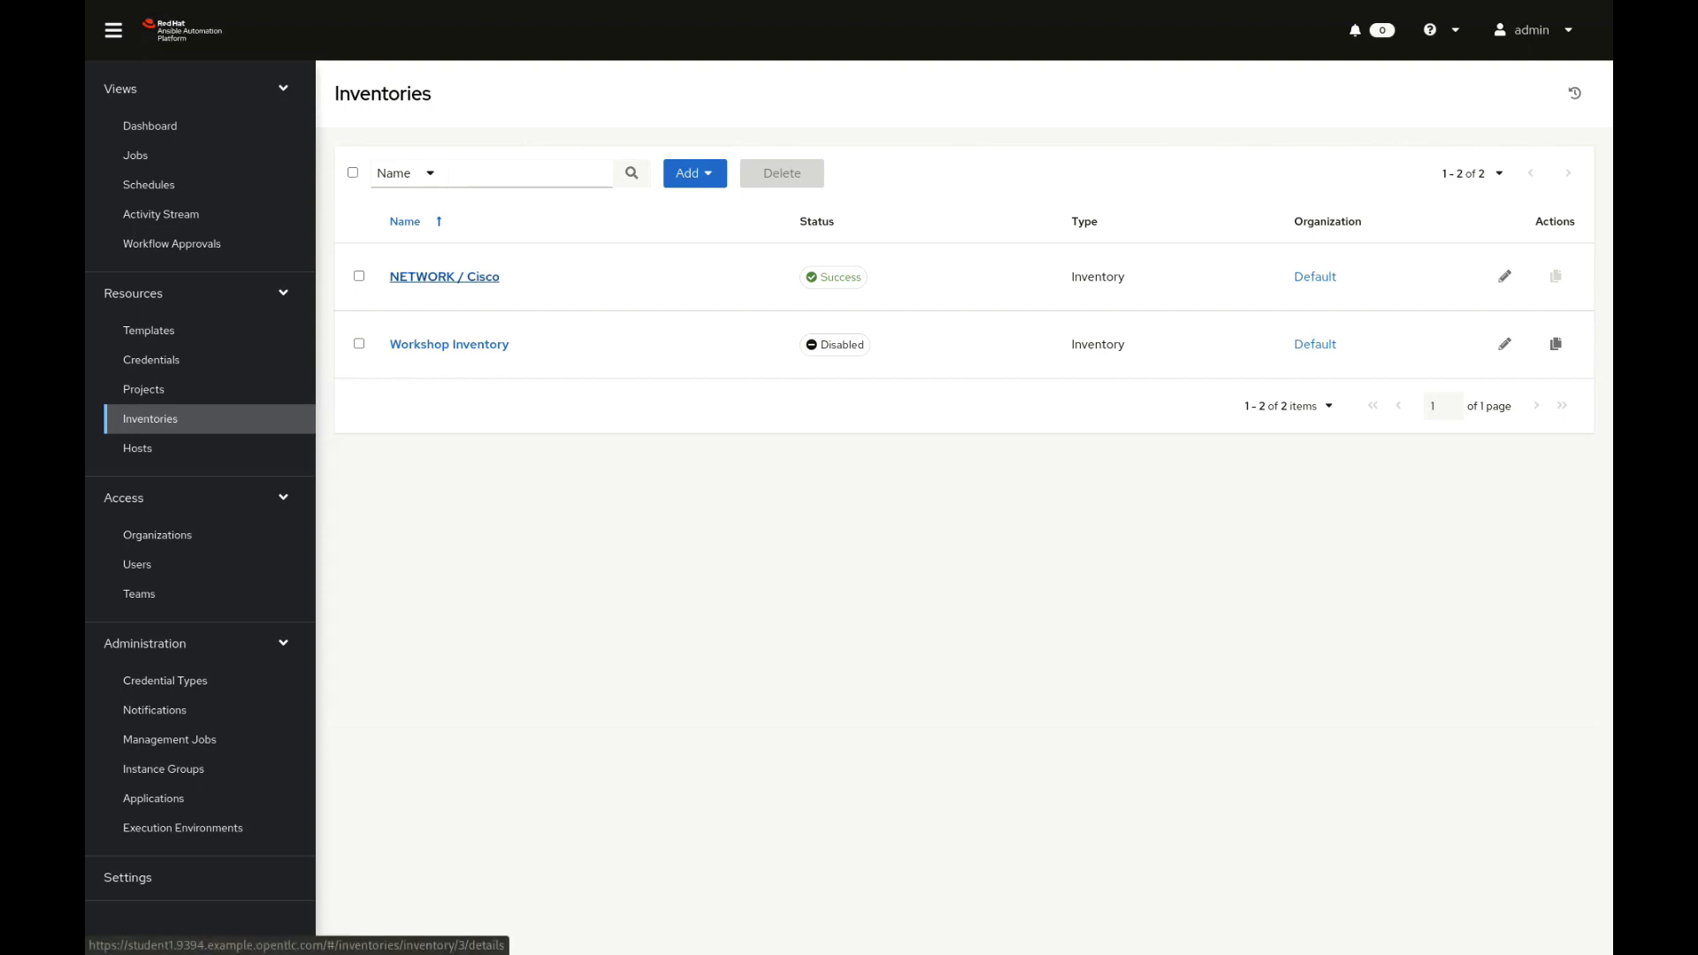
Inspect NETWORK / Cisco's DevNet Always-On Sandboxes source, groups and hosts, then list templates
click(444, 276)
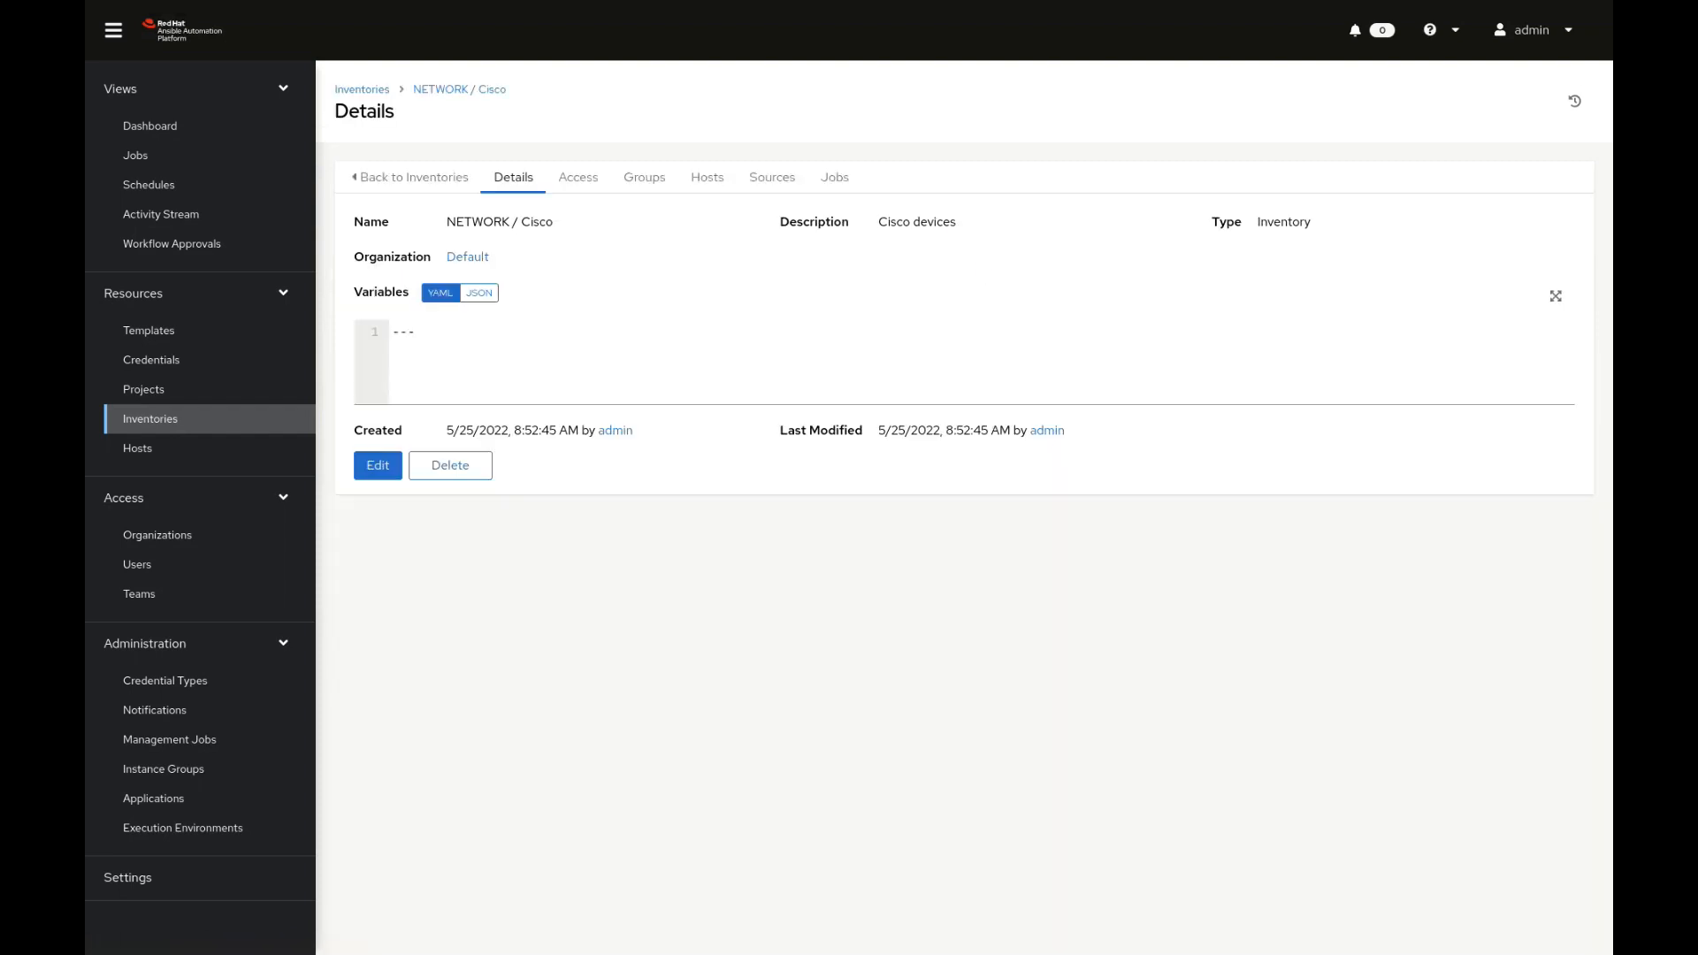
click(772, 177)
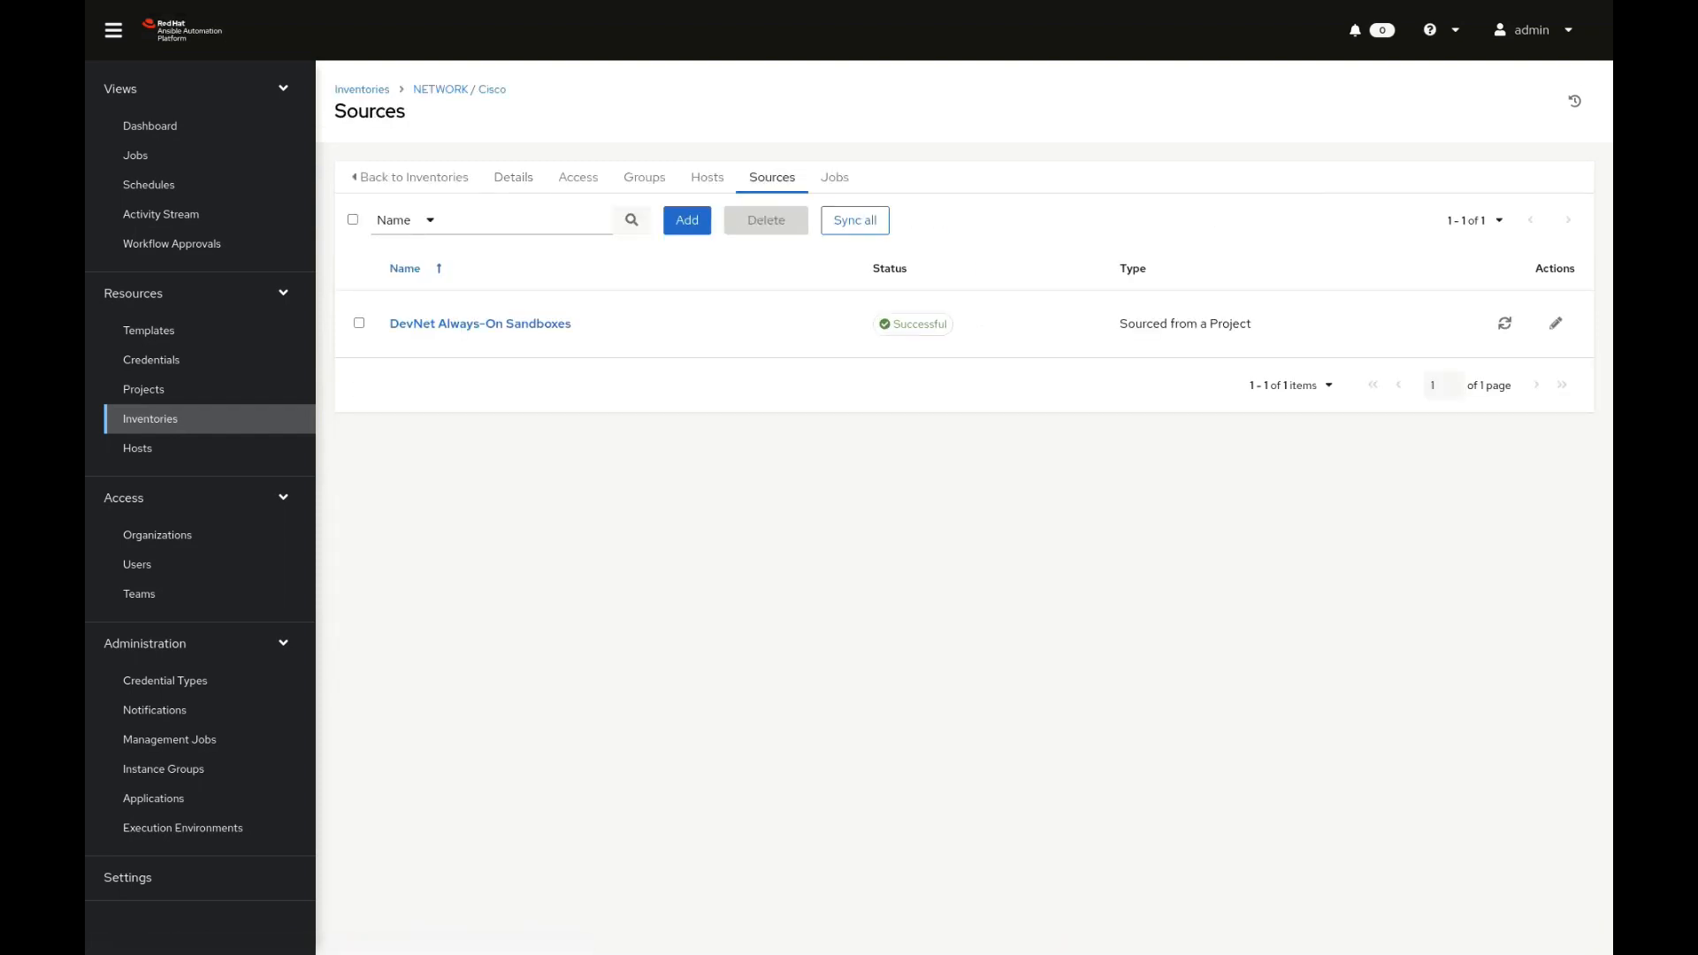
mouse_move(479, 323)
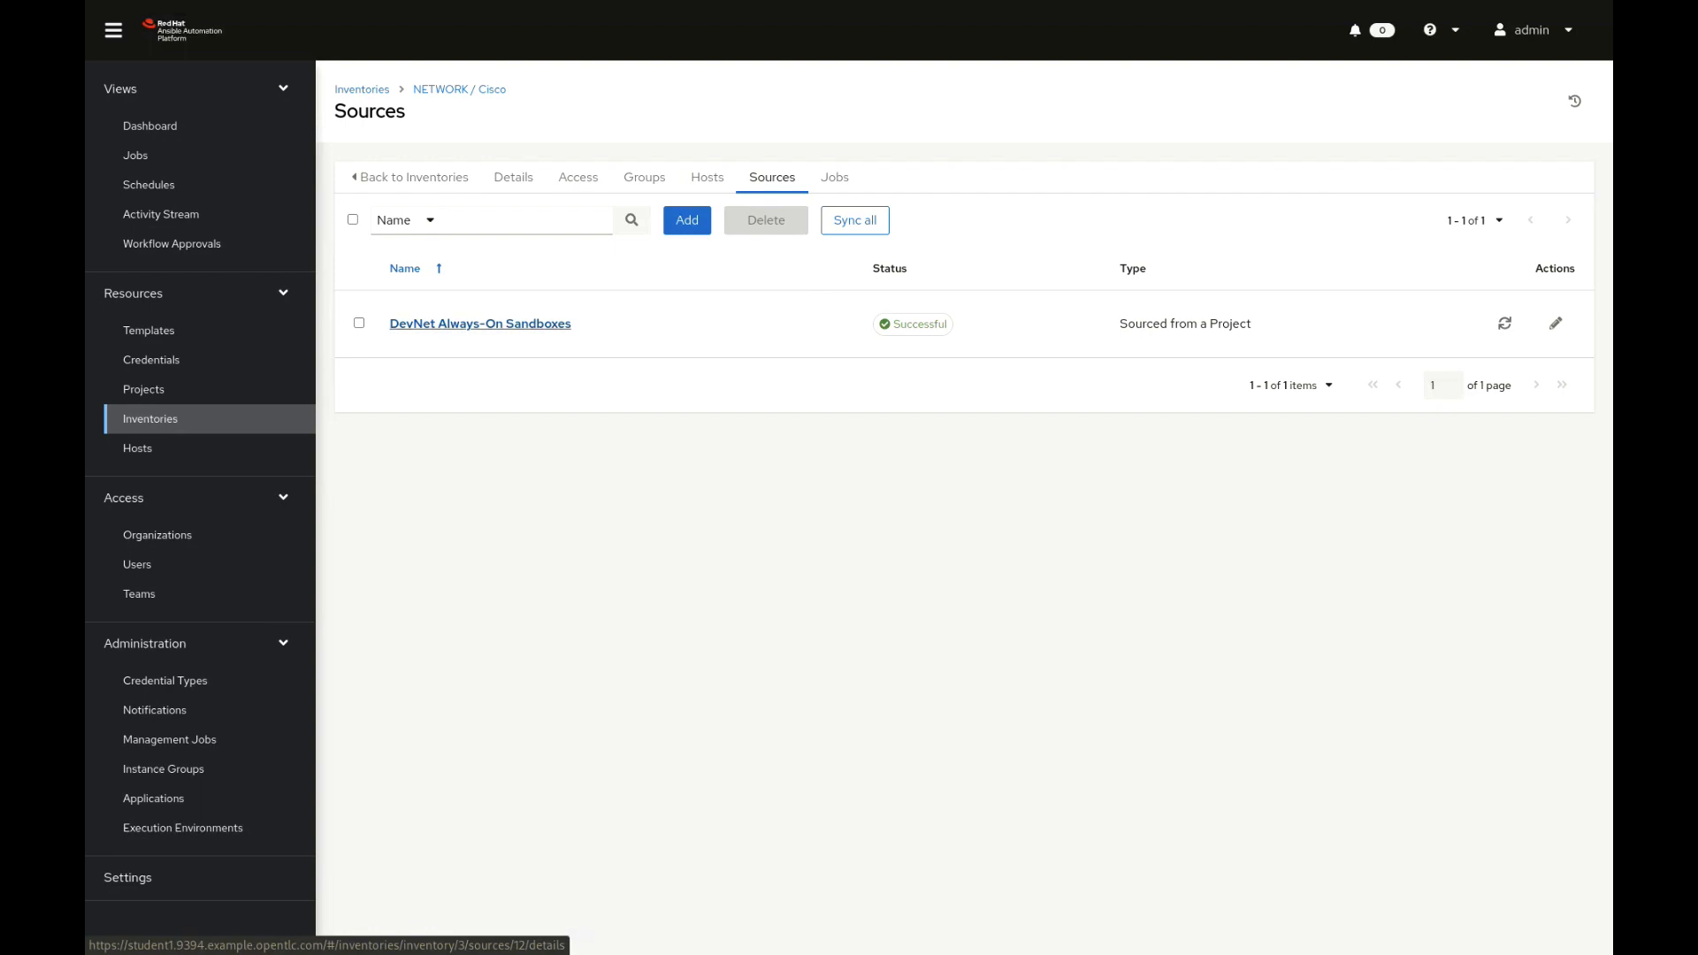
click(479, 323)
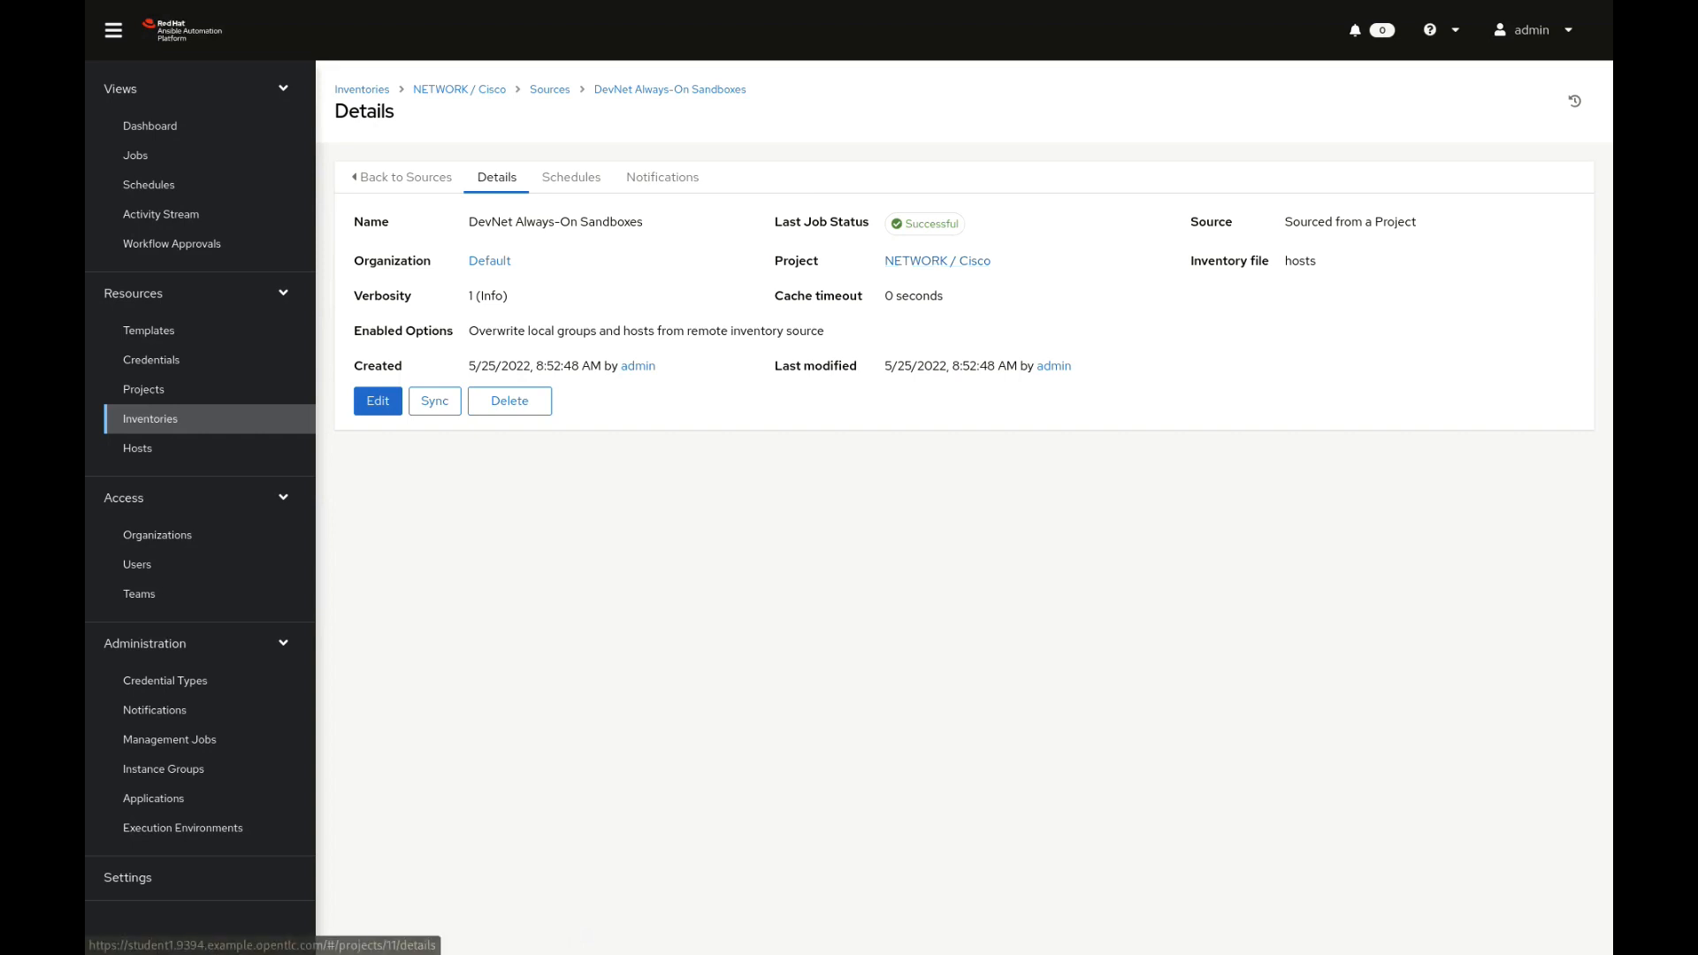
double_click(1299, 261)
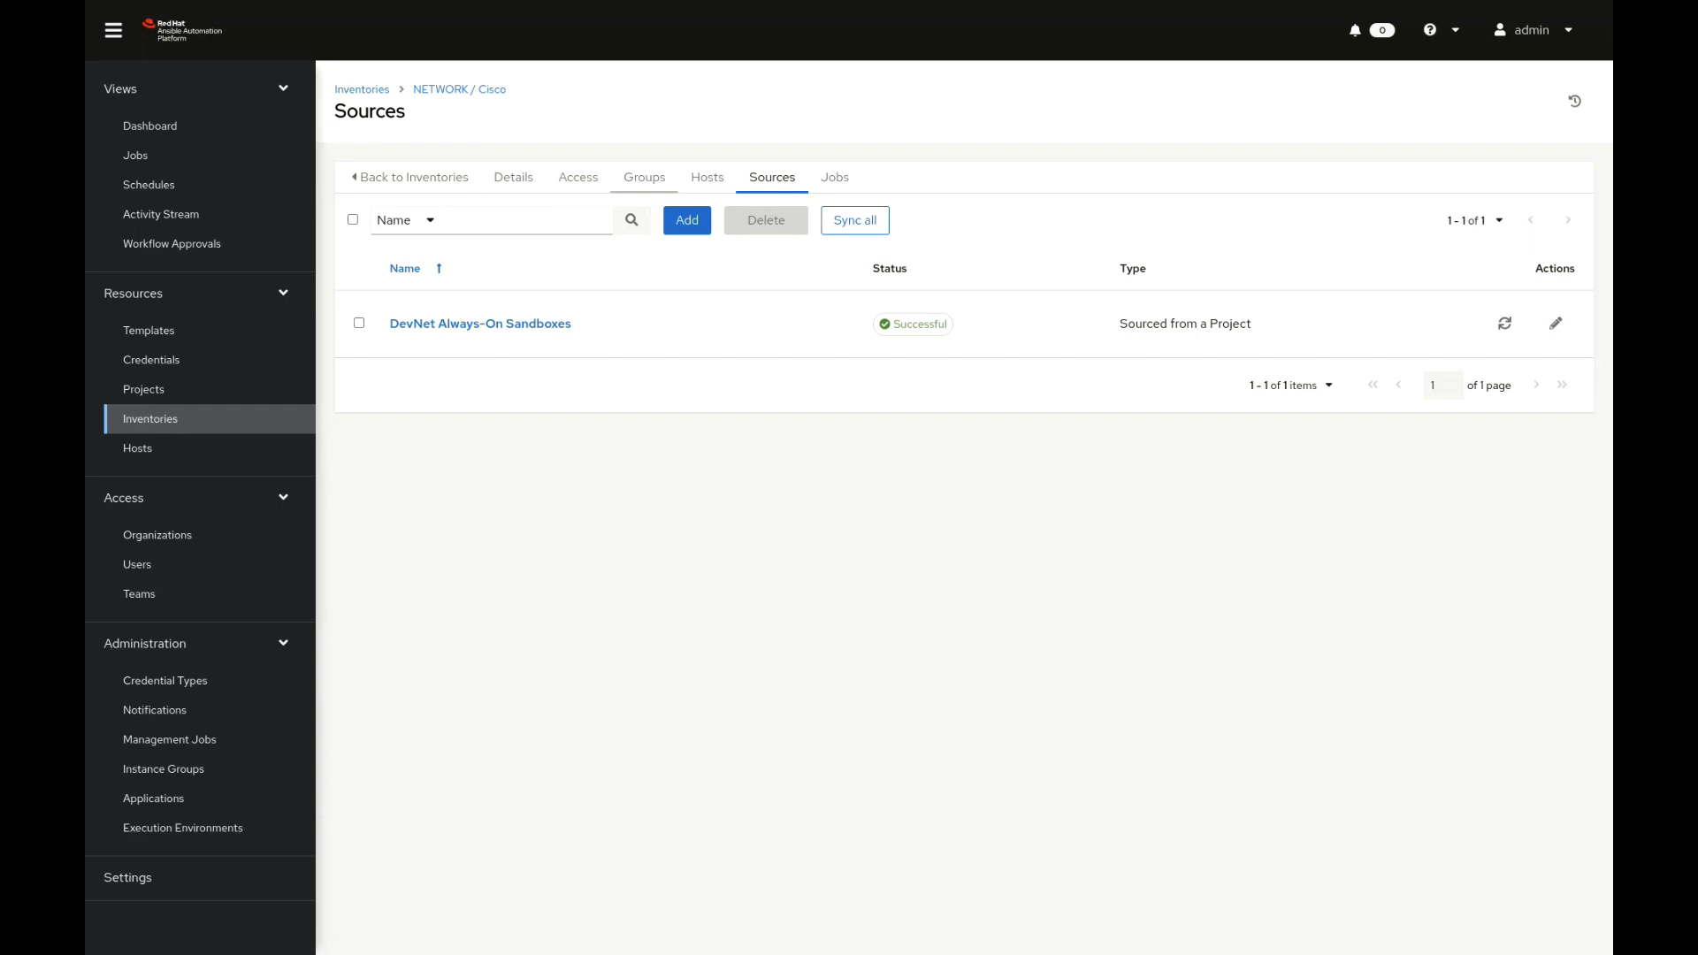
click(643, 177)
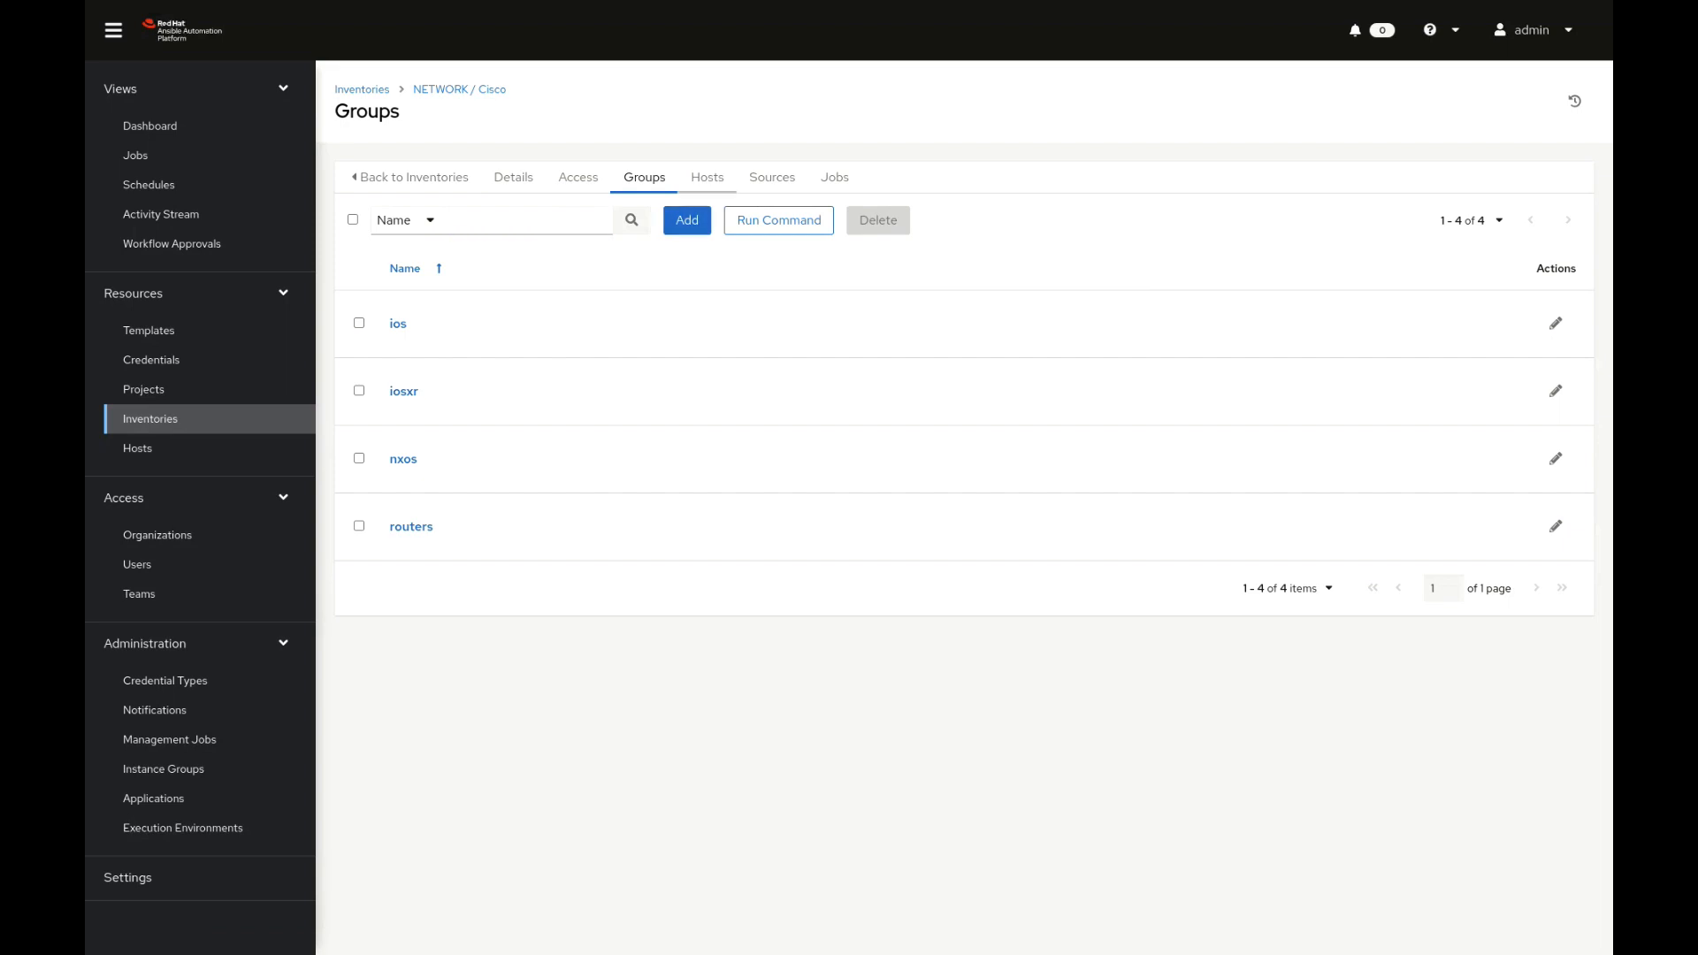
click(706, 177)
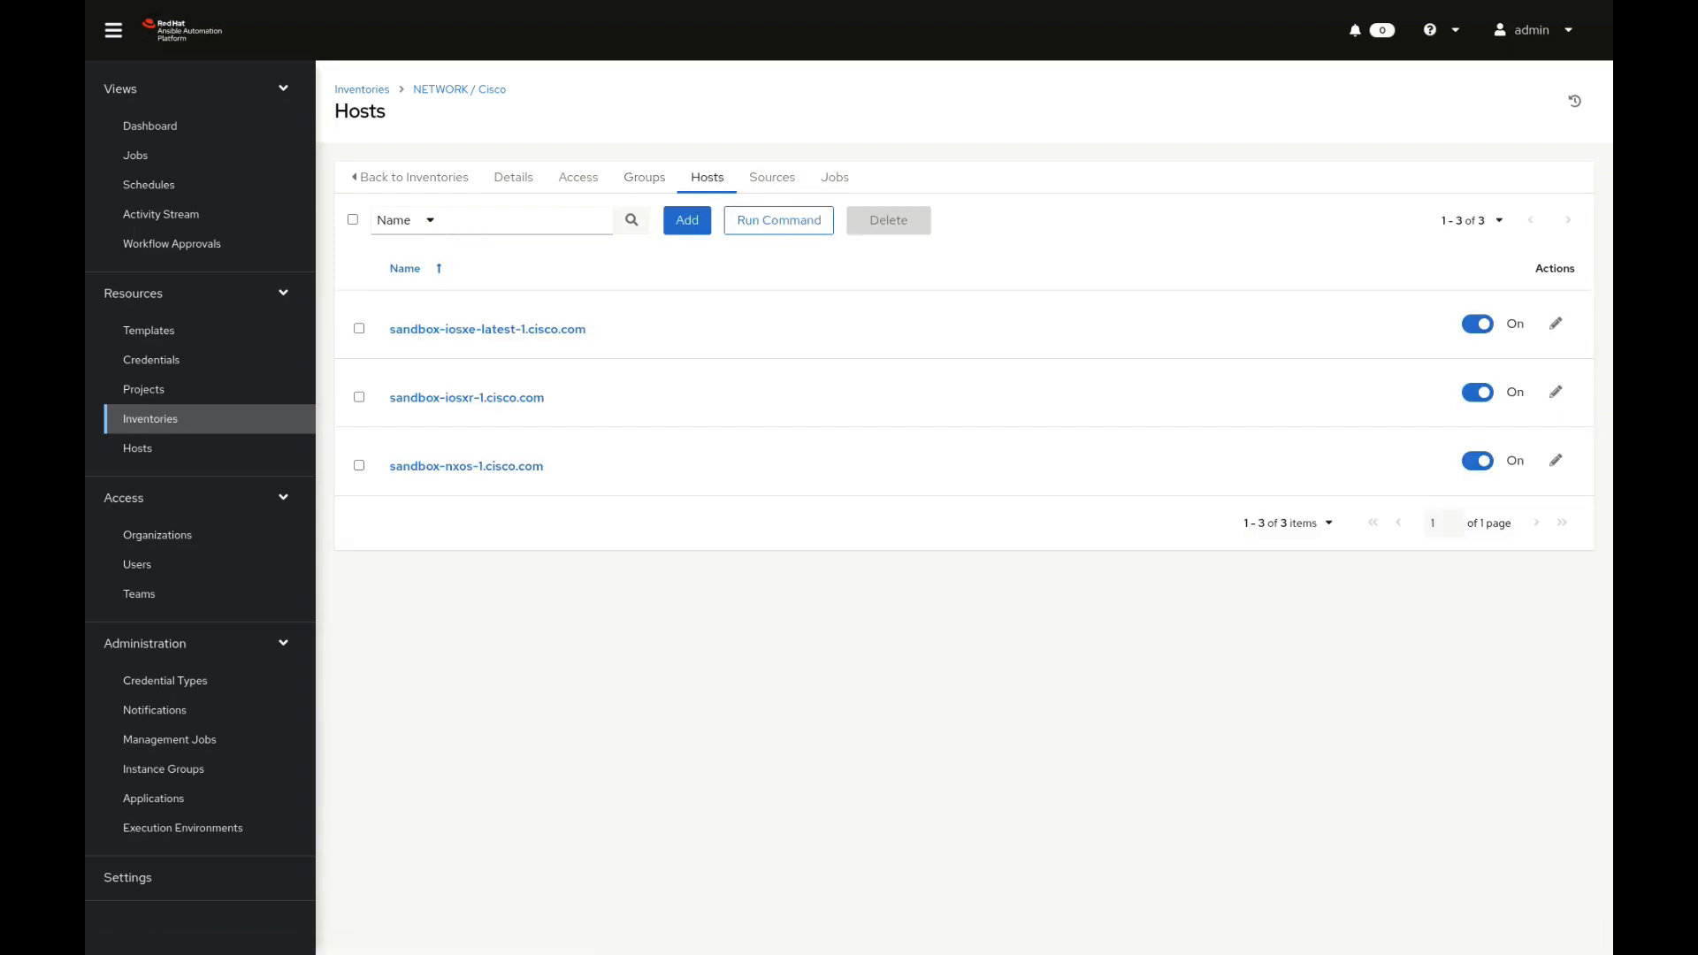
click(149, 329)
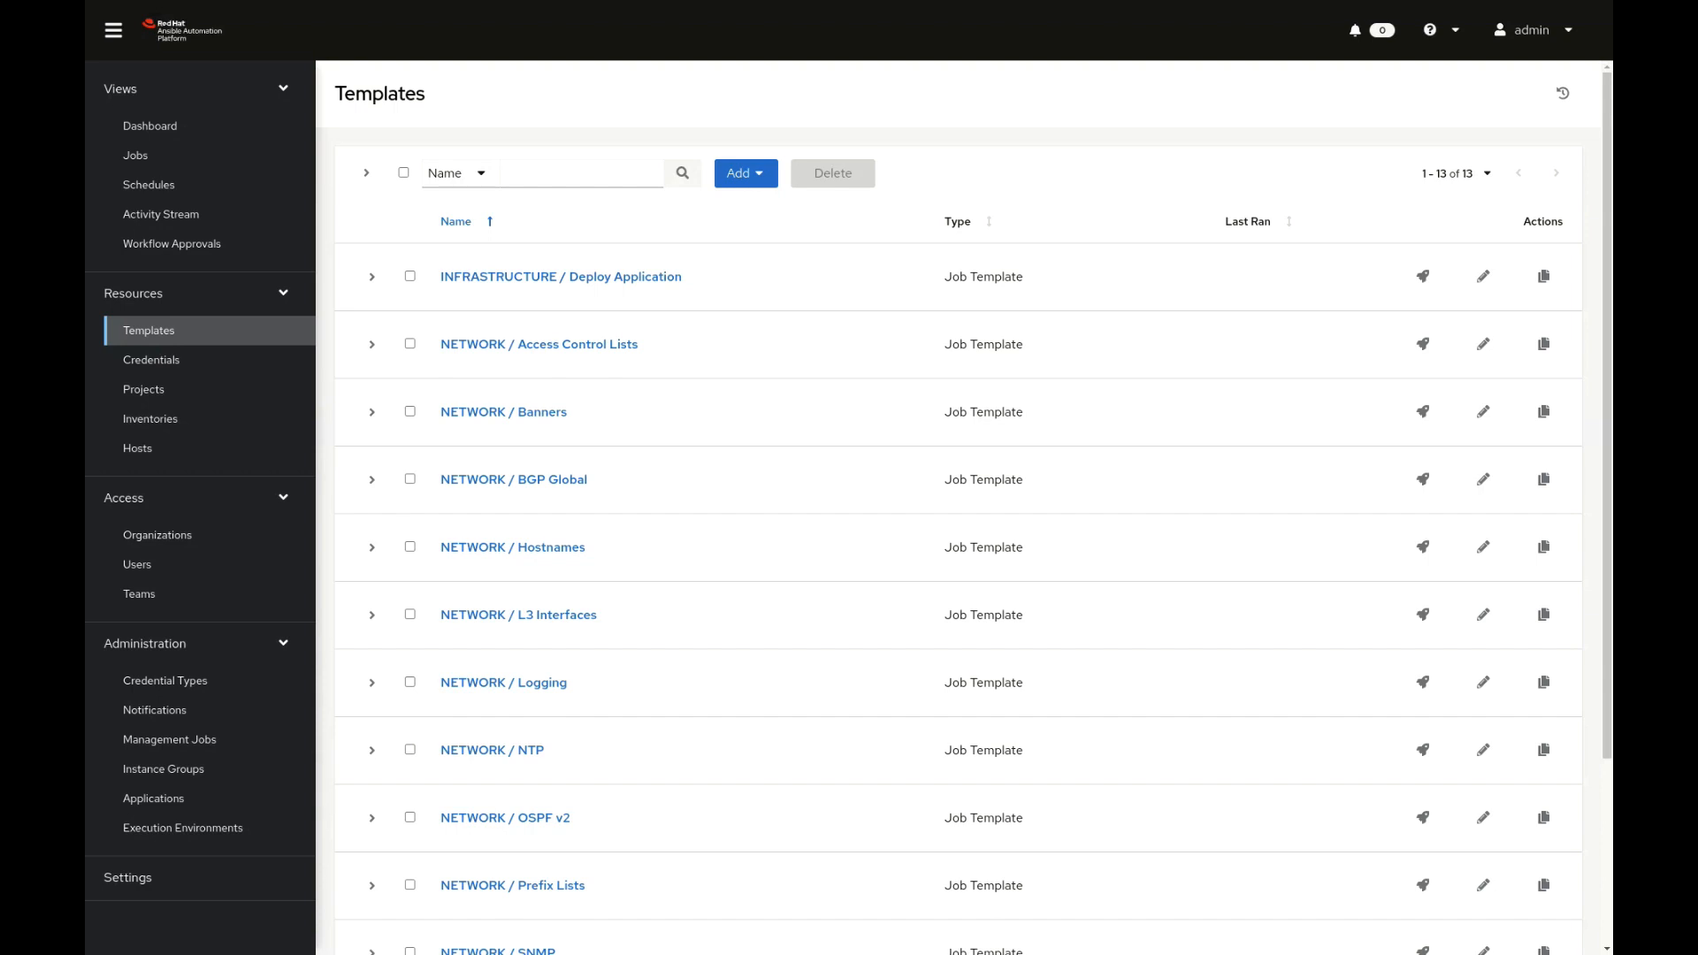
mouse_move(502, 411)
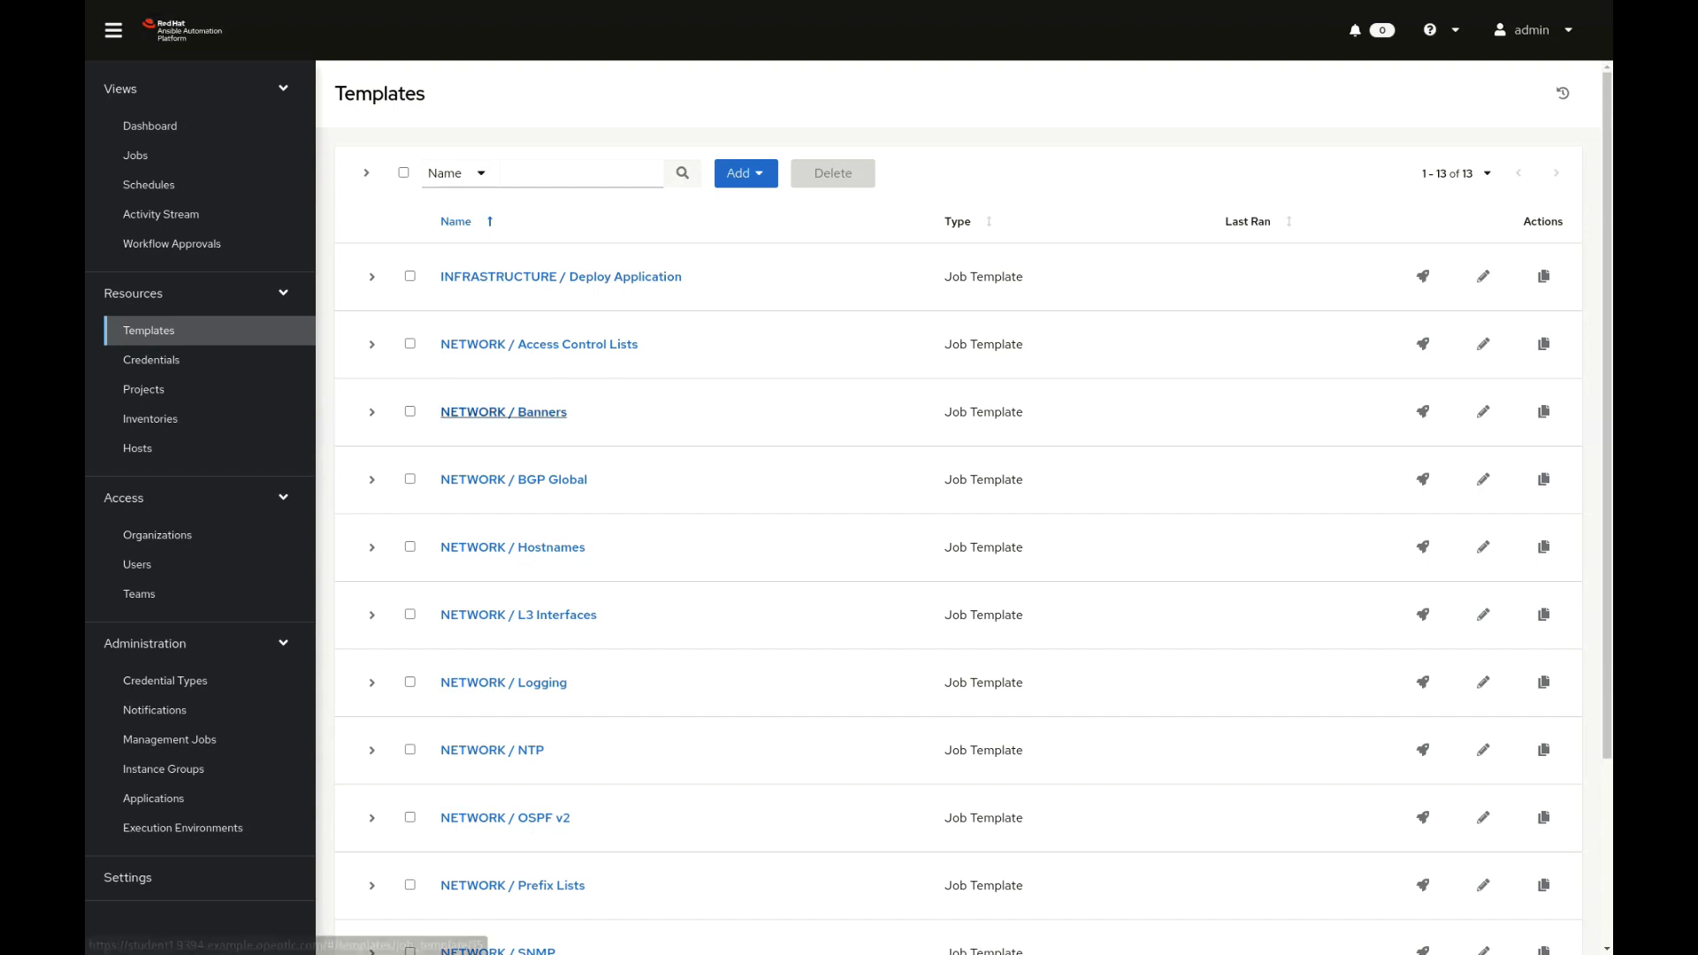
Open the NETWORK / Banners template details and start its launch
click(502, 412)
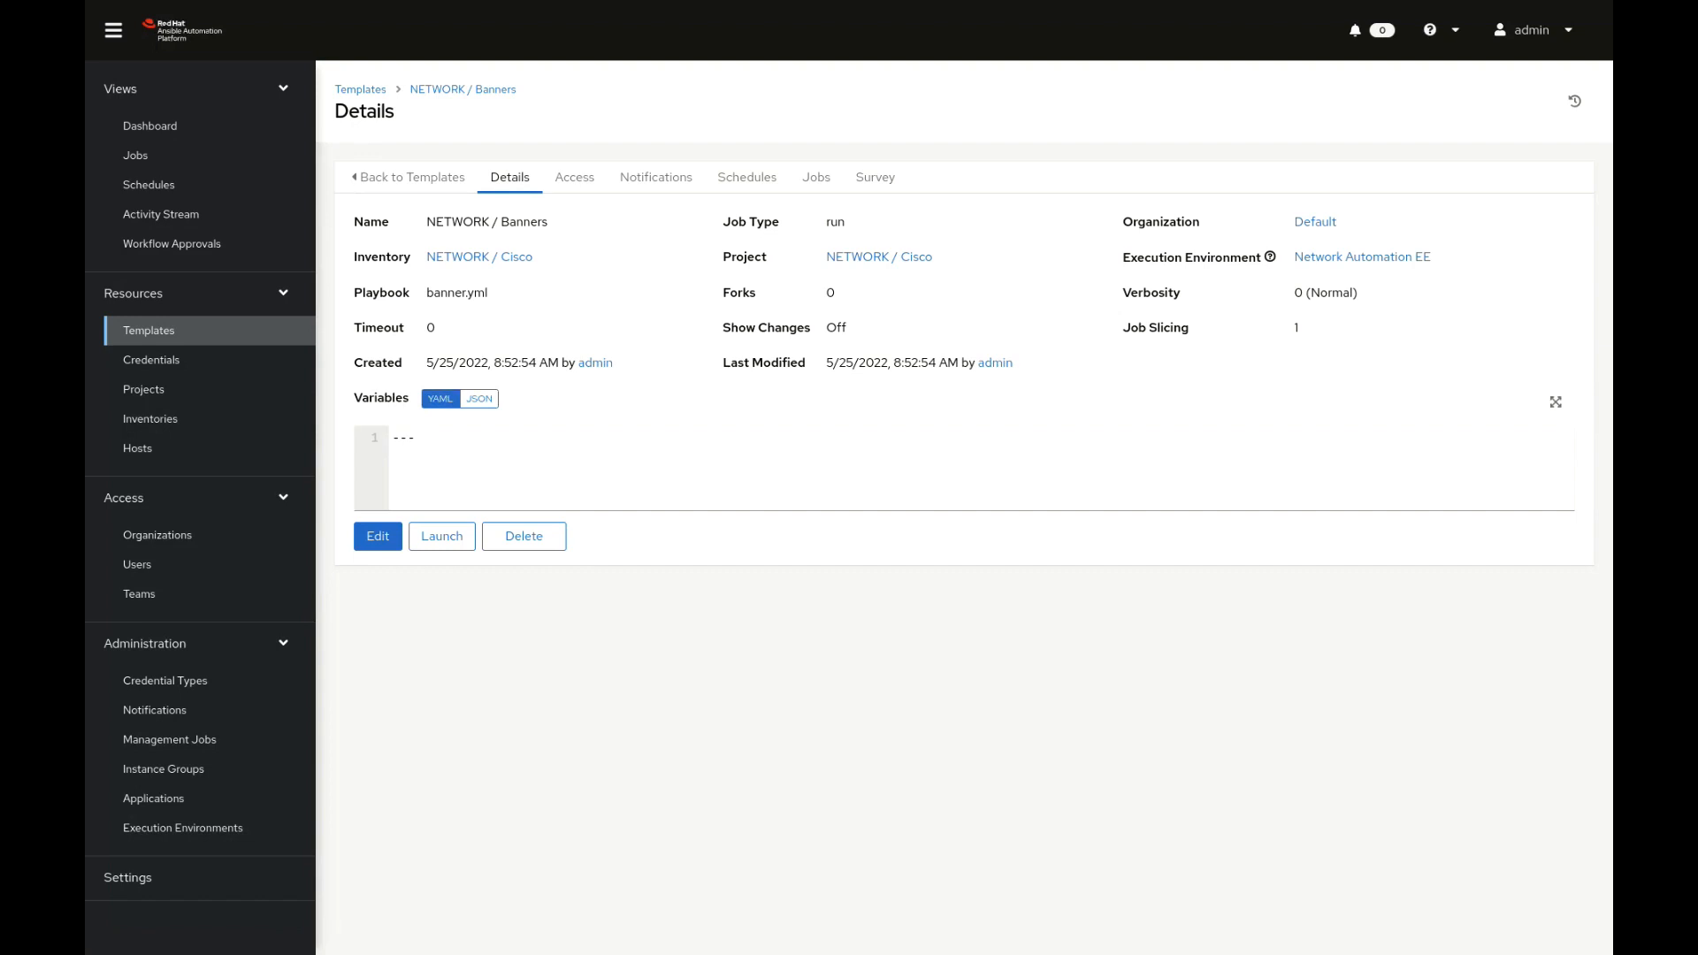
double_click(458, 292)
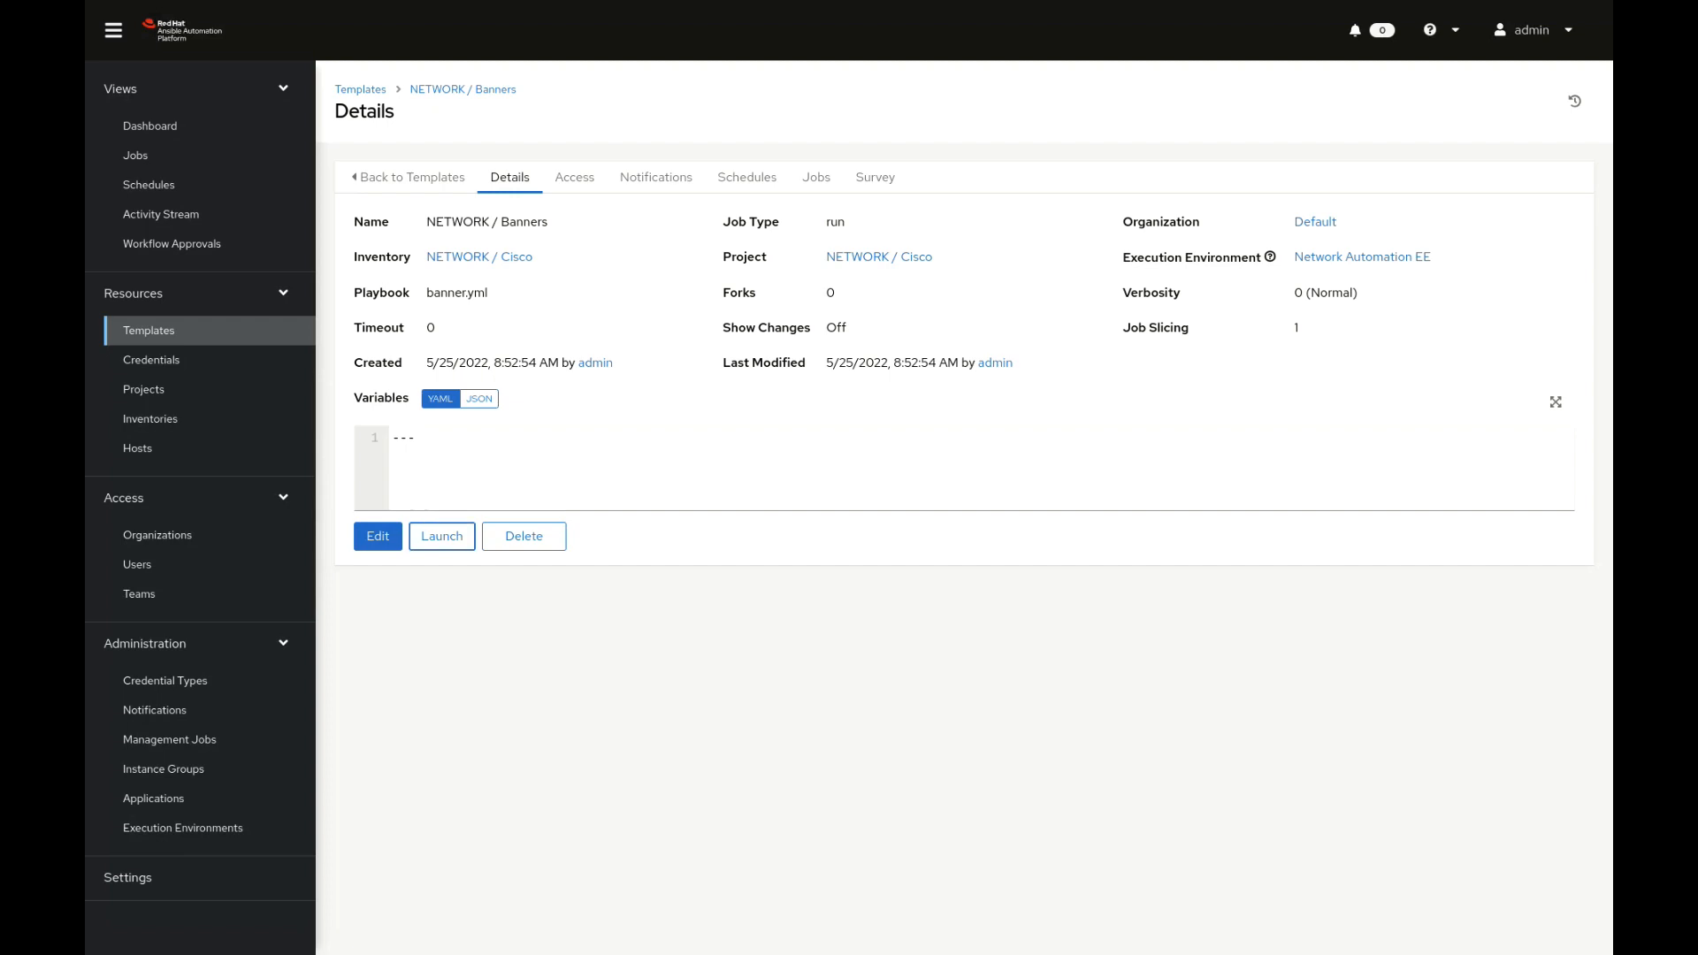
click(440, 536)
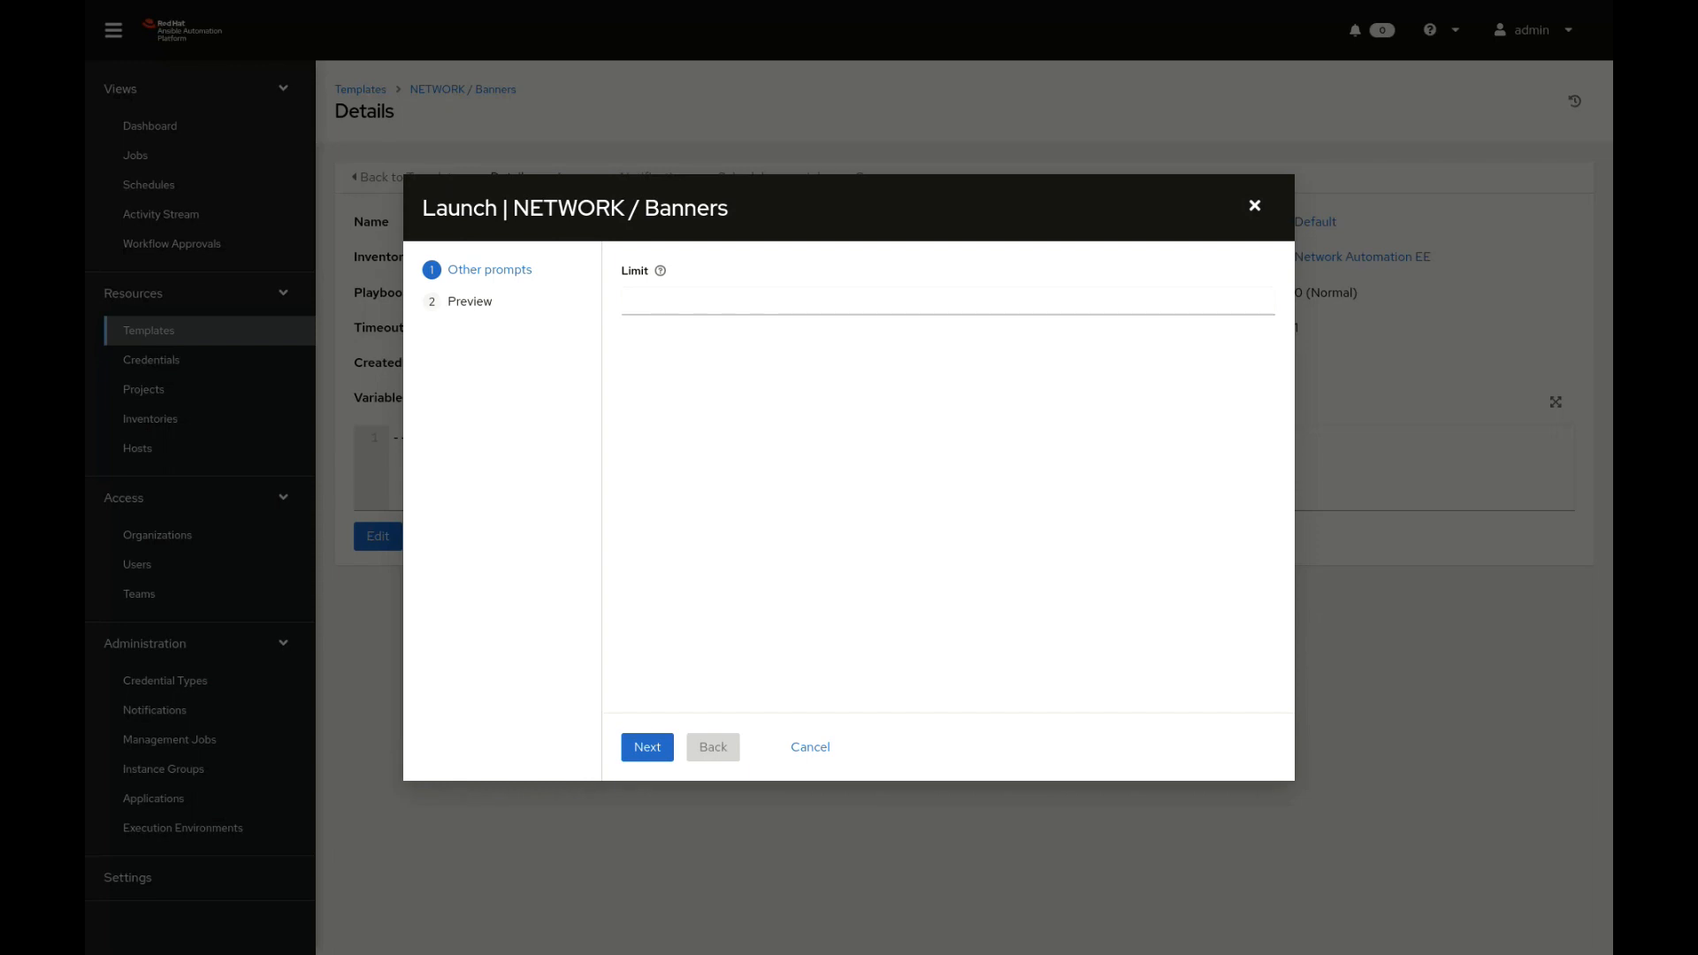
Launch NETWORK / Banners with an empty limit after the Preview step
click(647, 747)
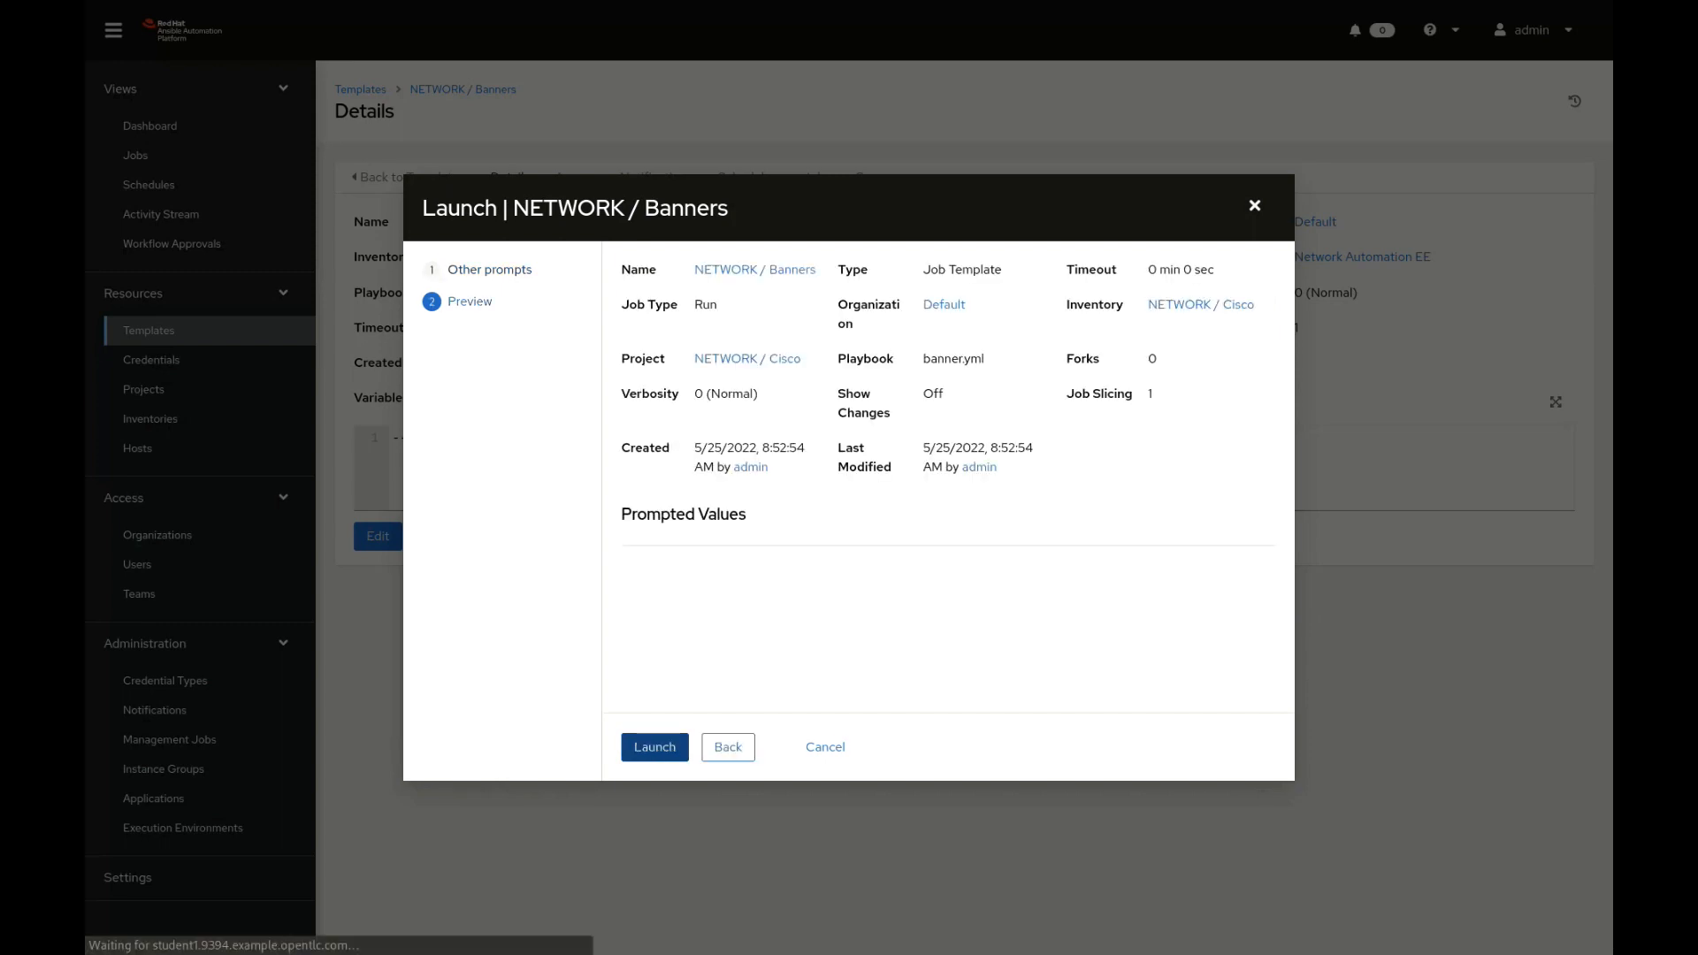
click(653, 746)
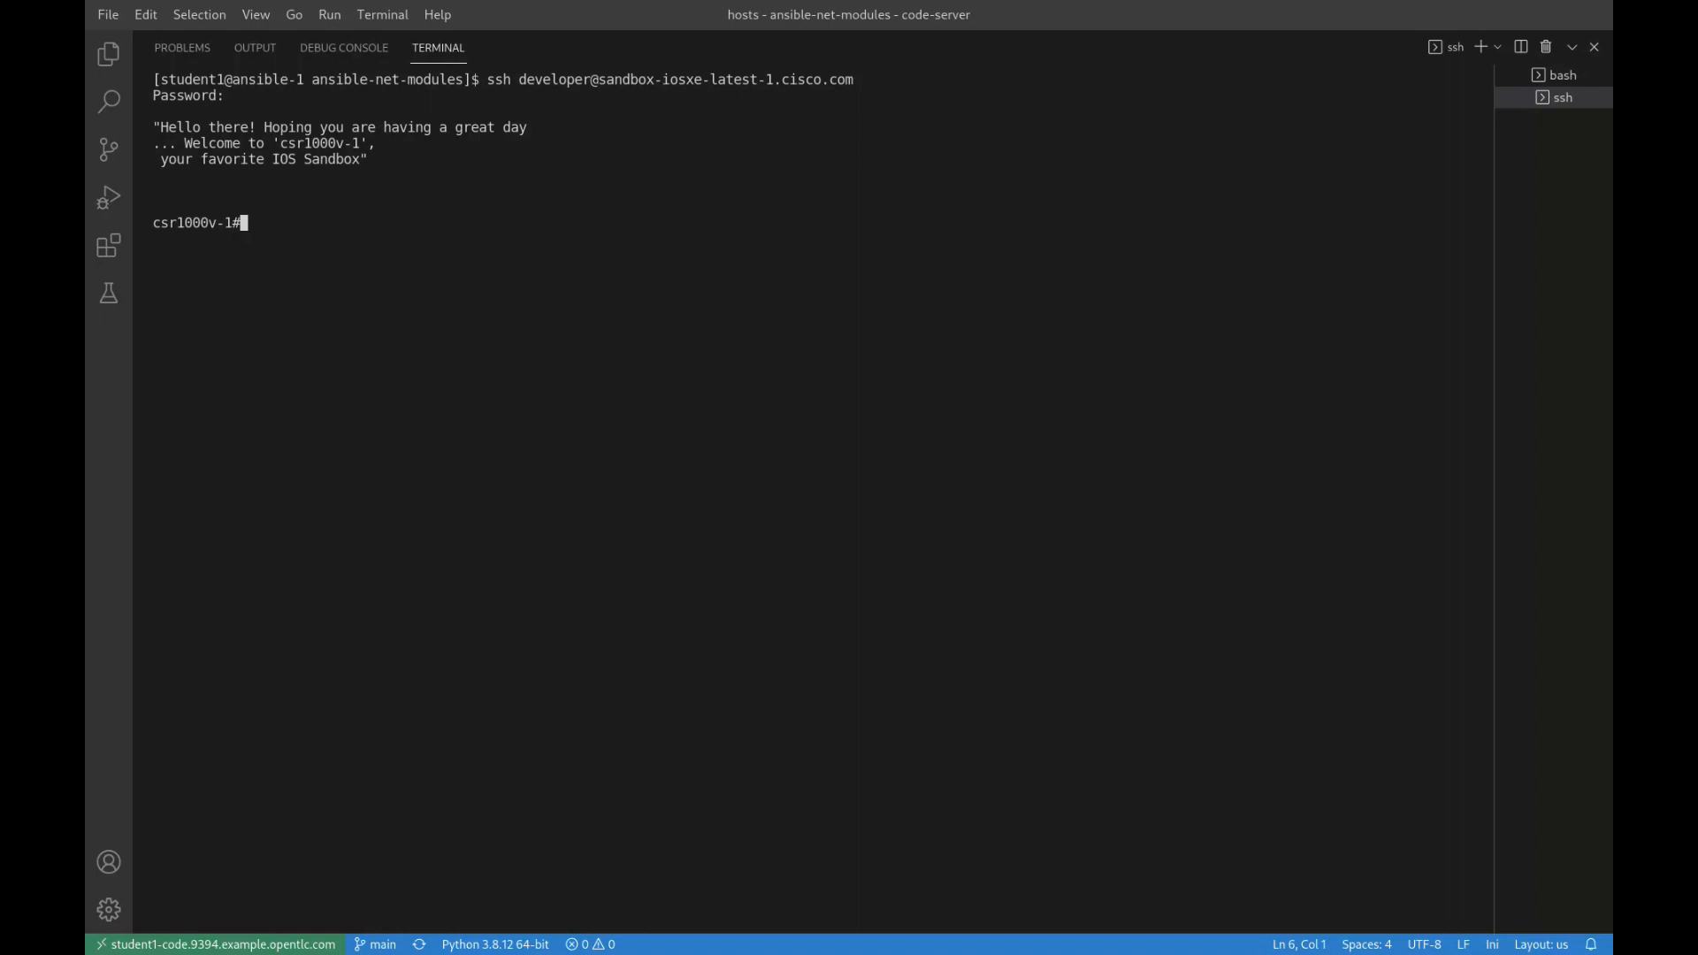
Highlight the new login banner text shown by the sandbox routers in the terminal
double_click(314, 143)
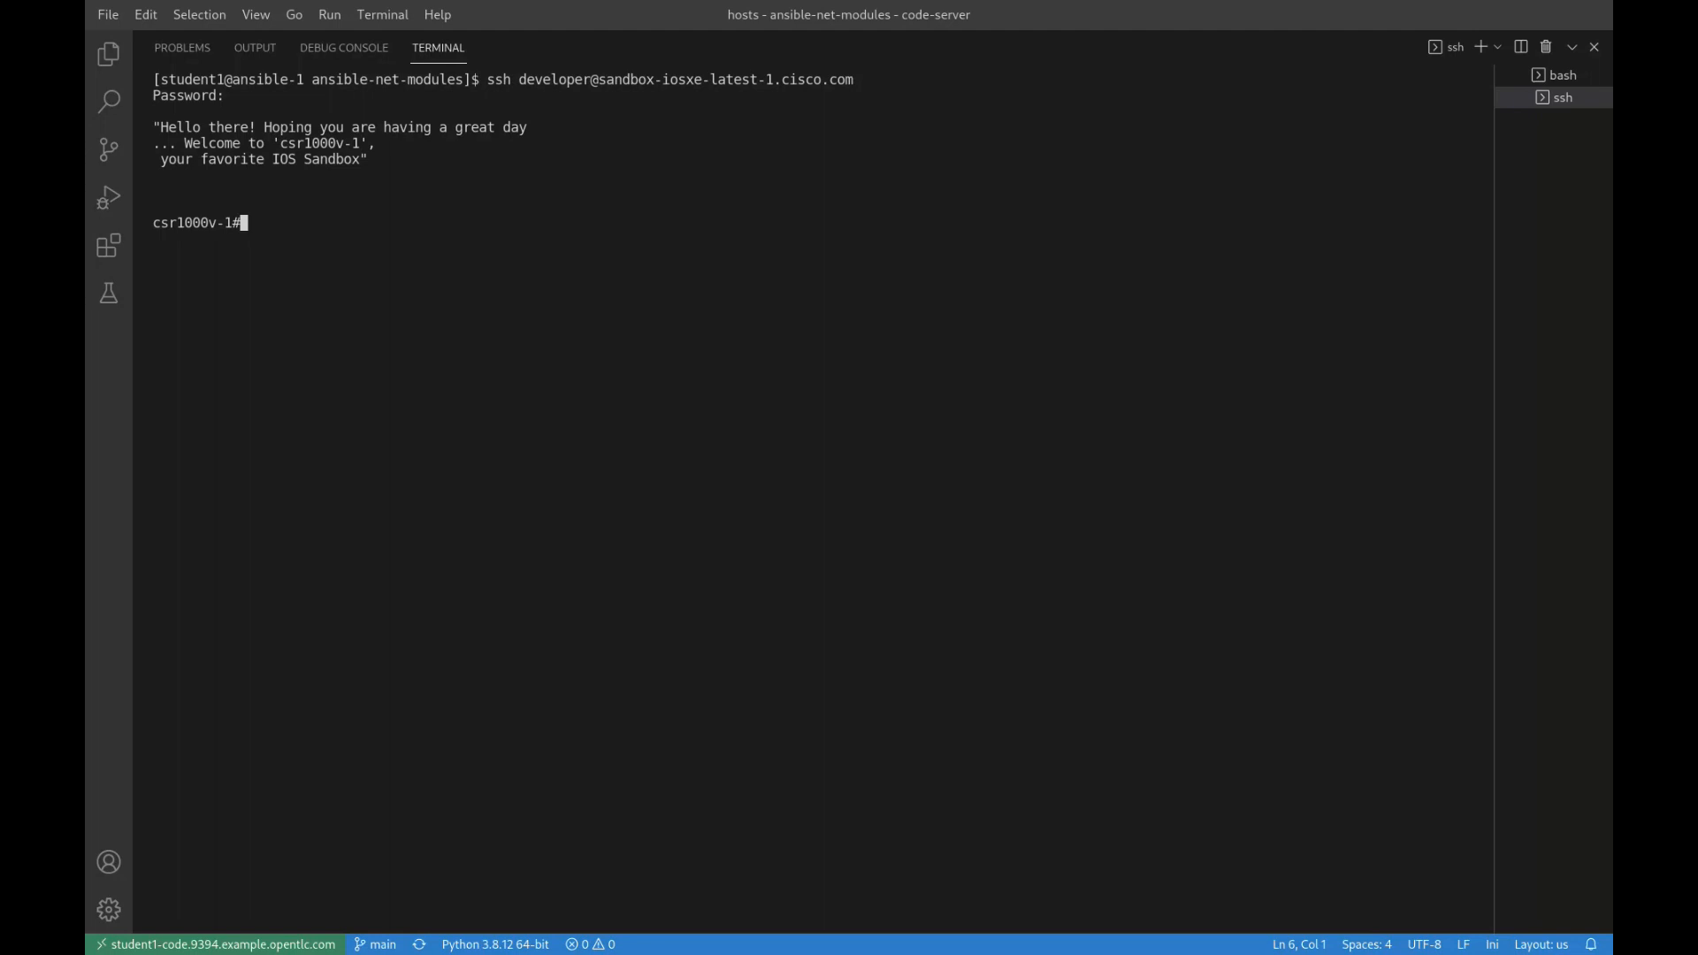
double_click(284, 159)
text(exit)
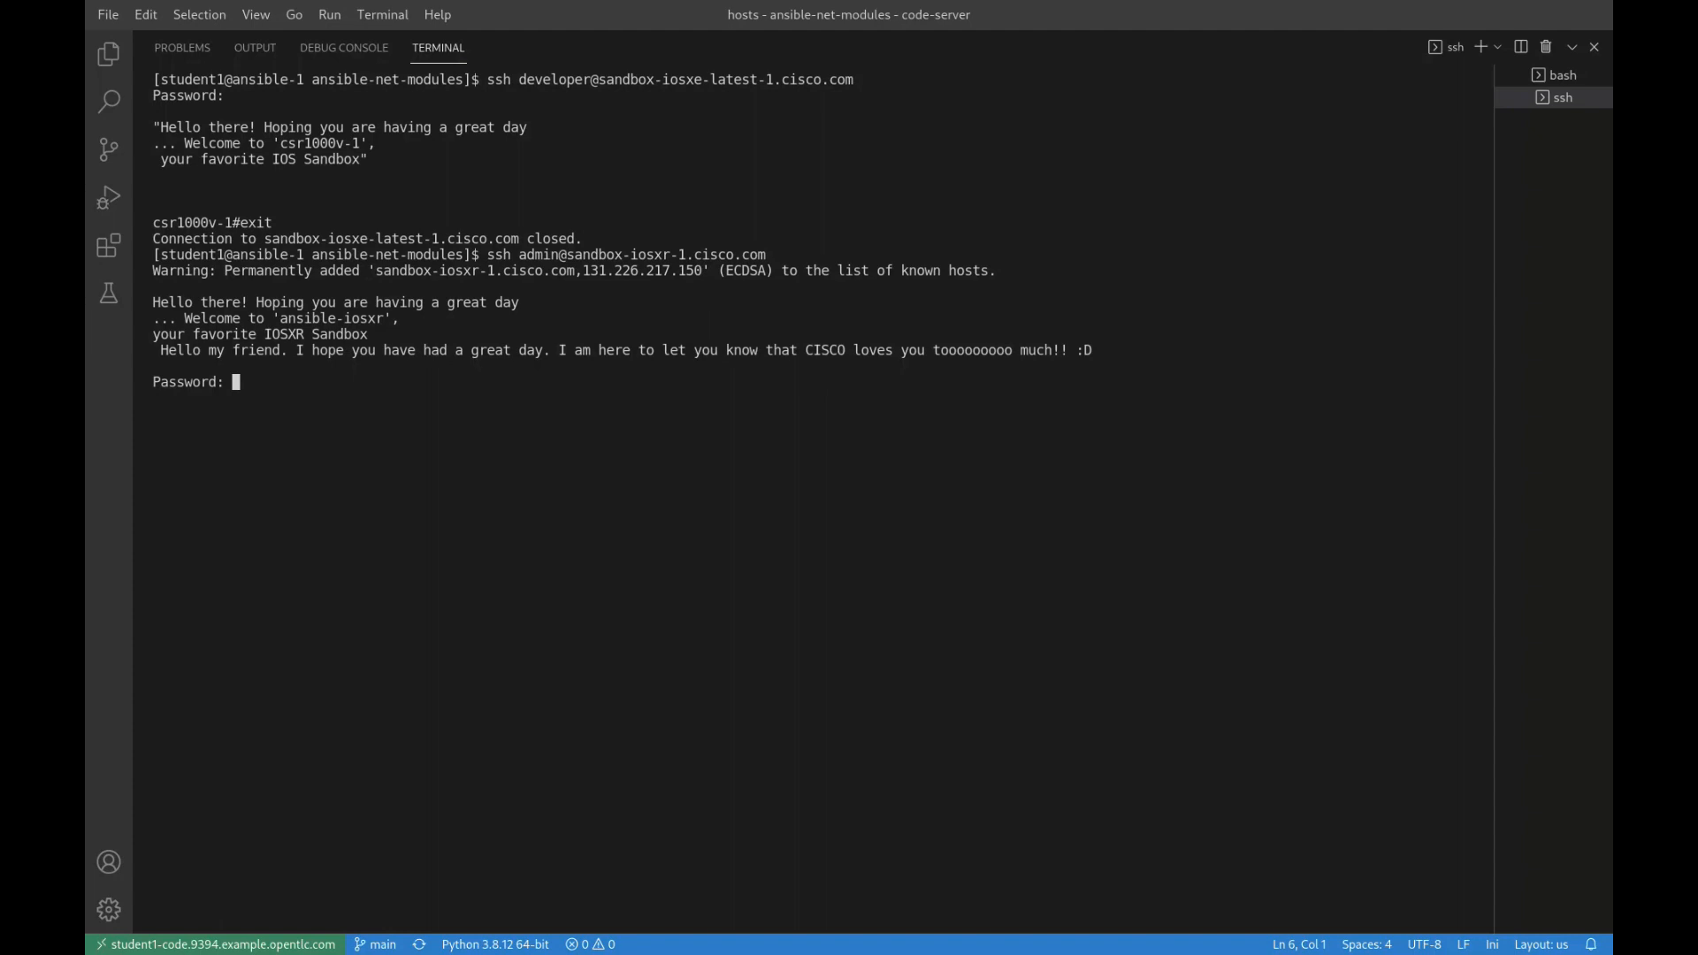
drag(153, 302, 368, 334)
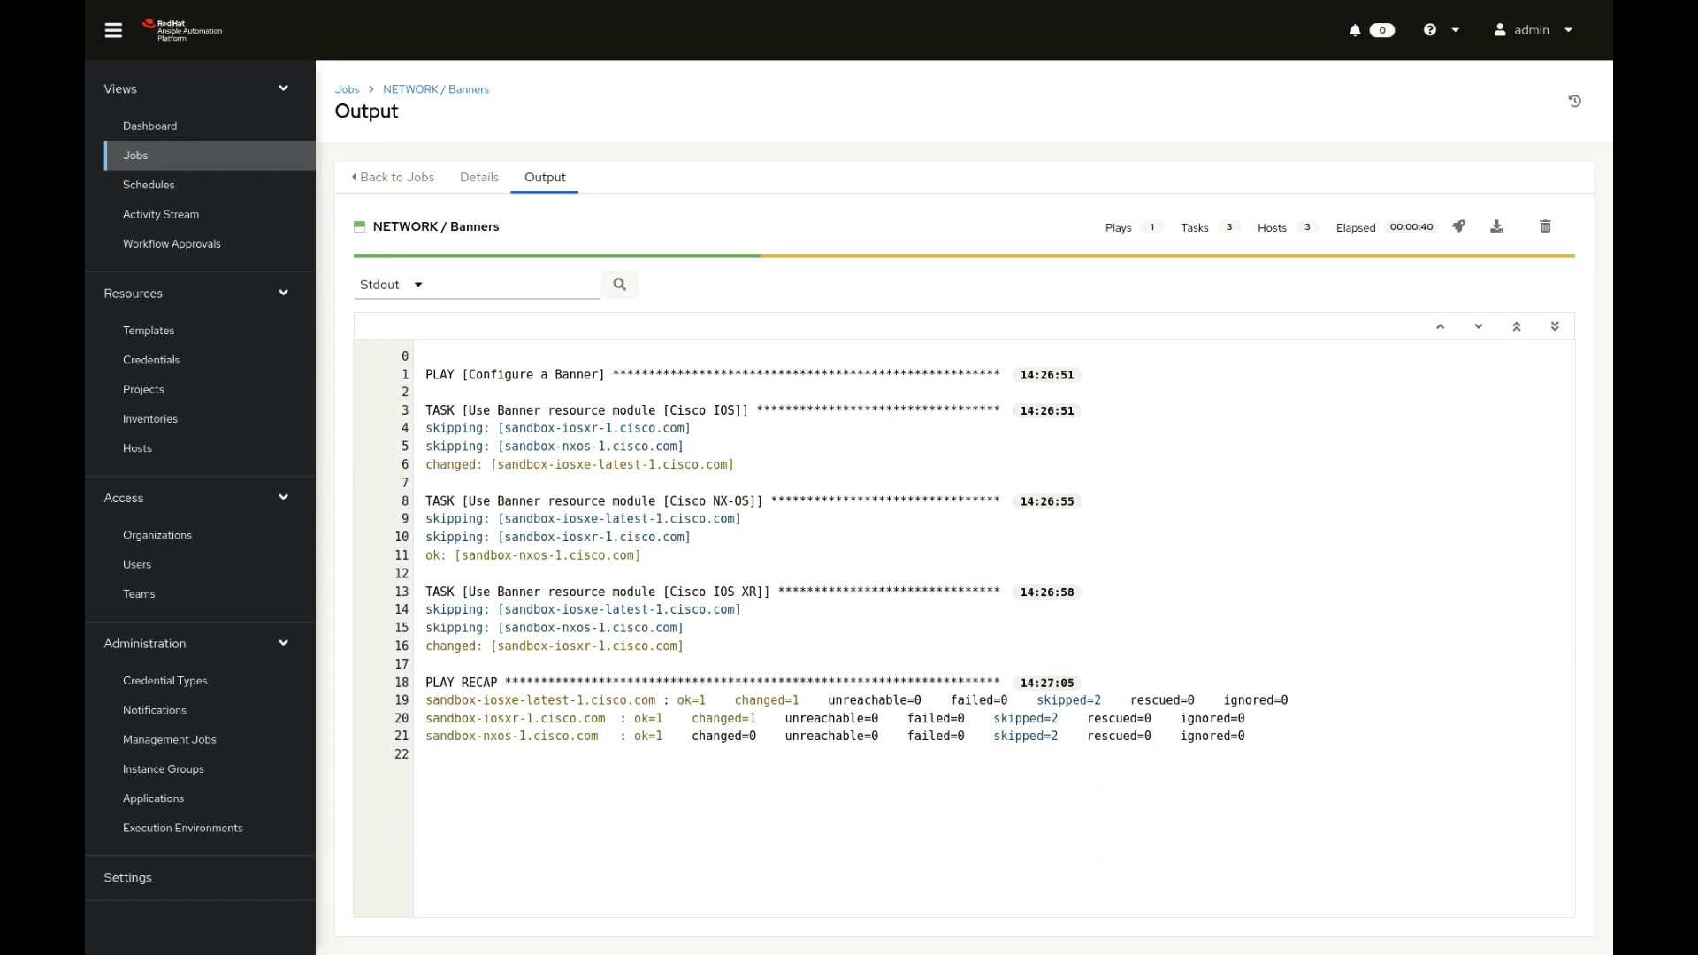
Show Templates and scroll down to the NETWORK WORKFLOW / Apply Site Config row
click(149, 330)
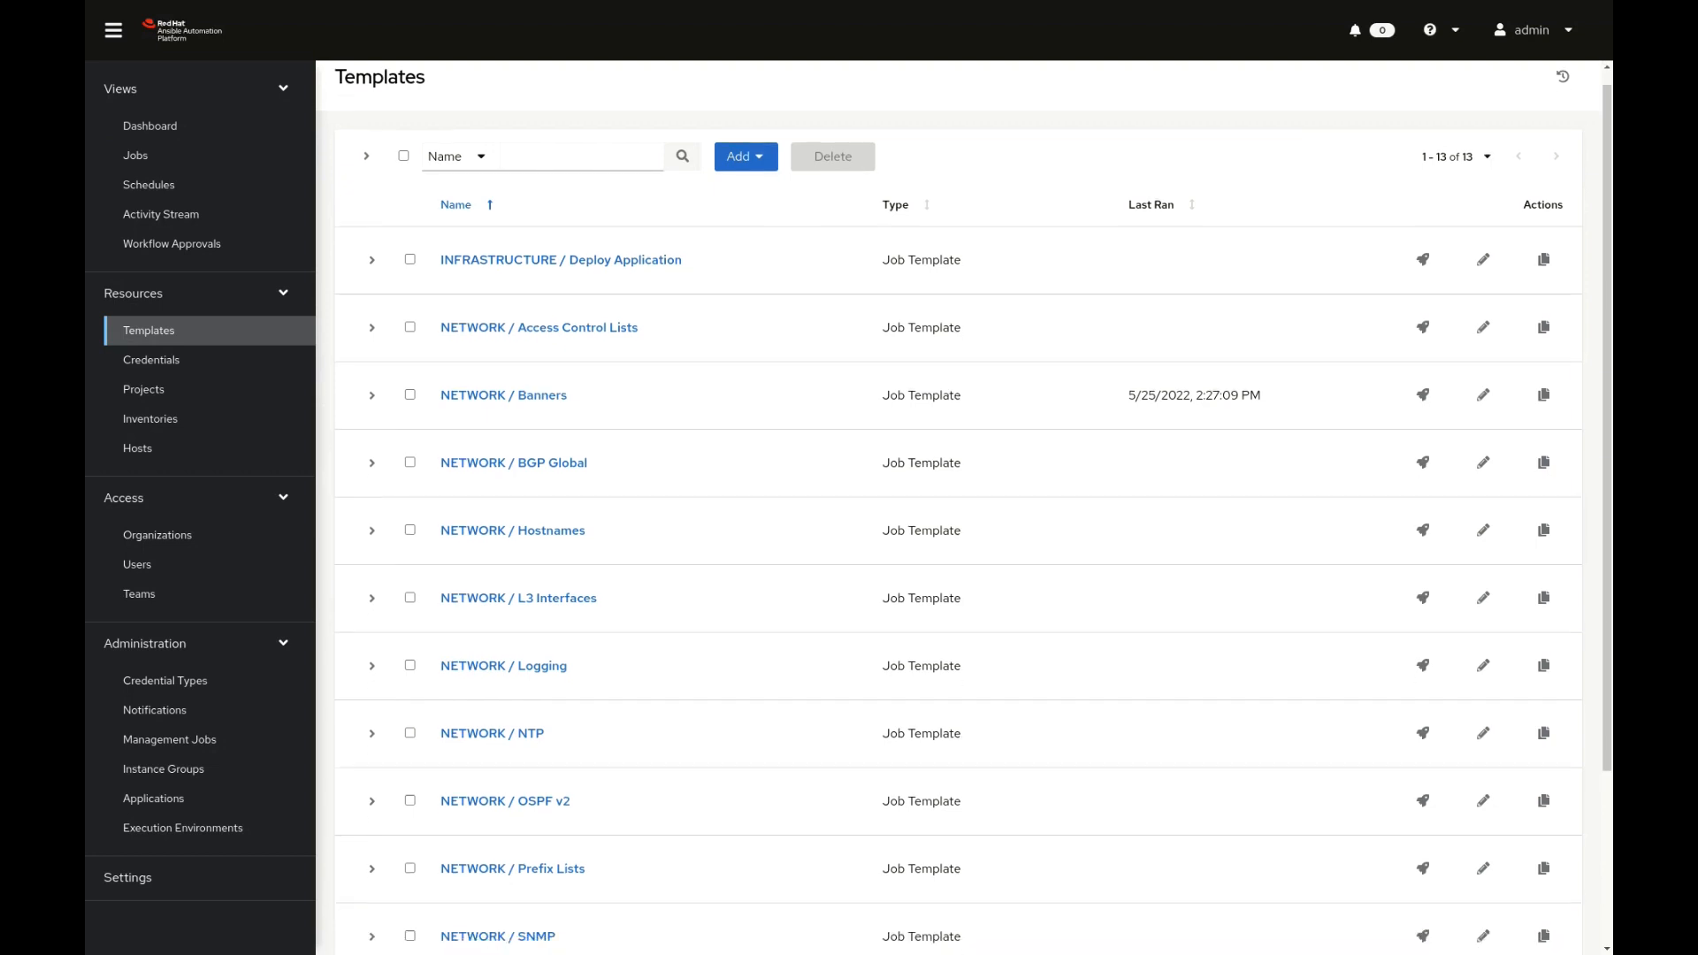
scroll(down, 3)
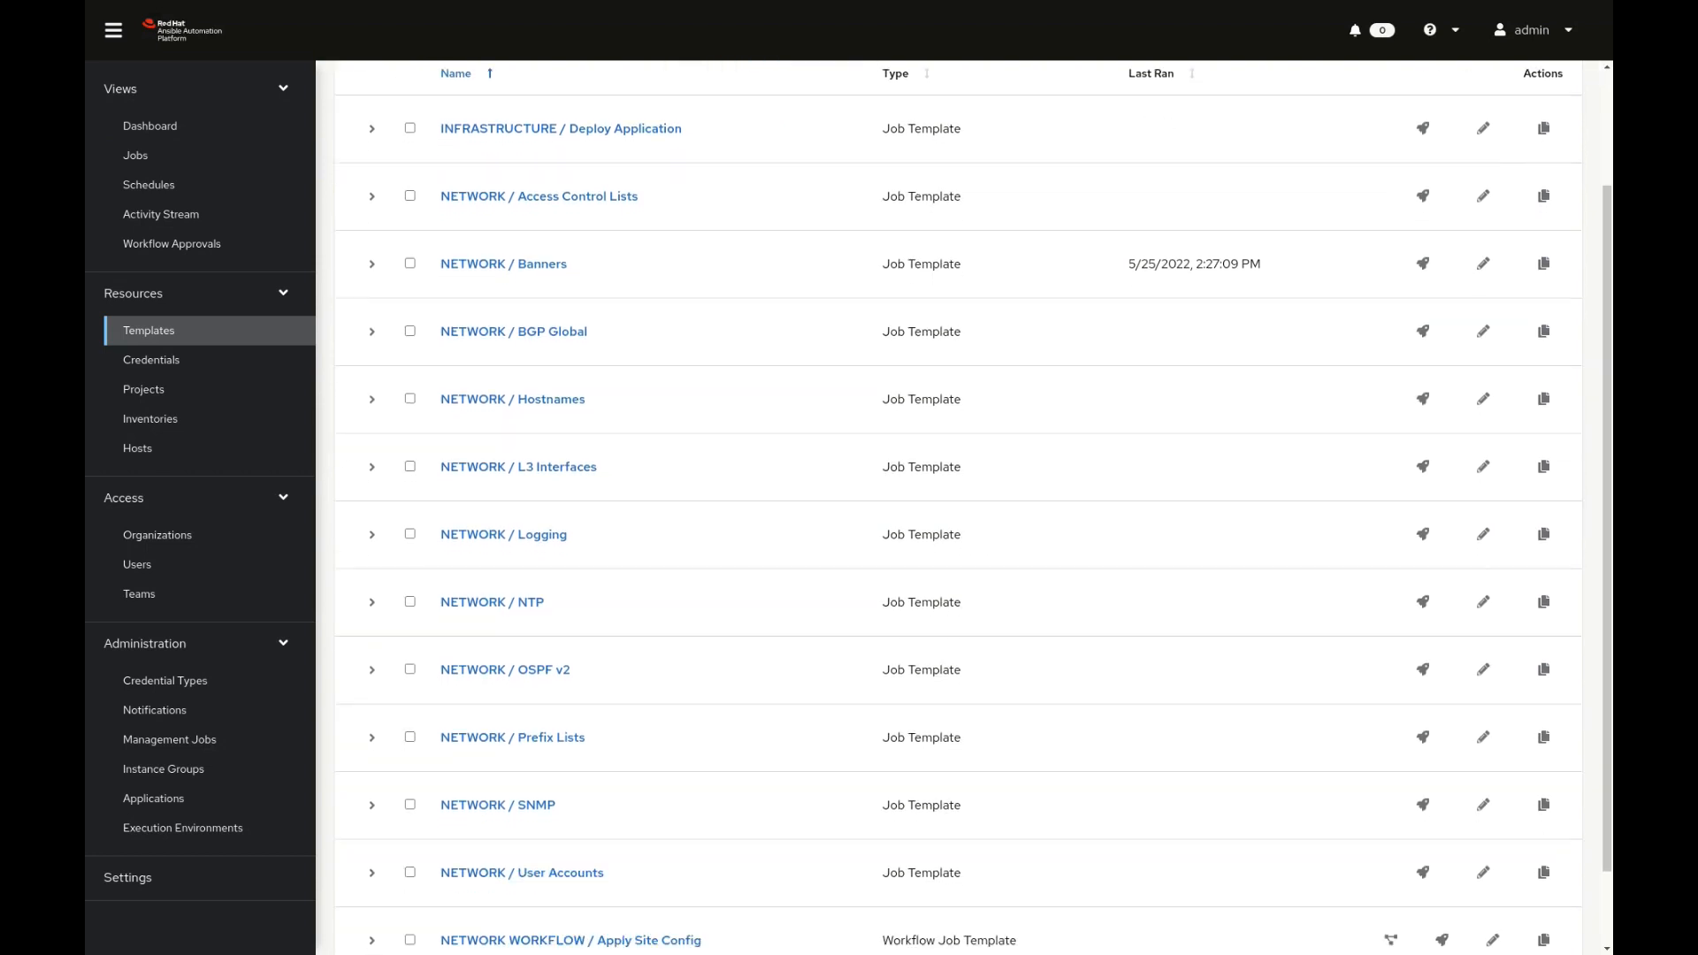
scroll(down, 3)
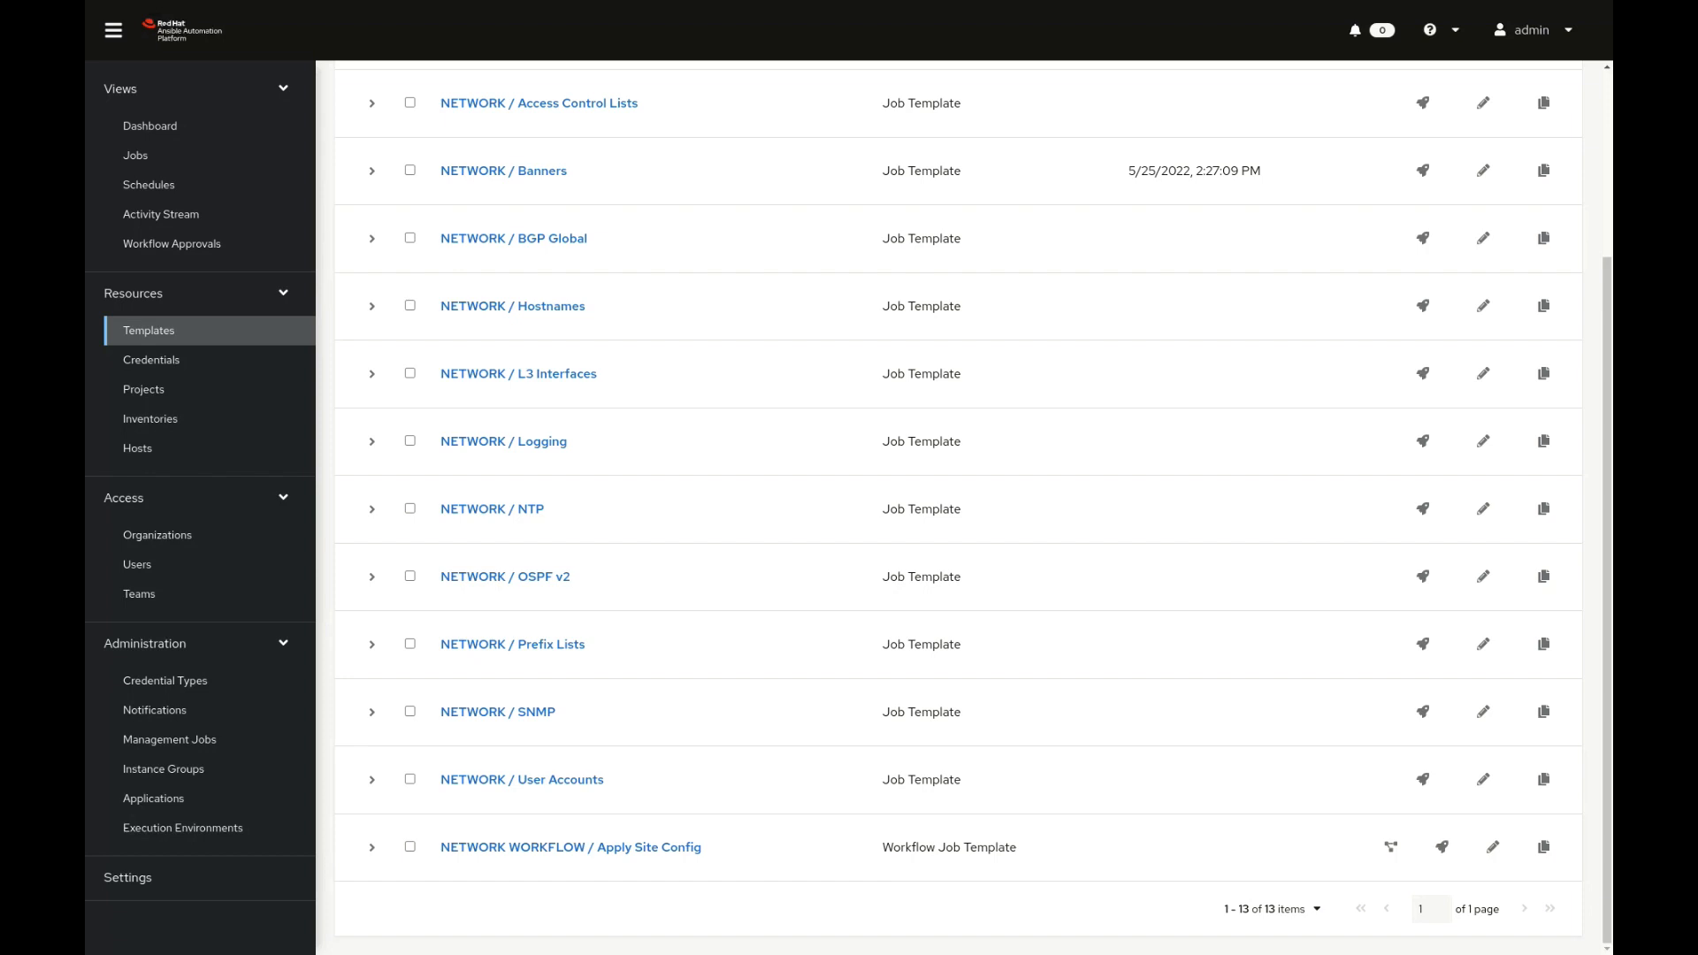
mouse_move(1441, 847)
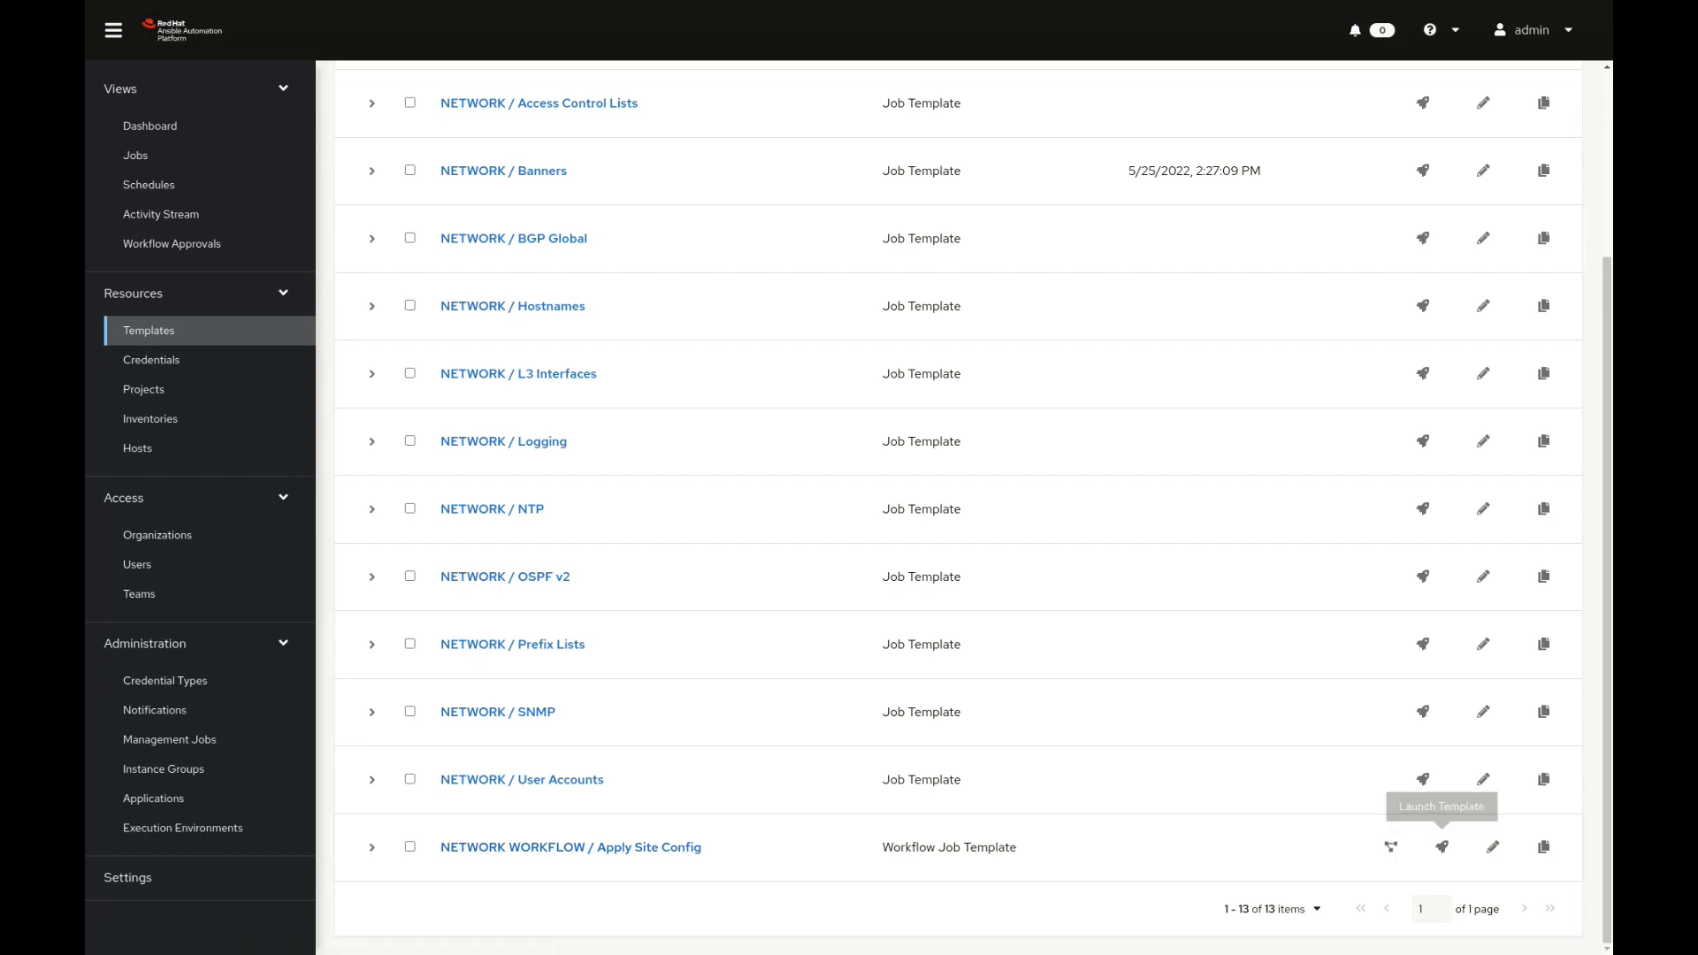
View the Apply Site Config workflow visualizer and start its launch from the toolbar
click(1443, 847)
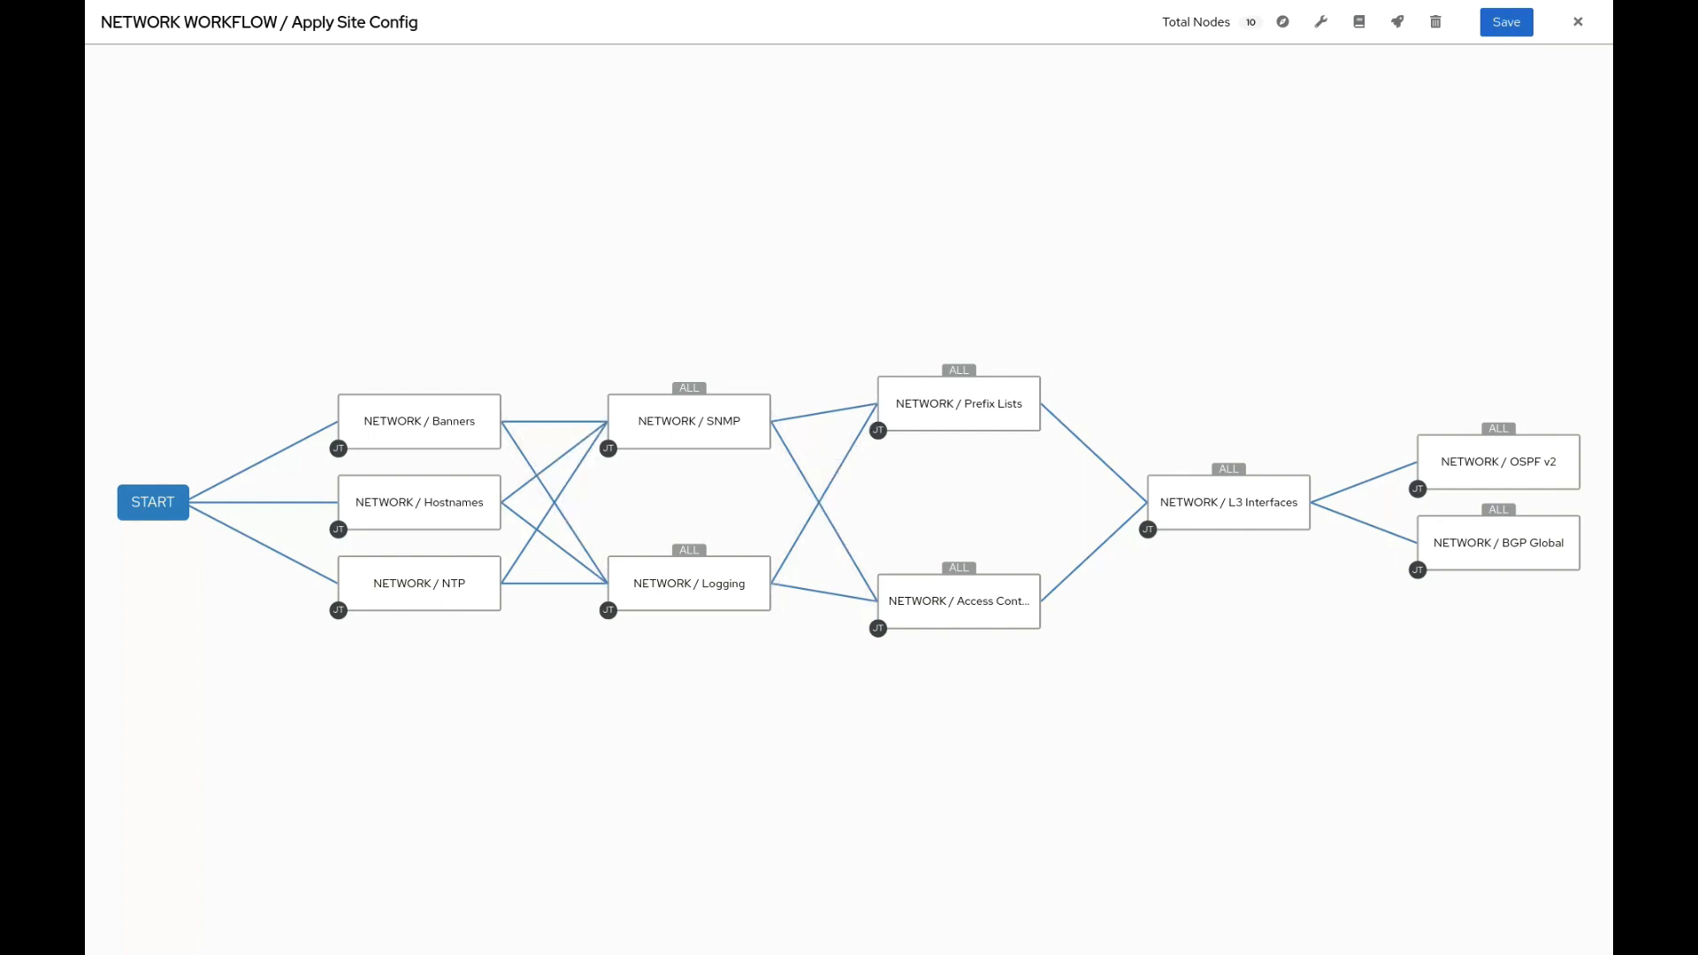
click(1397, 21)
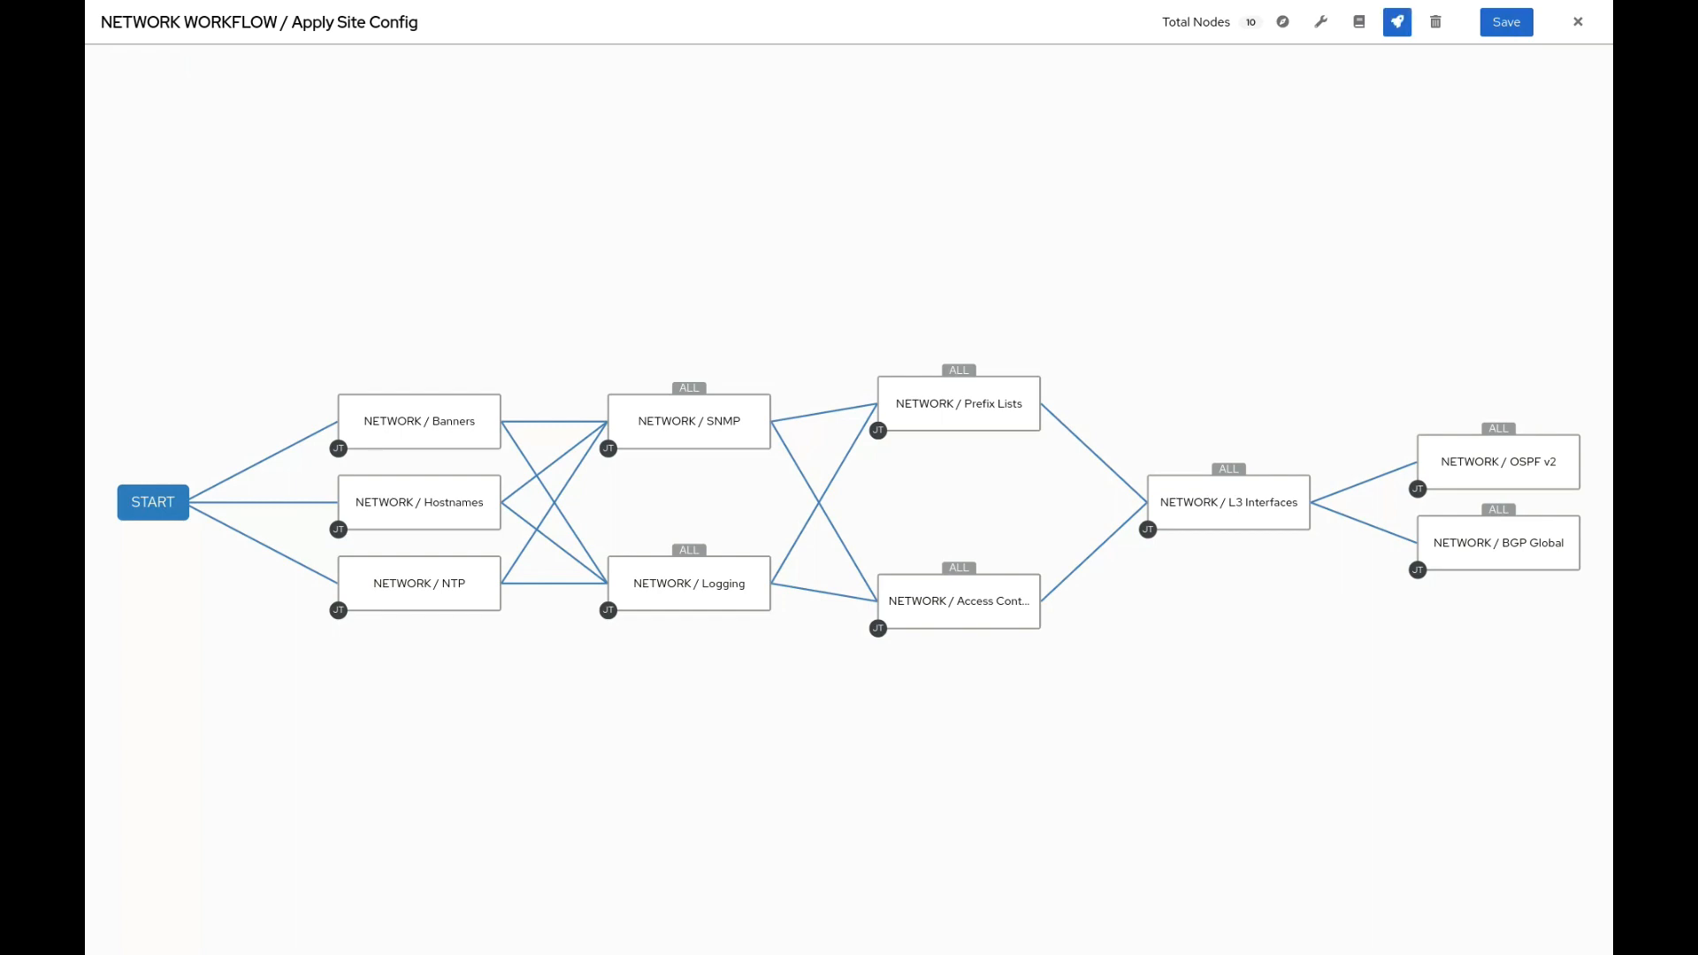
mouse_move(1398, 22)
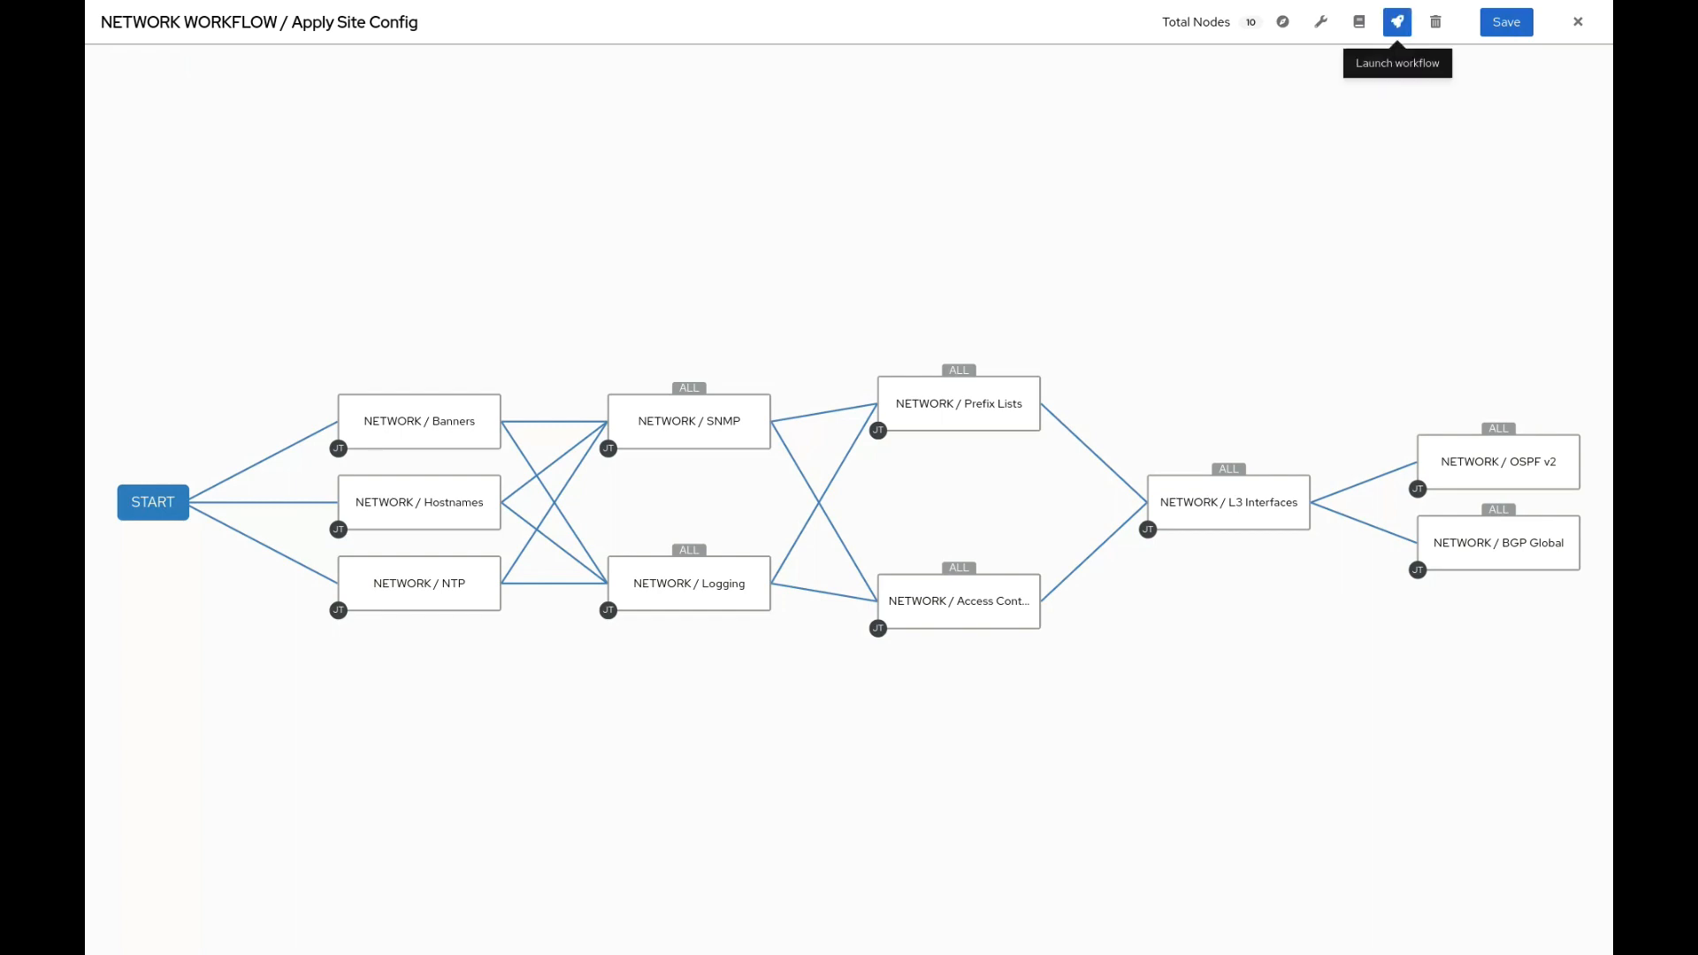
click(1396, 21)
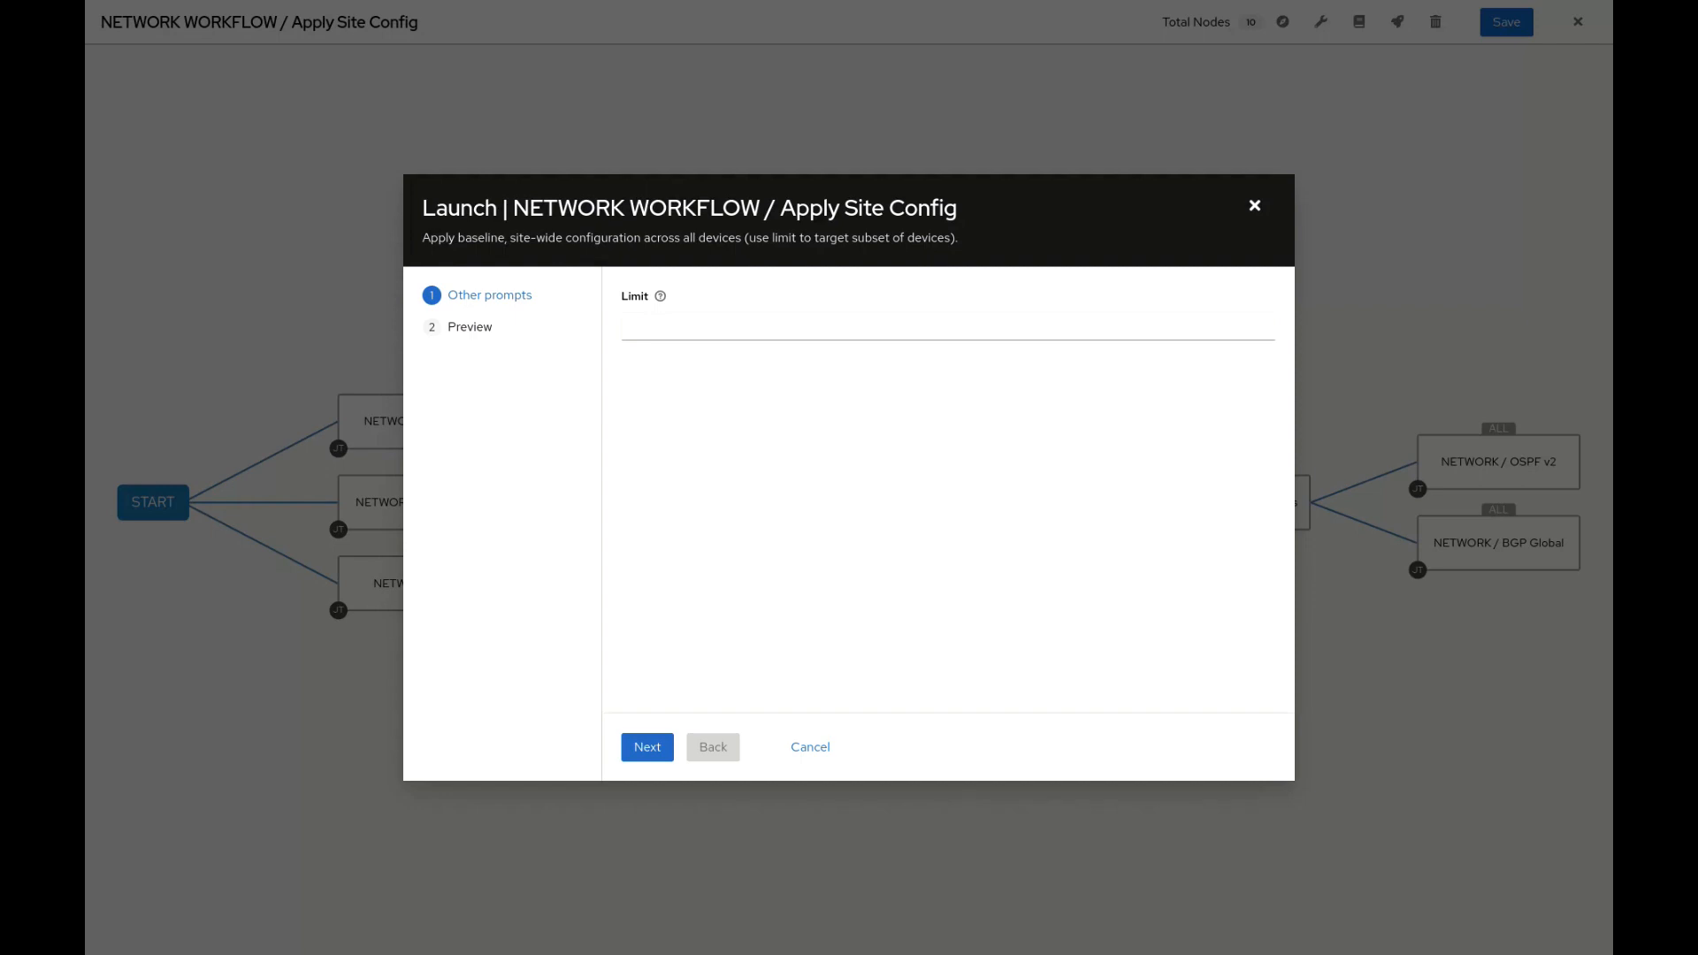
Enter limit 'ios', preview the settings, and launch the Apply Site Config workflow
click(947, 327)
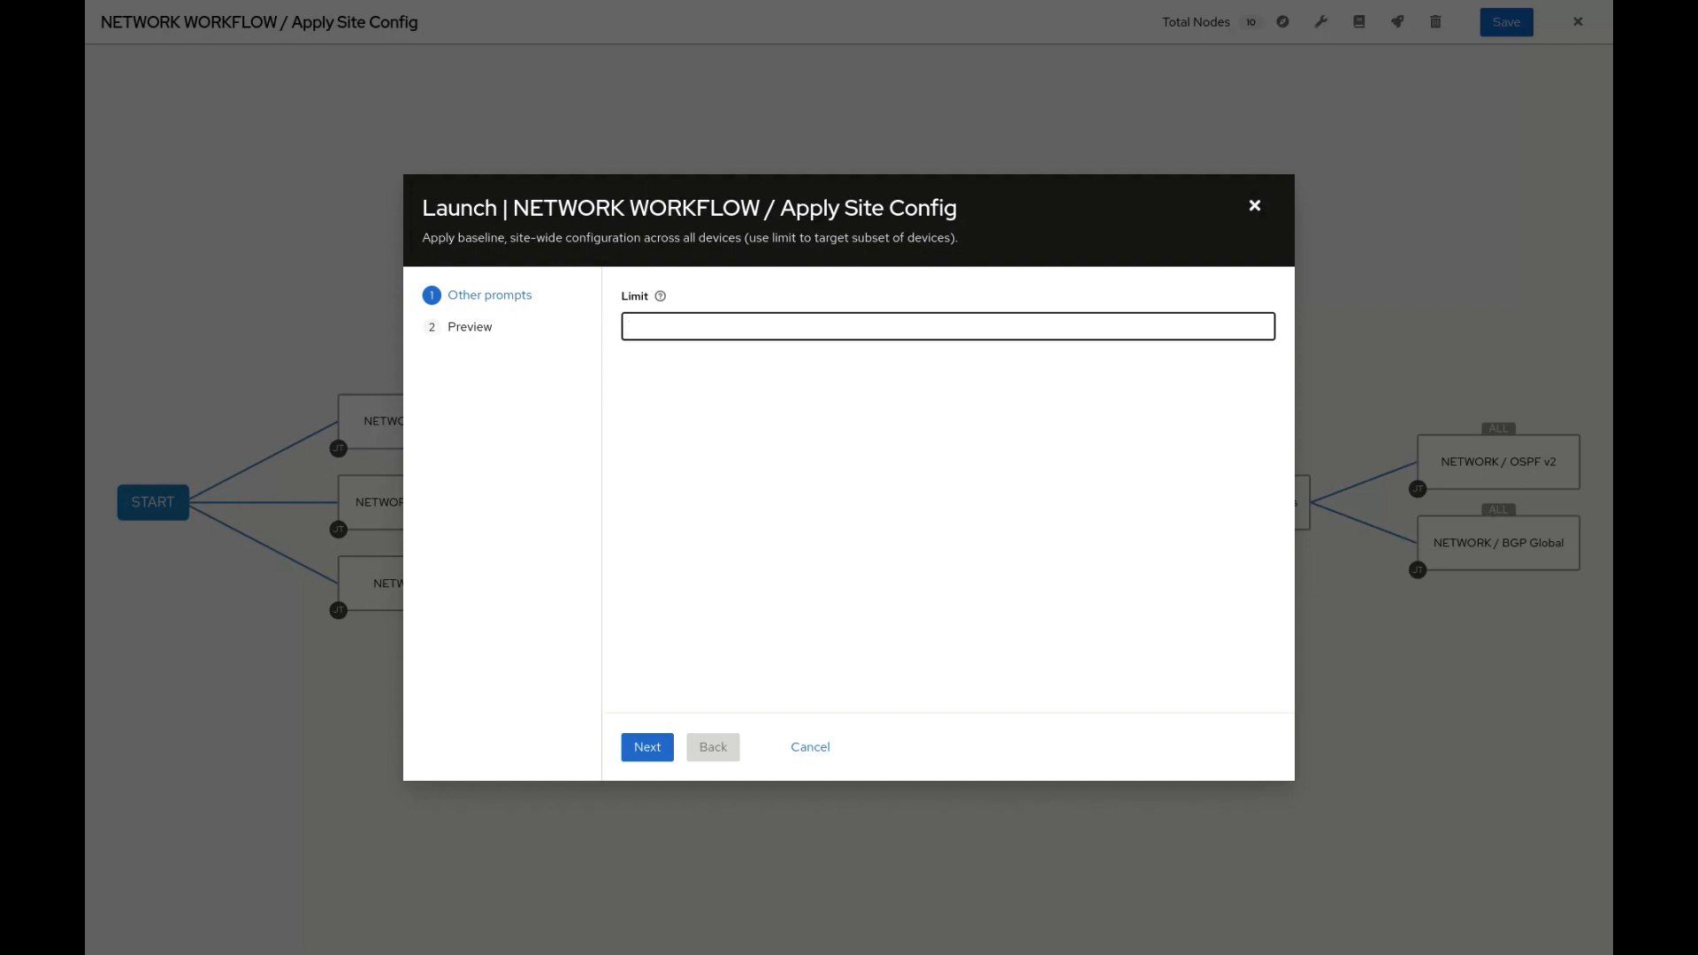
text(ios)
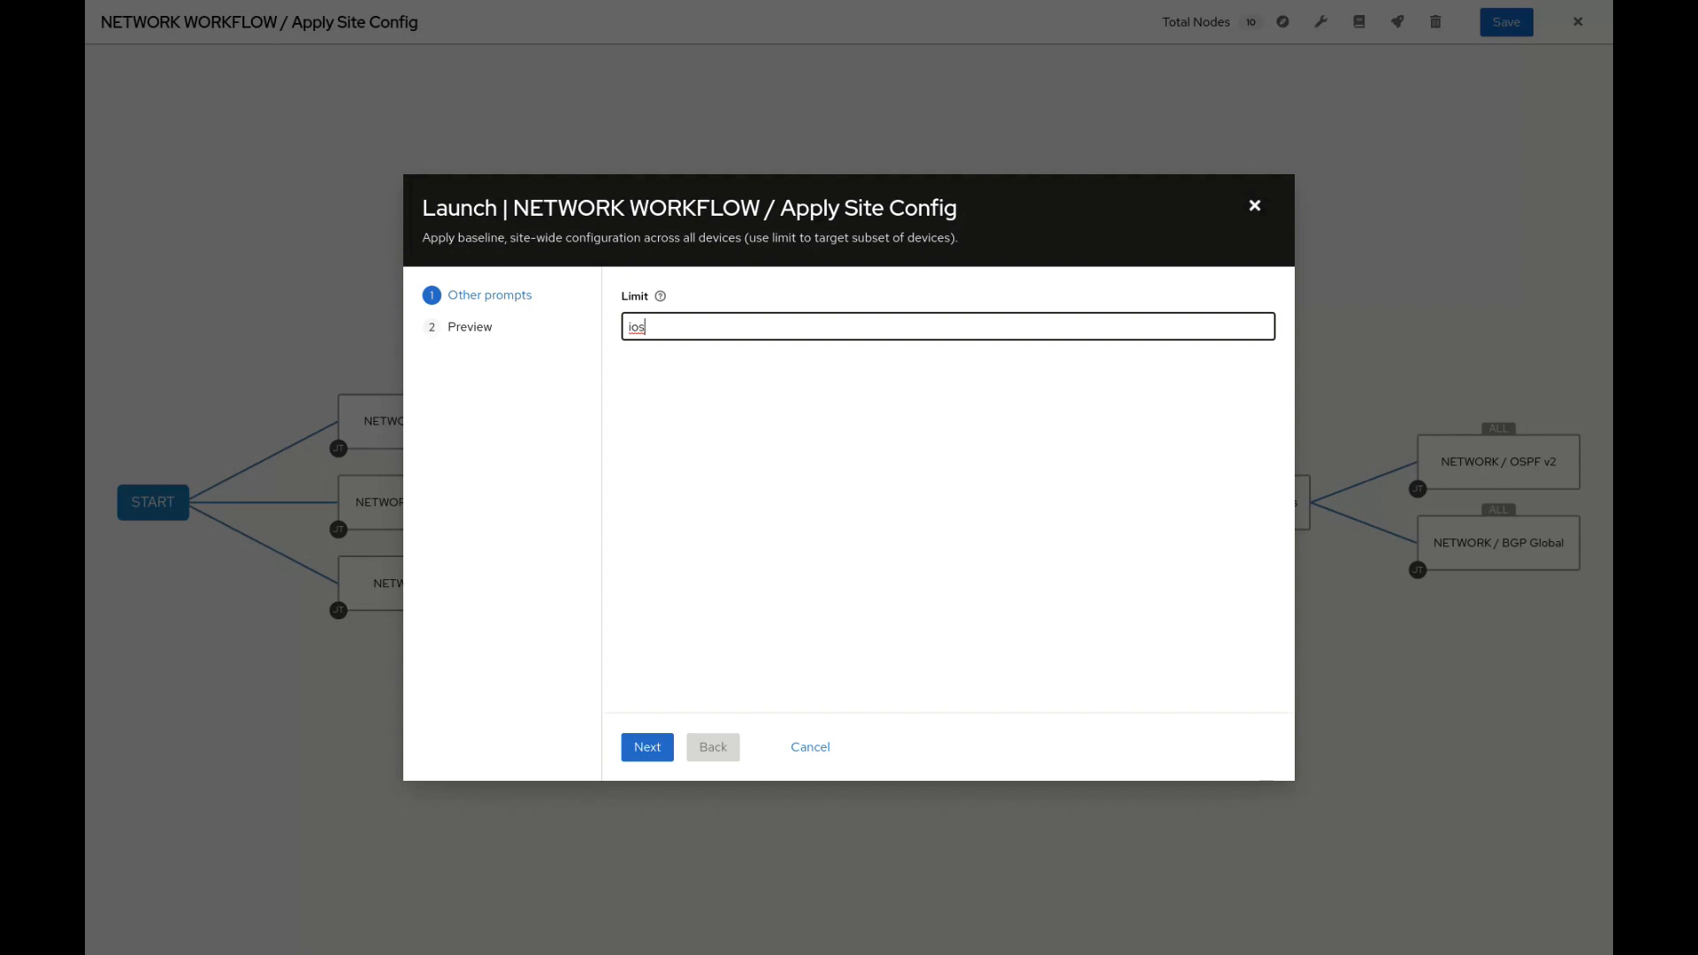
click(646, 746)
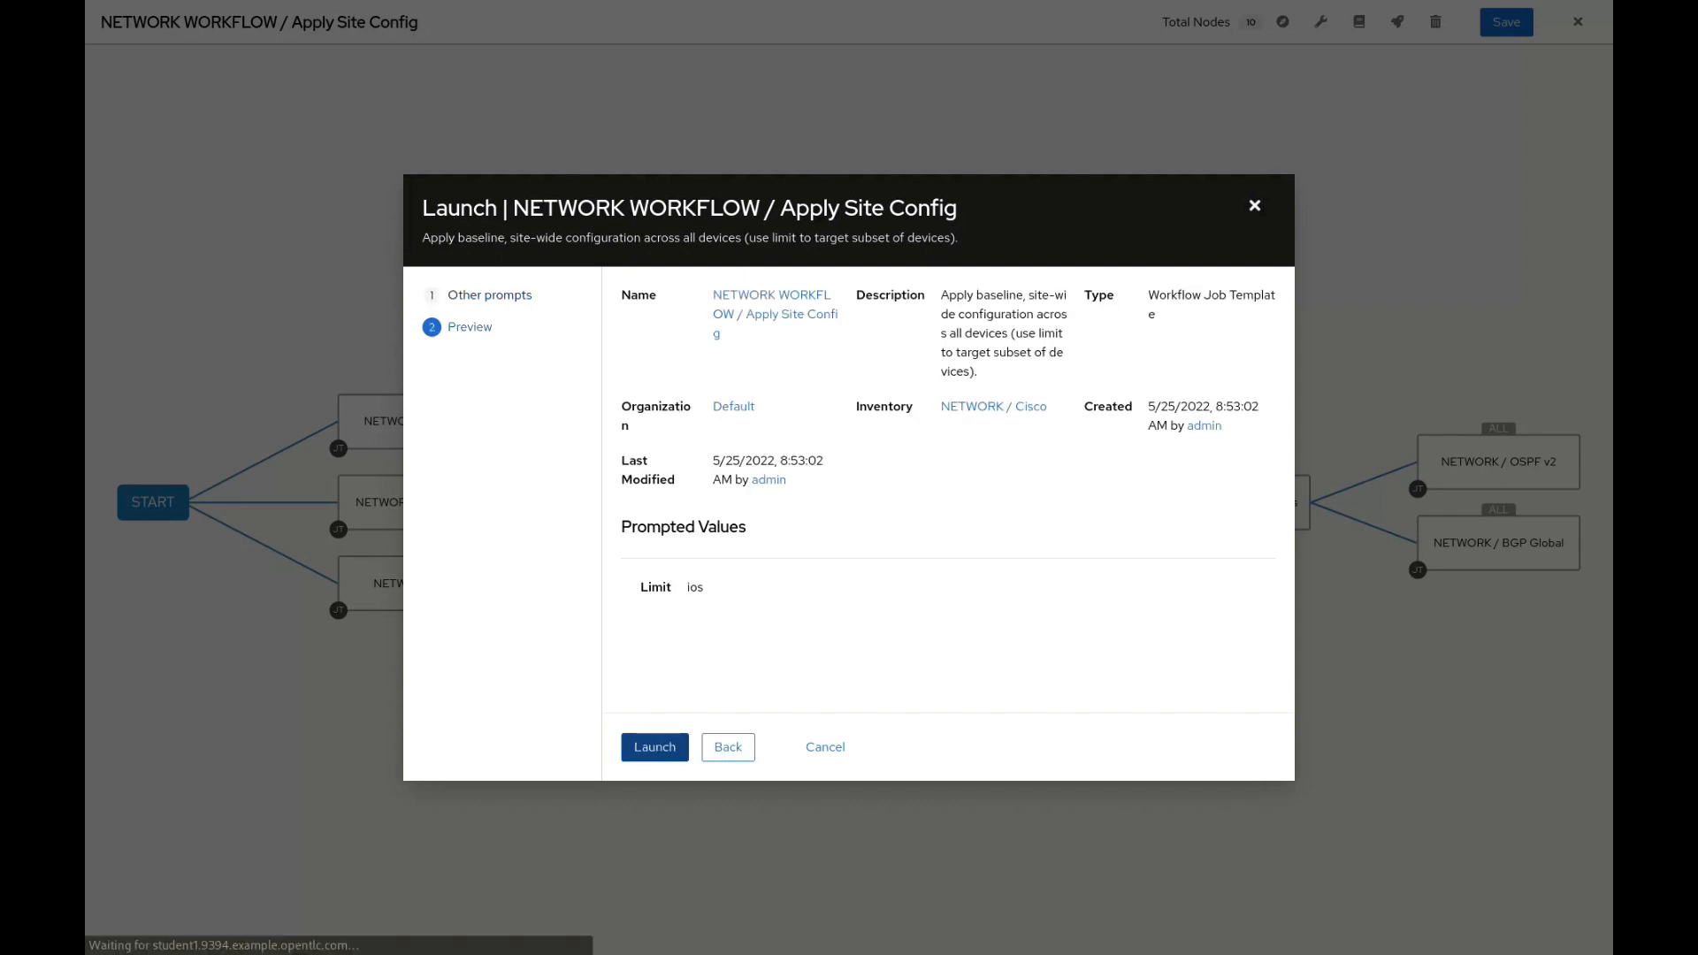
click(654, 746)
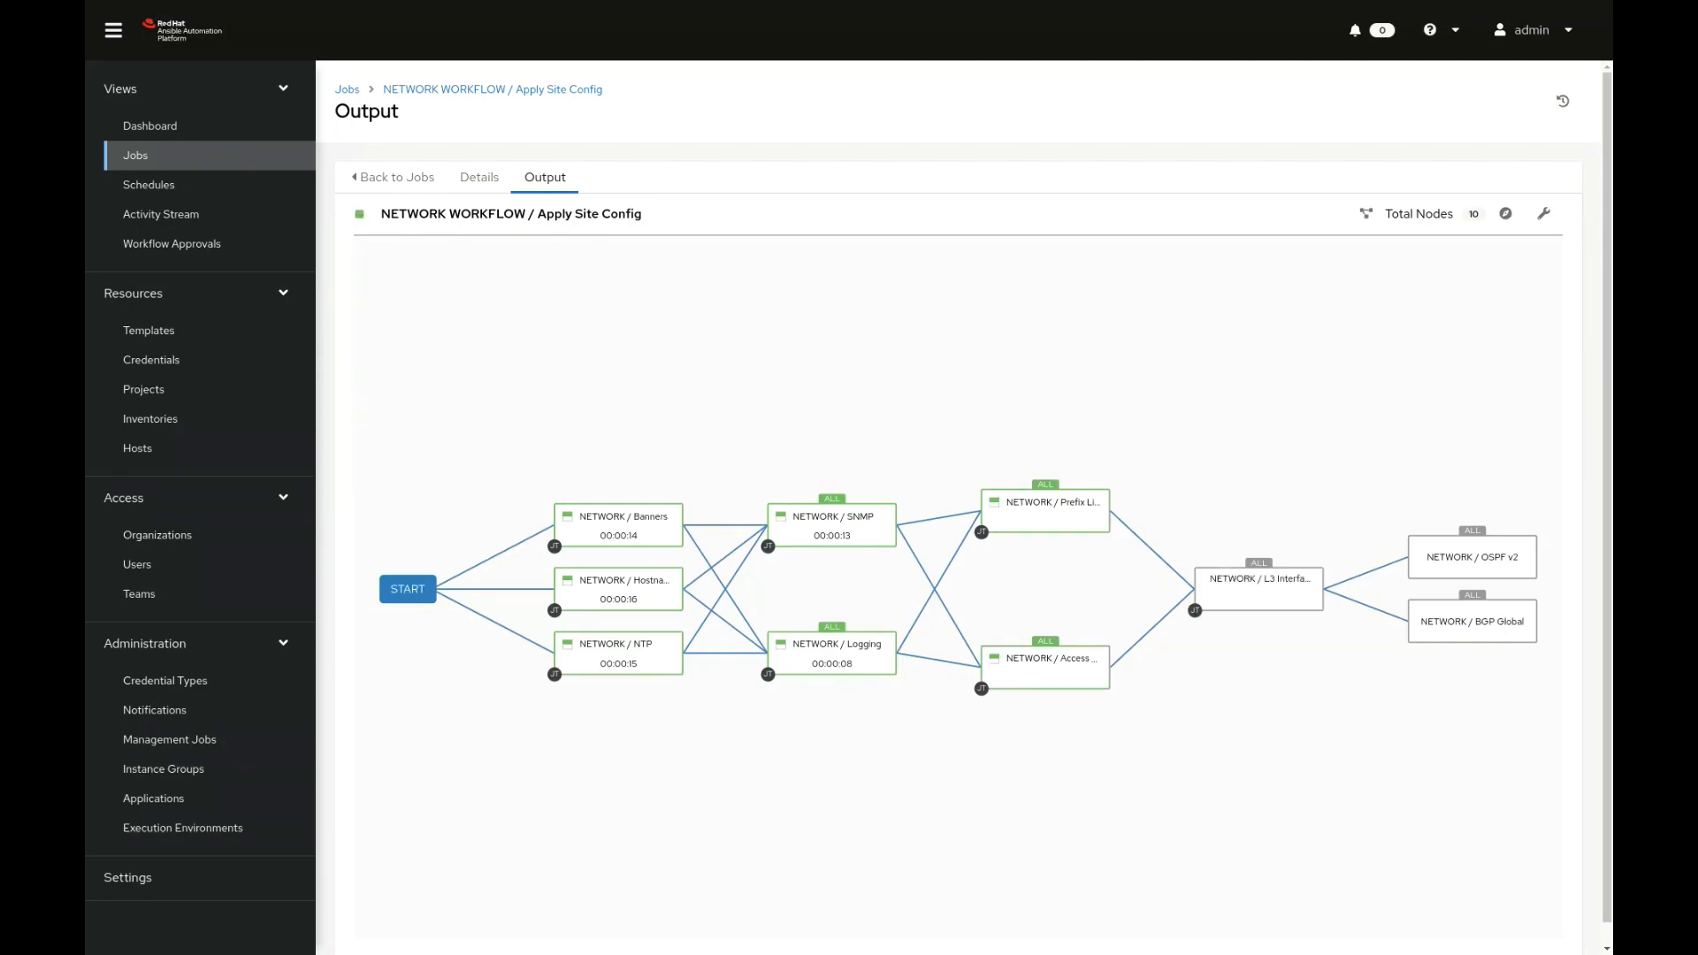
Review the Banners job output for the IOS XE host, then reopen the Apply Site Config workflow job
click(619, 523)
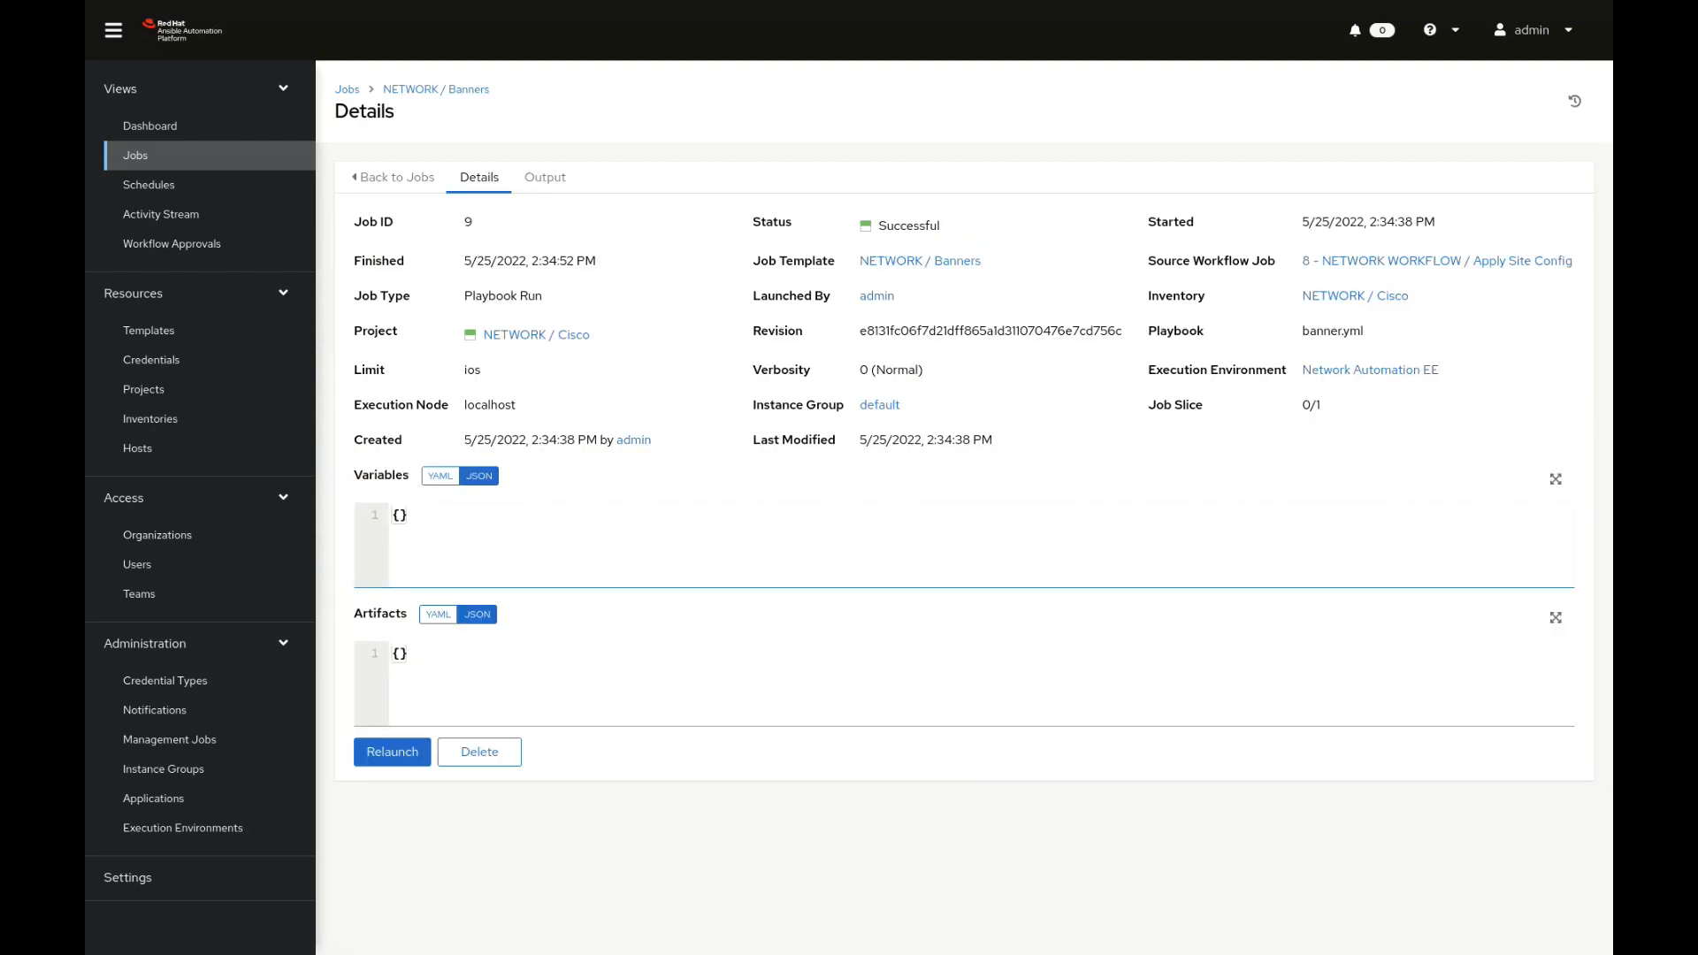
click(545, 178)
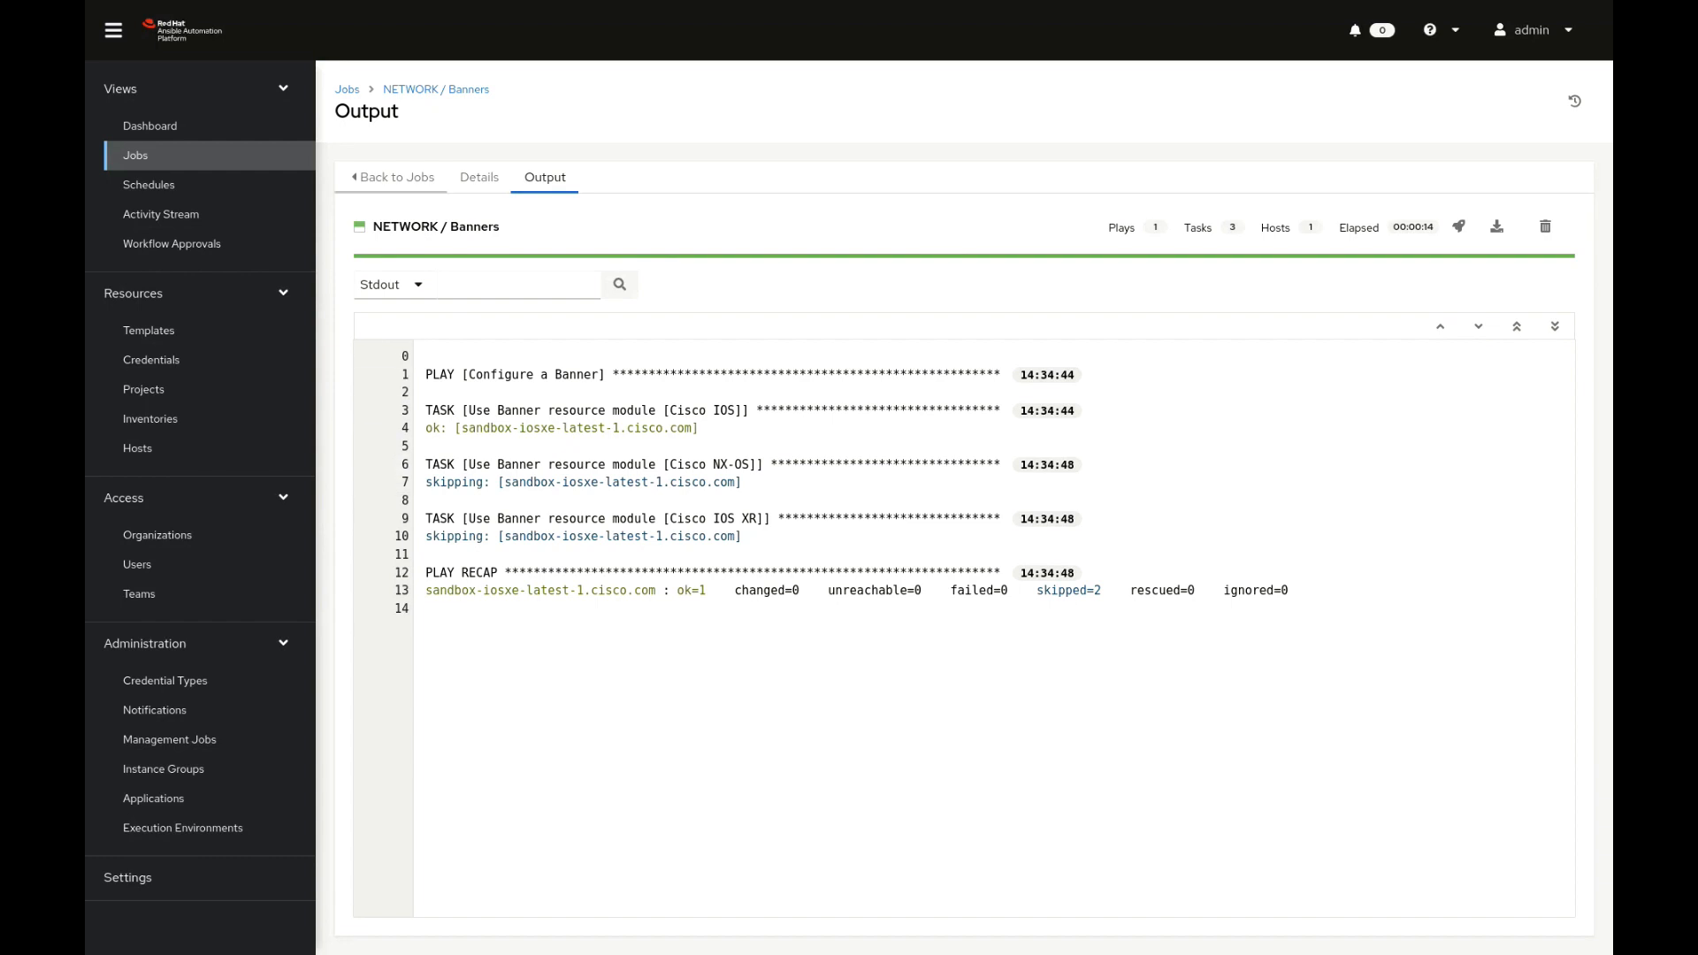
click(394, 177)
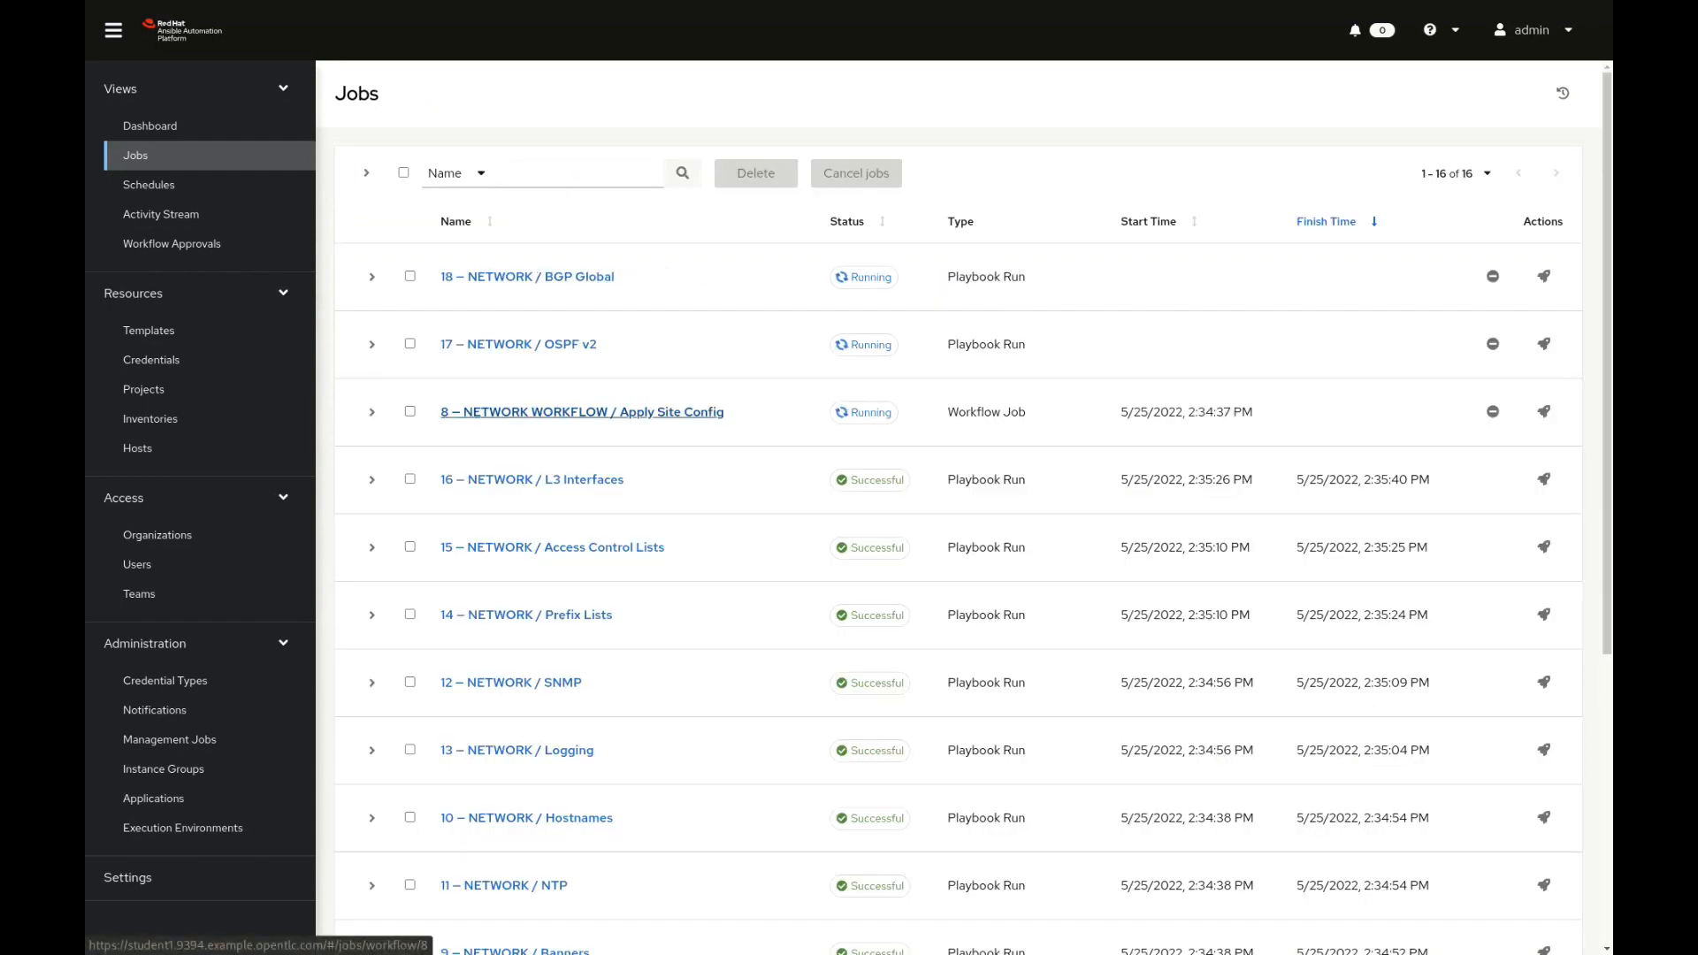
click(582, 411)
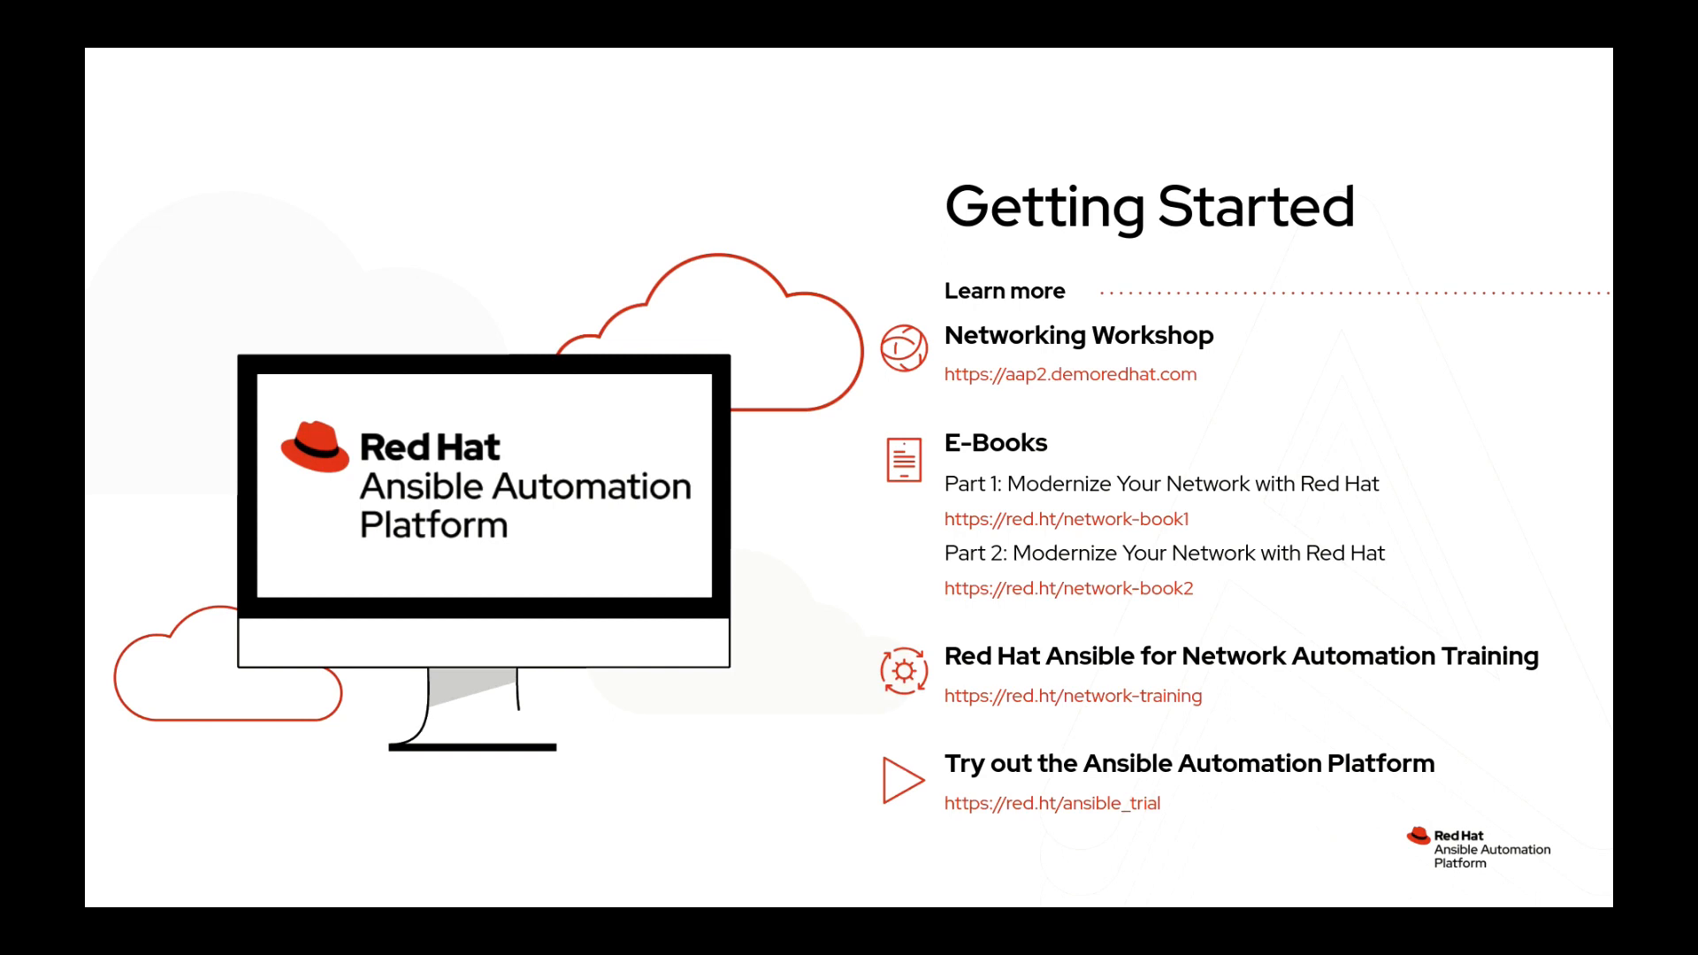
mouse_move(1094, 696)
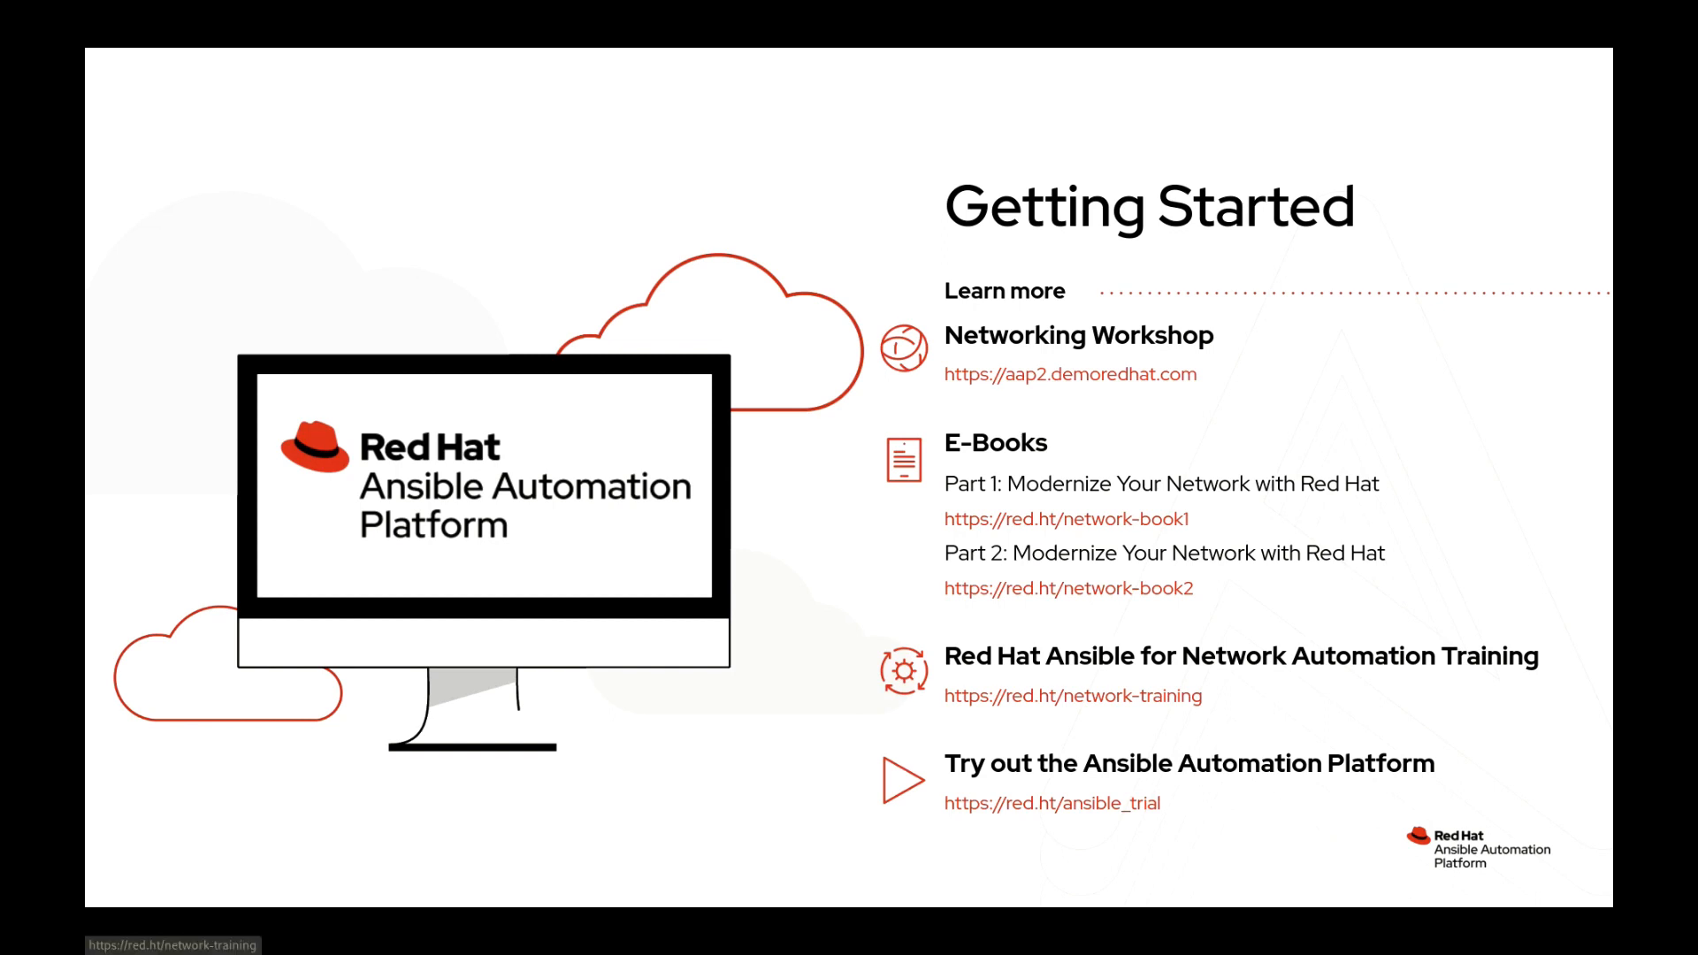